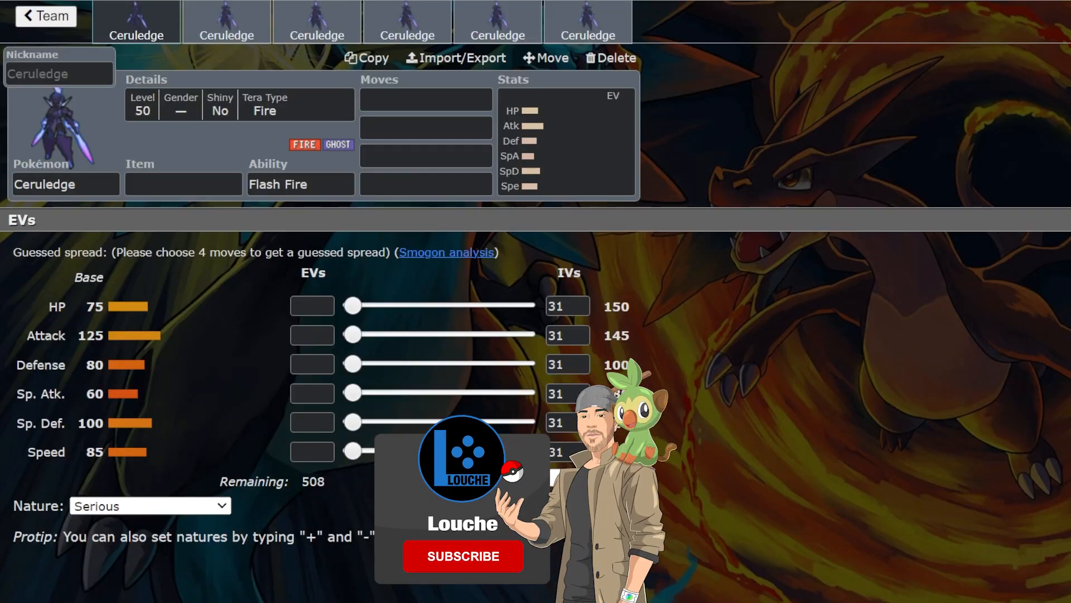
# Give Ceruledge 68 Speed EVs, bringing Speed to 114 with 440 EVs left.
pyautogui.click(462, 555)
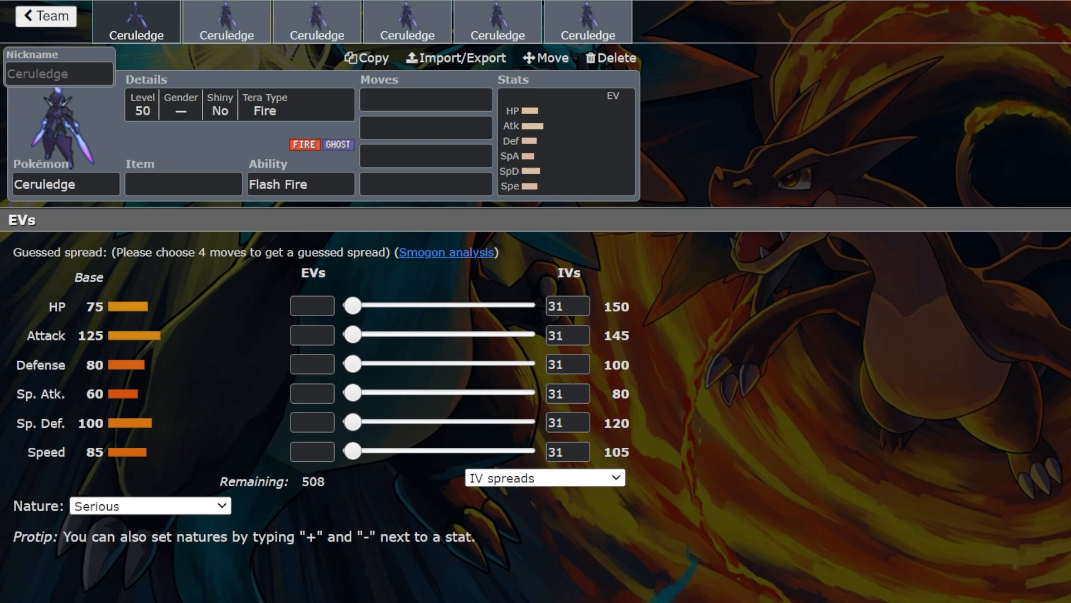
pyautogui.moveTo(622, 300)
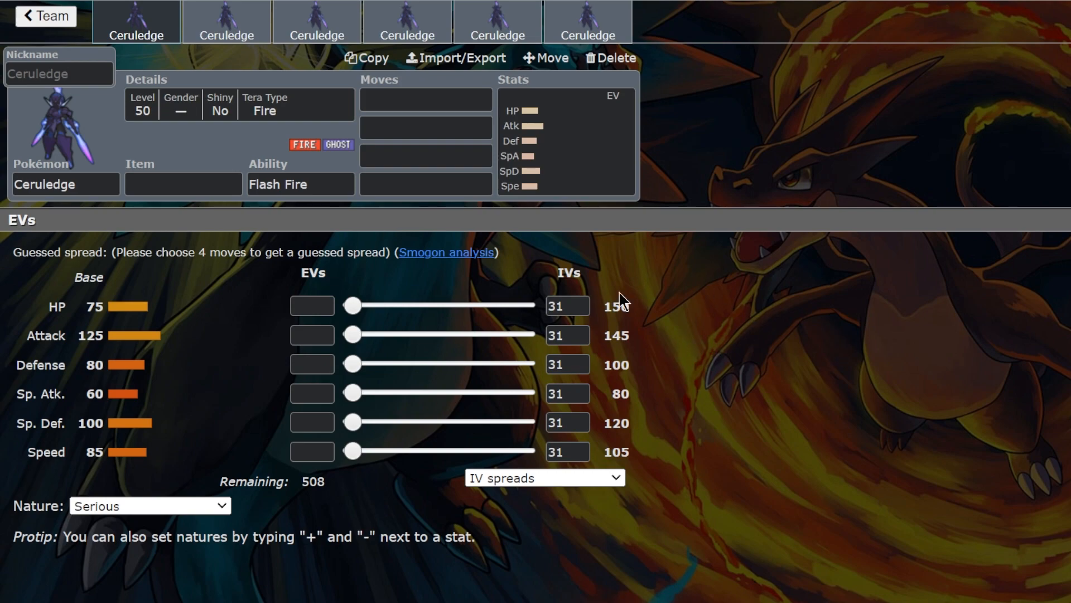
pyautogui.moveTo(270, 295)
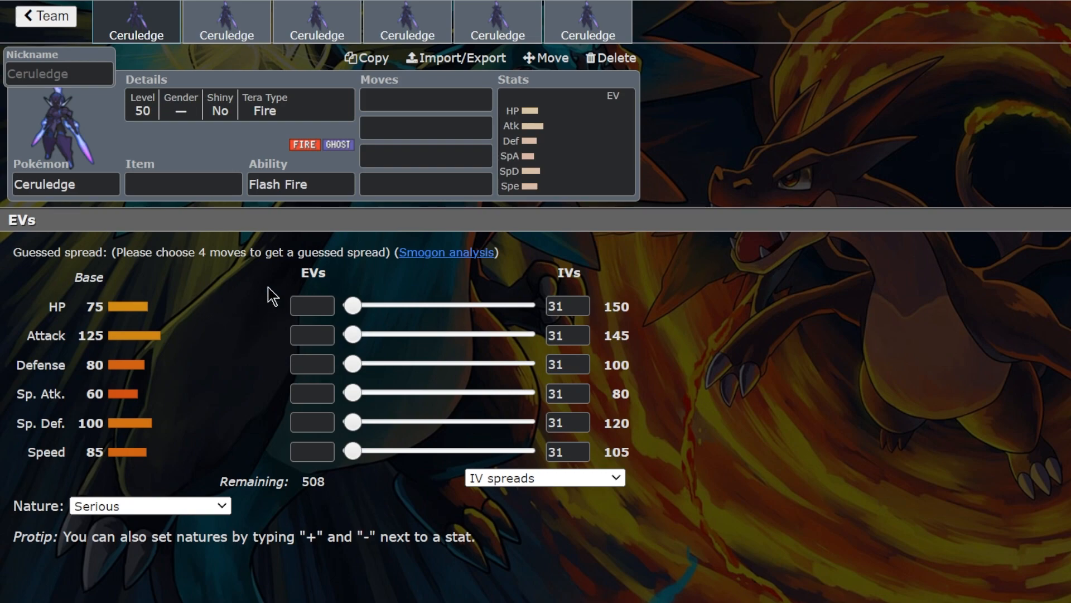
pyautogui.moveTo(299, 328)
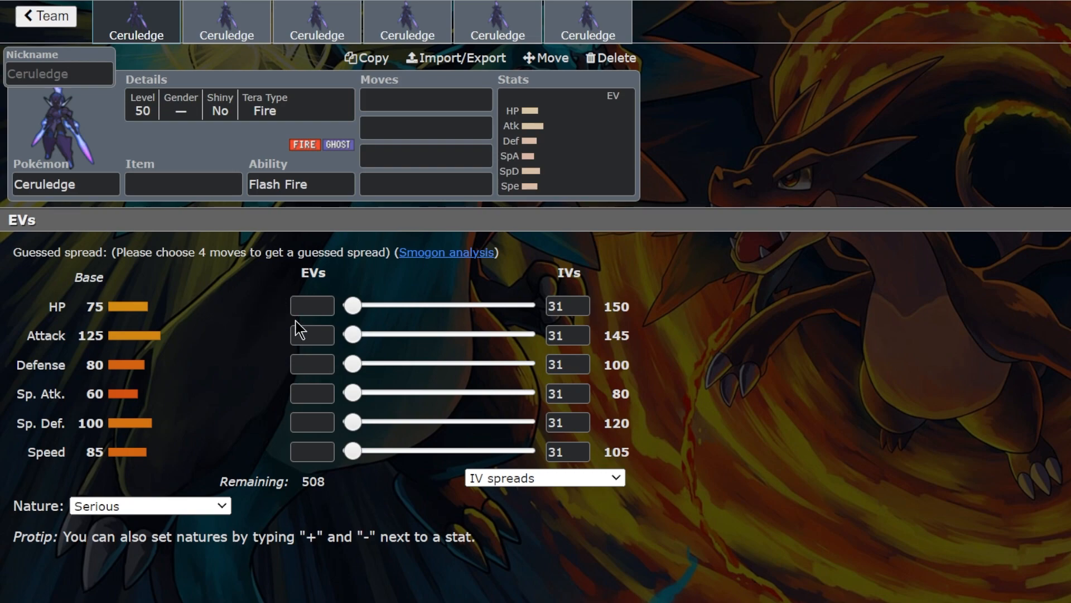
pyautogui.moveTo(465, 435)
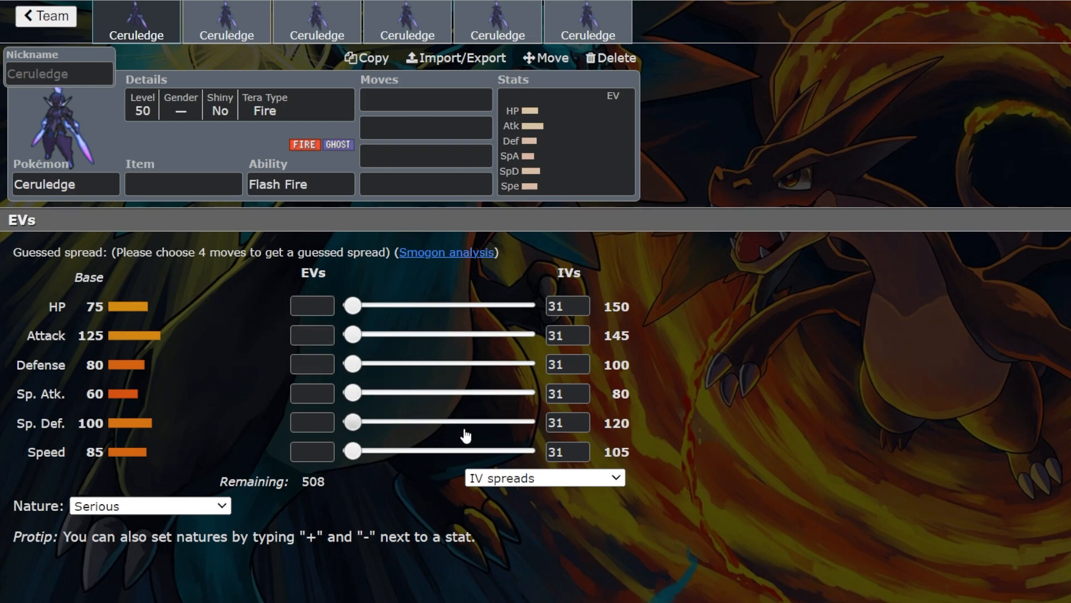
pyautogui.moveTo(782, 430)
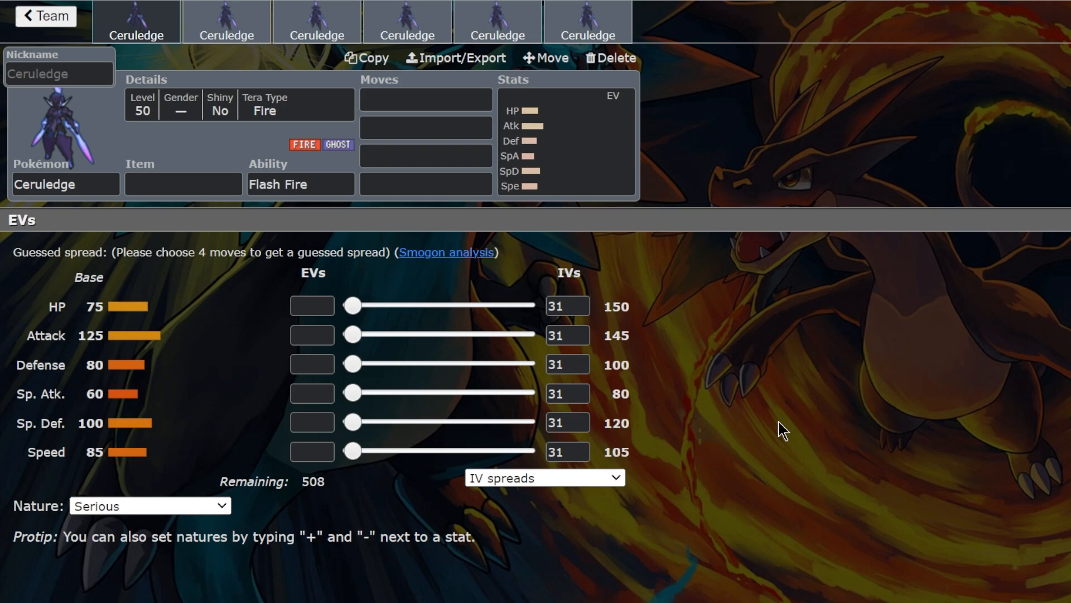
pyautogui.moveTo(404, 528)
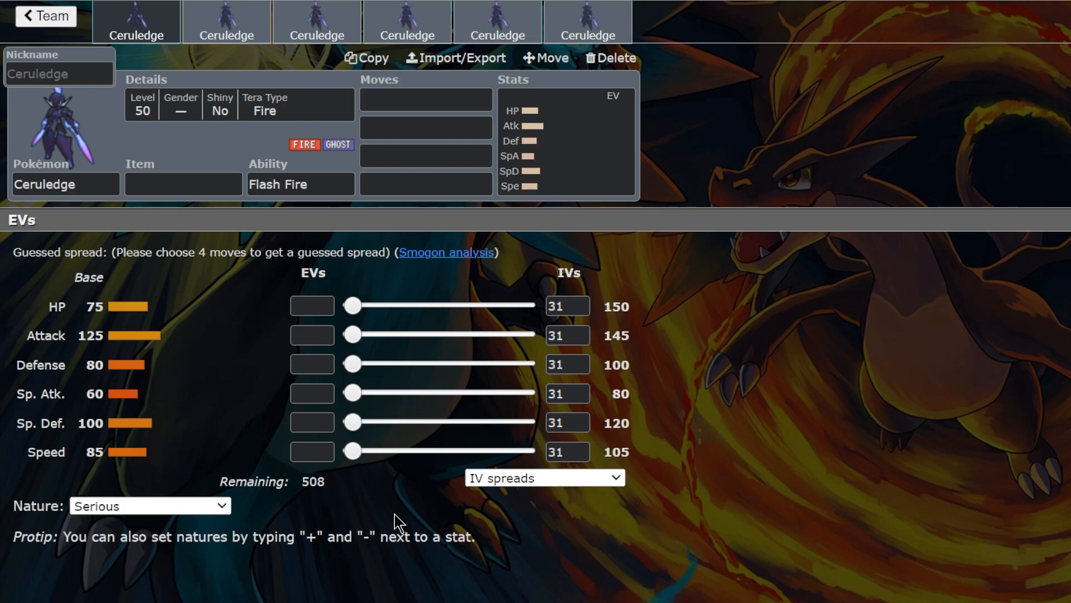
pyautogui.moveTo(352, 451)
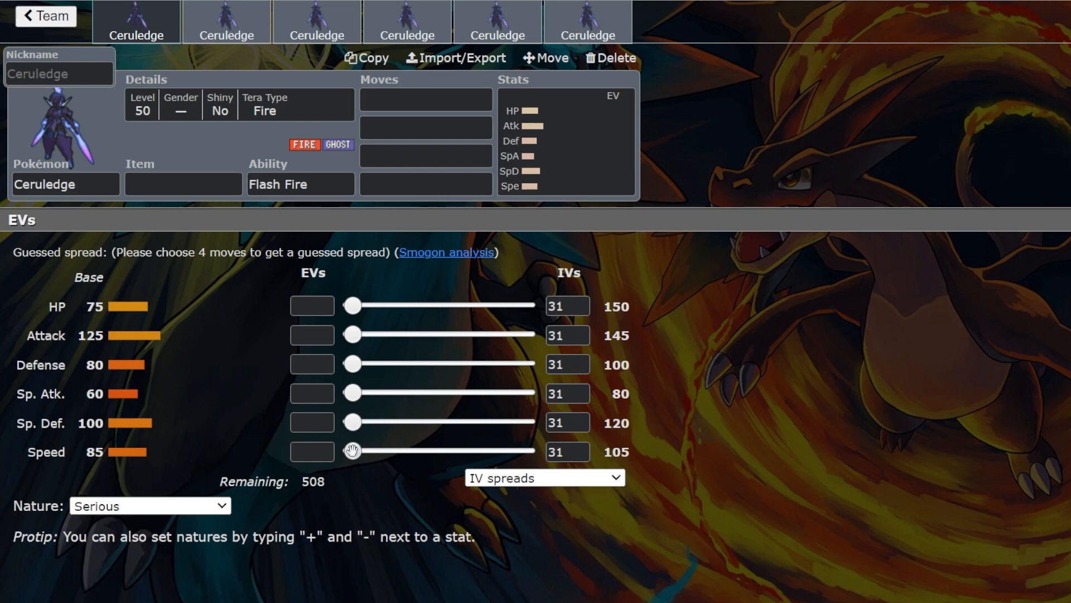
pyautogui.moveTo(352, 449); pyautogui.dragTo(362, 450)
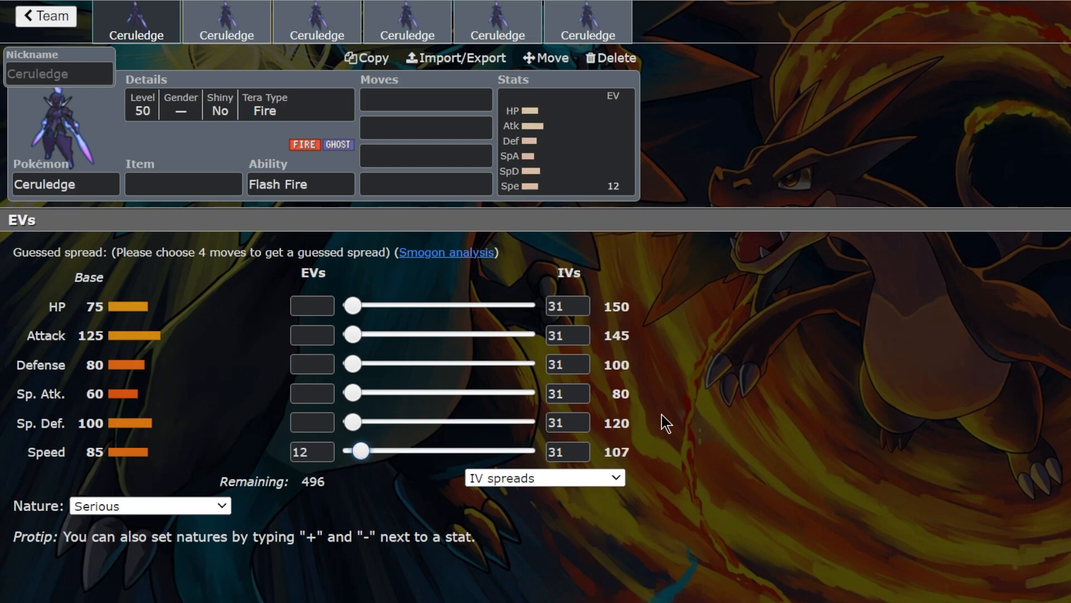
pyautogui.moveTo(722, 450)
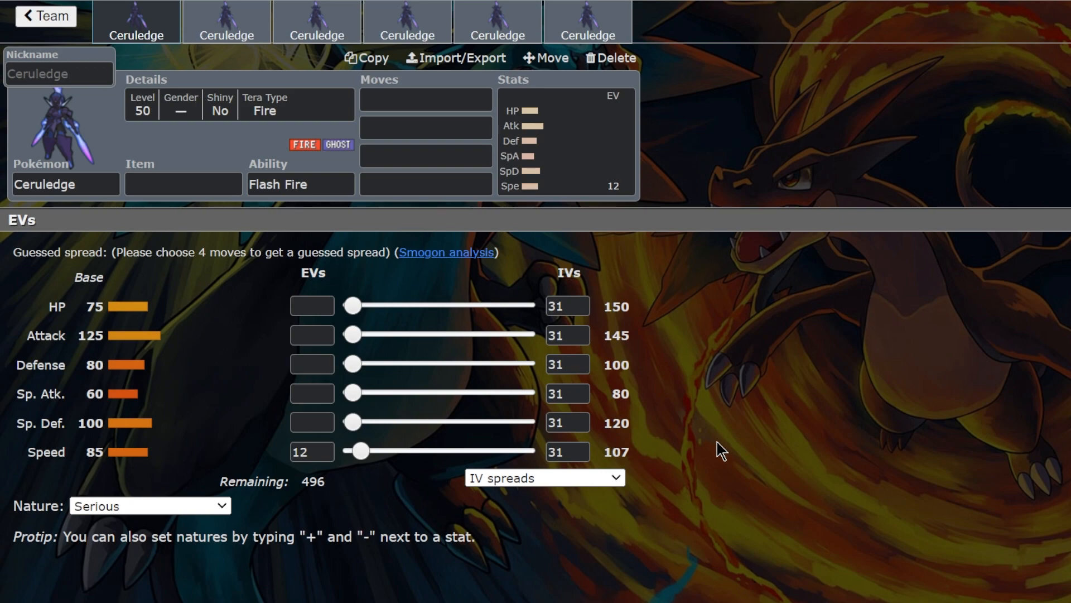
pyautogui.moveTo(360, 451)
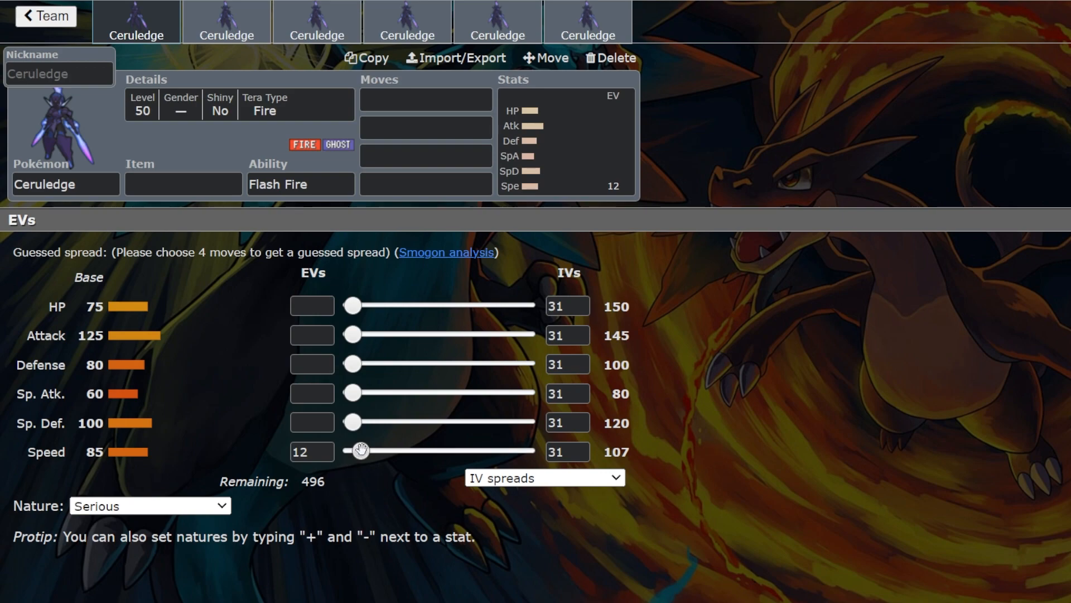
pyautogui.moveTo(361, 450); pyautogui.dragTo(400, 449)
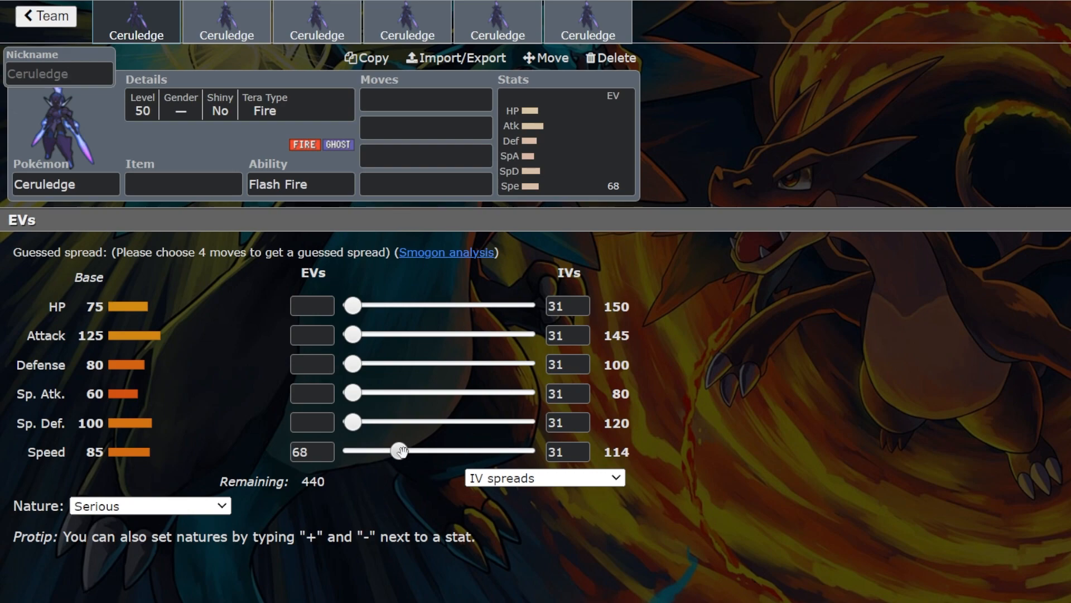
# Switch Ceruledge's ability from Flash Fire to Weak Armor via the ability list.
pyautogui.click(301, 183)
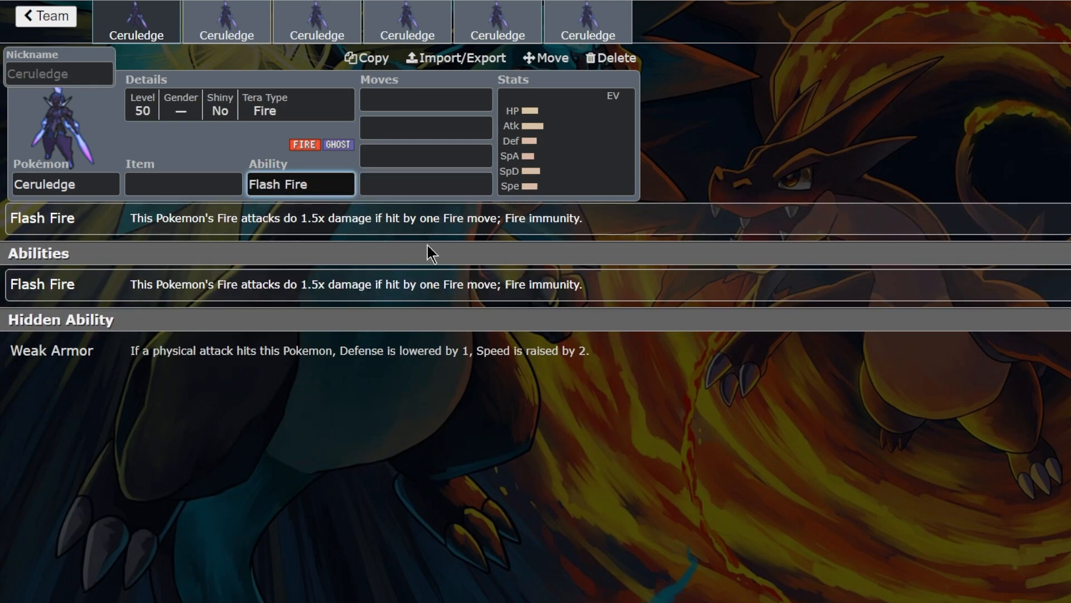
pyautogui.moveTo(543, 238)
pyautogui.write('Weak Armor')
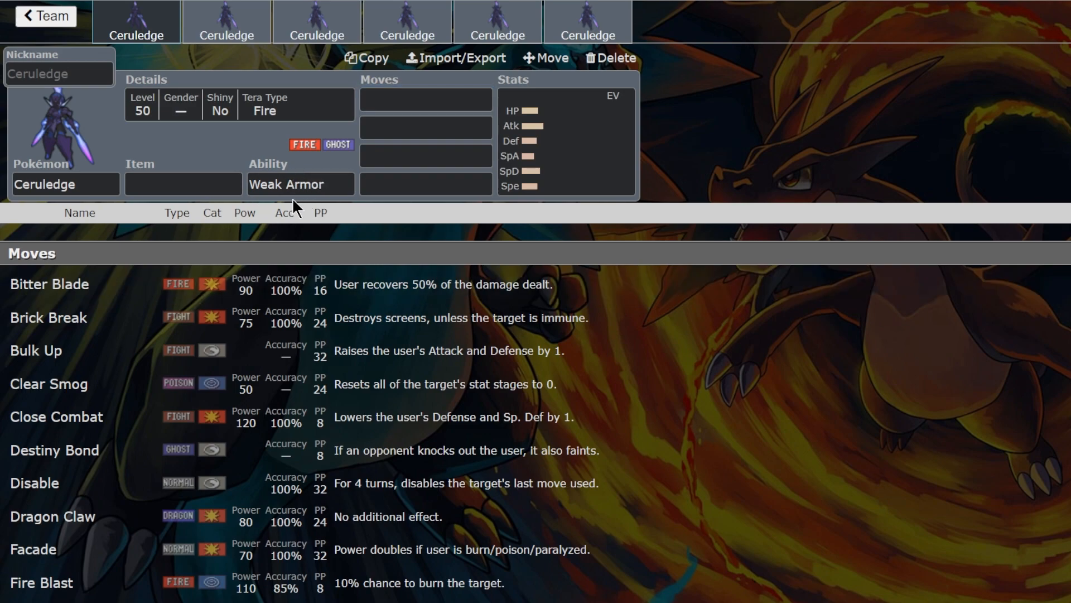
pyautogui.click(299, 184)
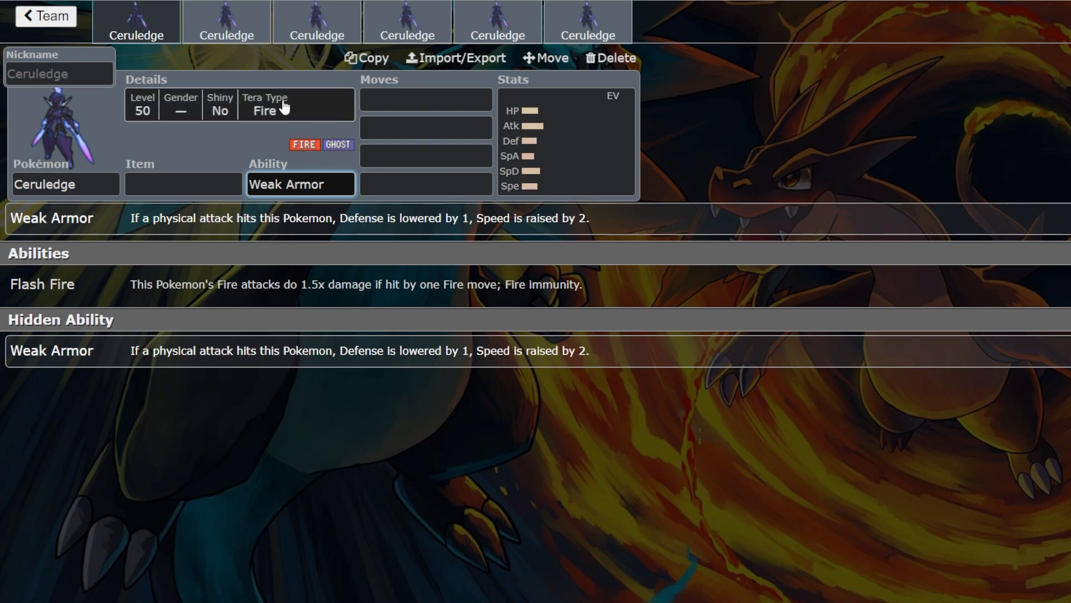
pyautogui.click(239, 105)
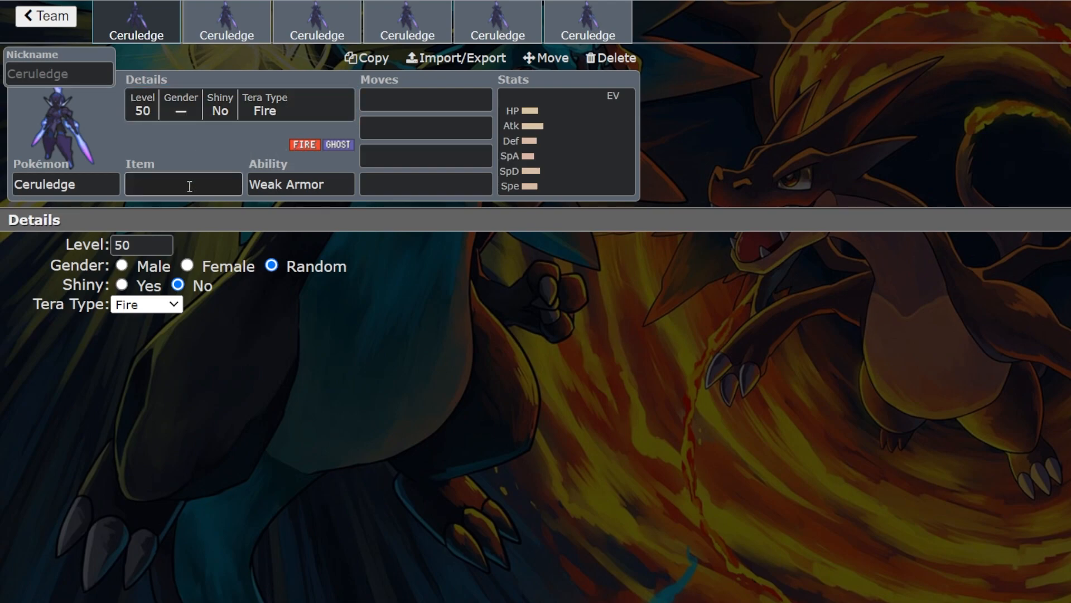
pyautogui.click(299, 184)
pyautogui.write('c')
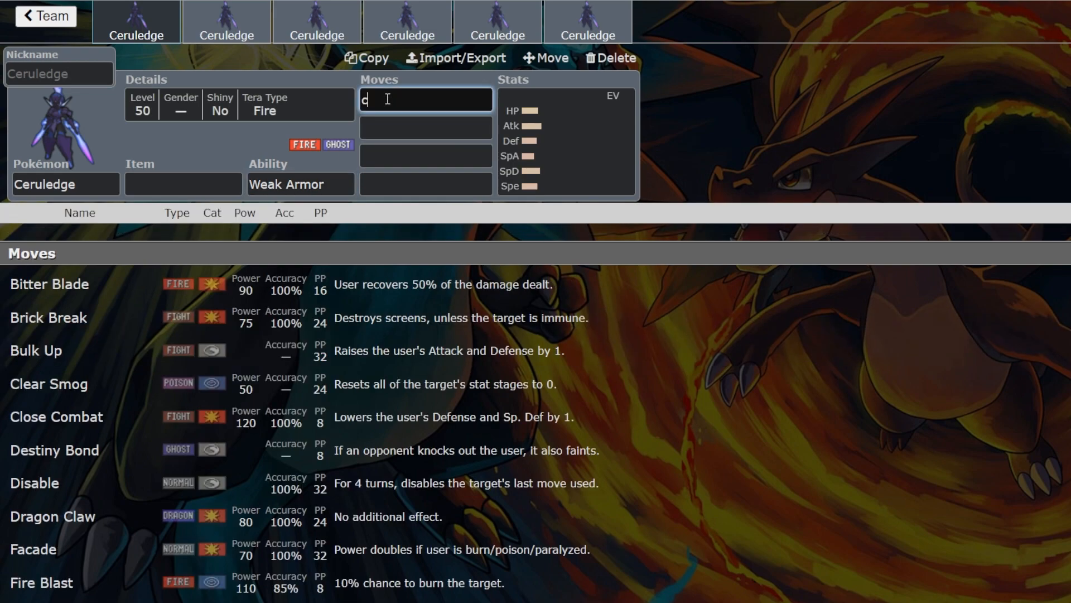
pyautogui.write('lose')
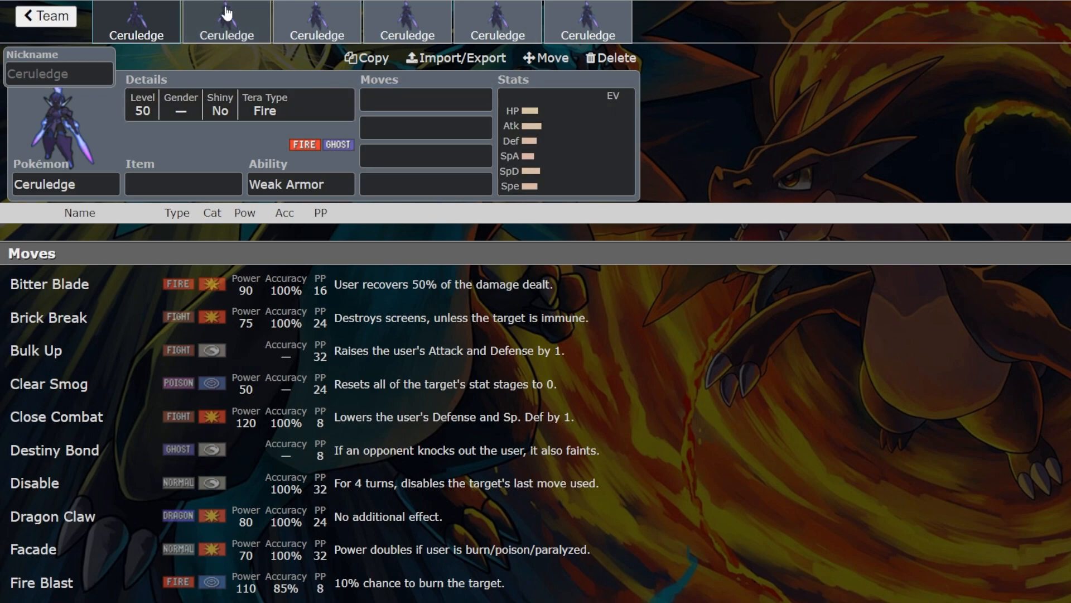
pyautogui.click(225, 21)
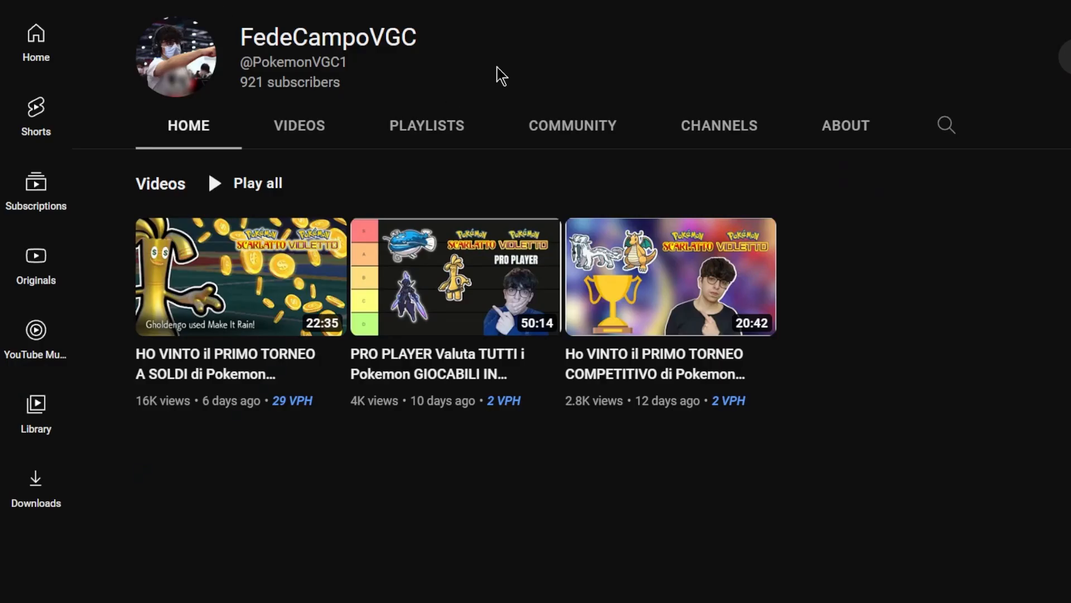
pyautogui.moveTo(625, 72)
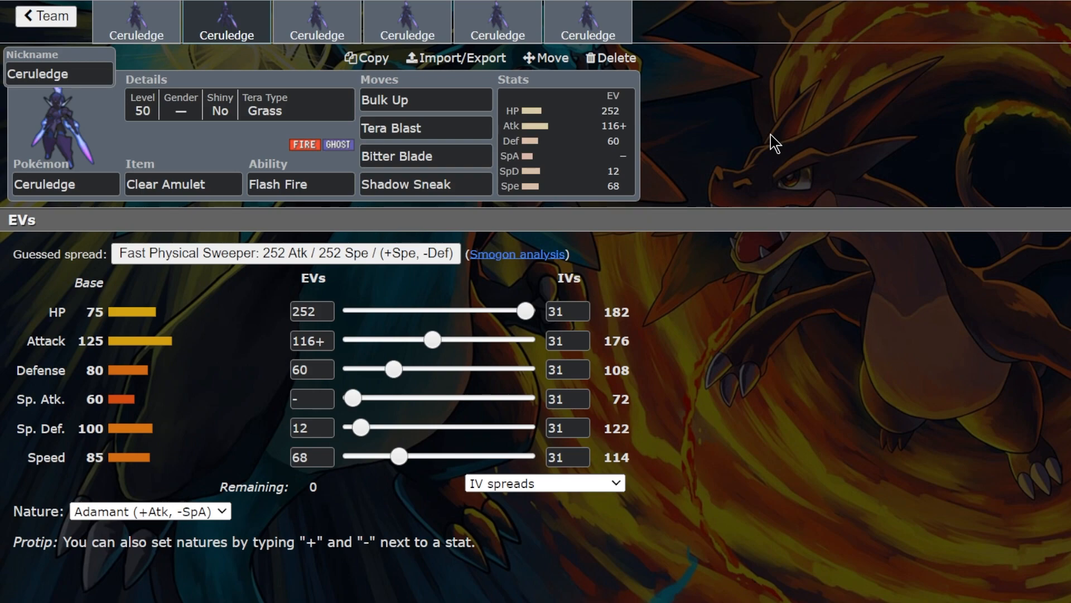
pyautogui.moveTo(809, 109)
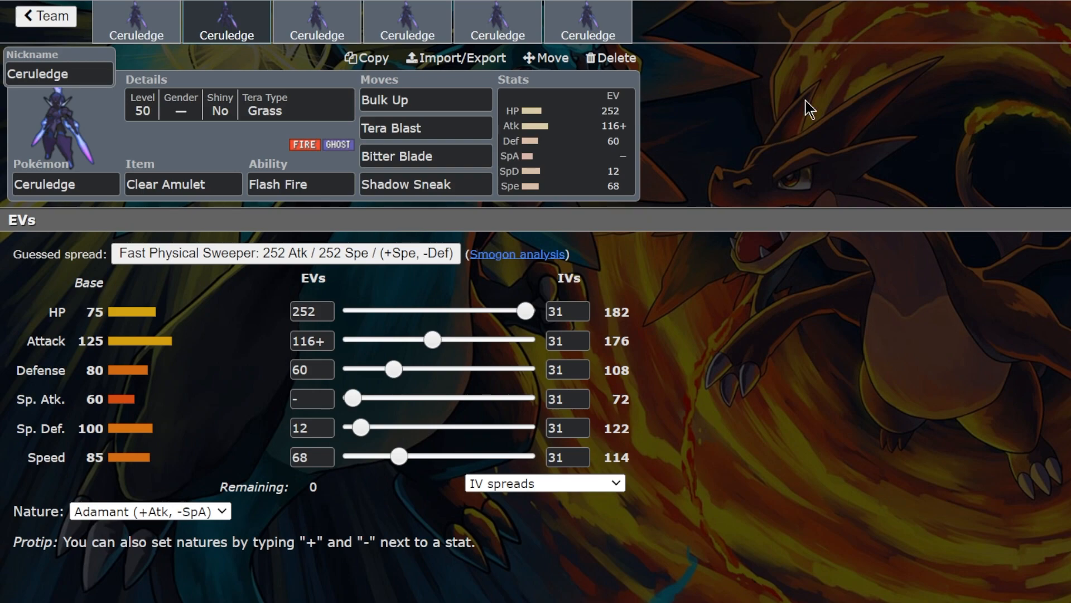
pyautogui.click(424, 99)
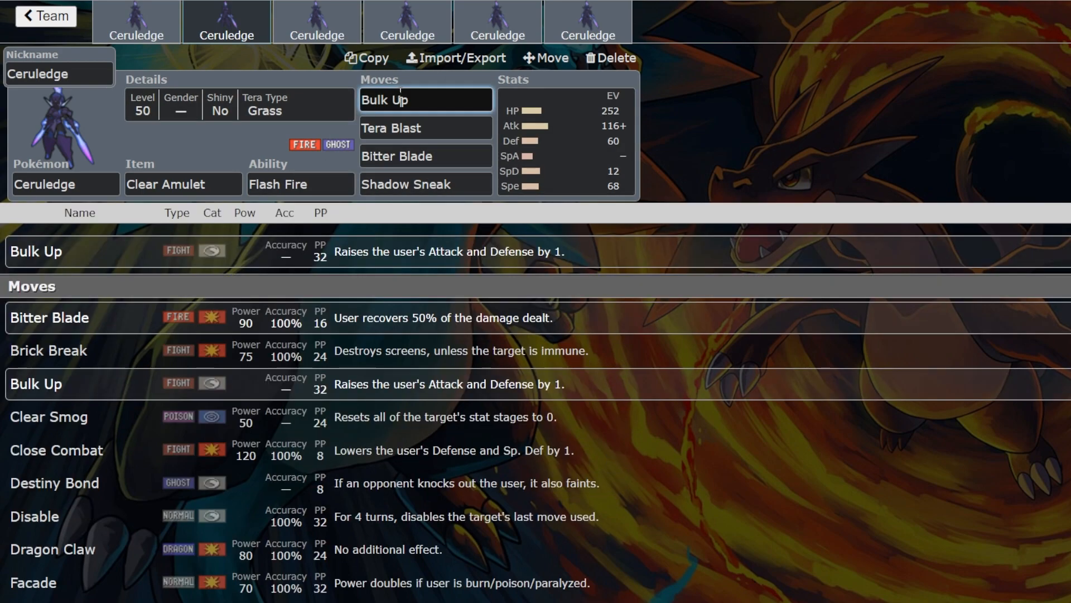
pyautogui.moveTo(604, 145)
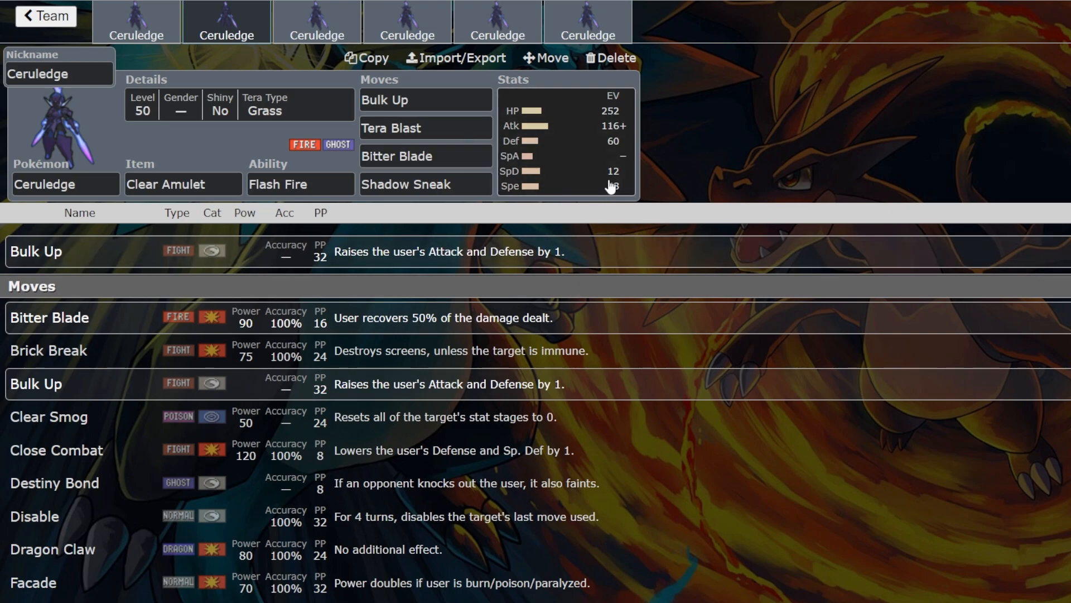
pyautogui.click(425, 127)
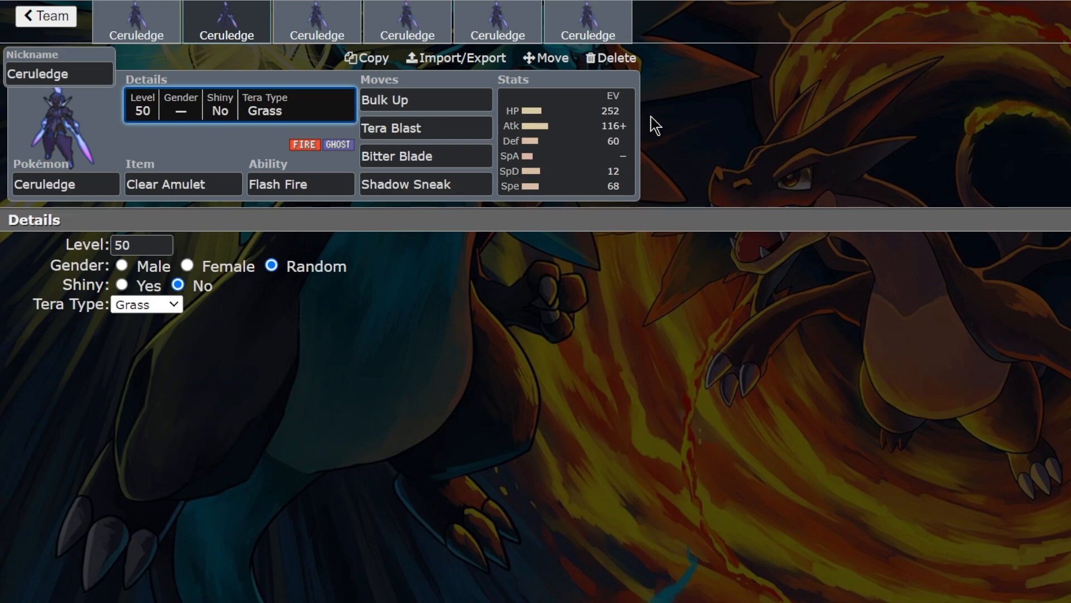
pyautogui.moveTo(685, 127)
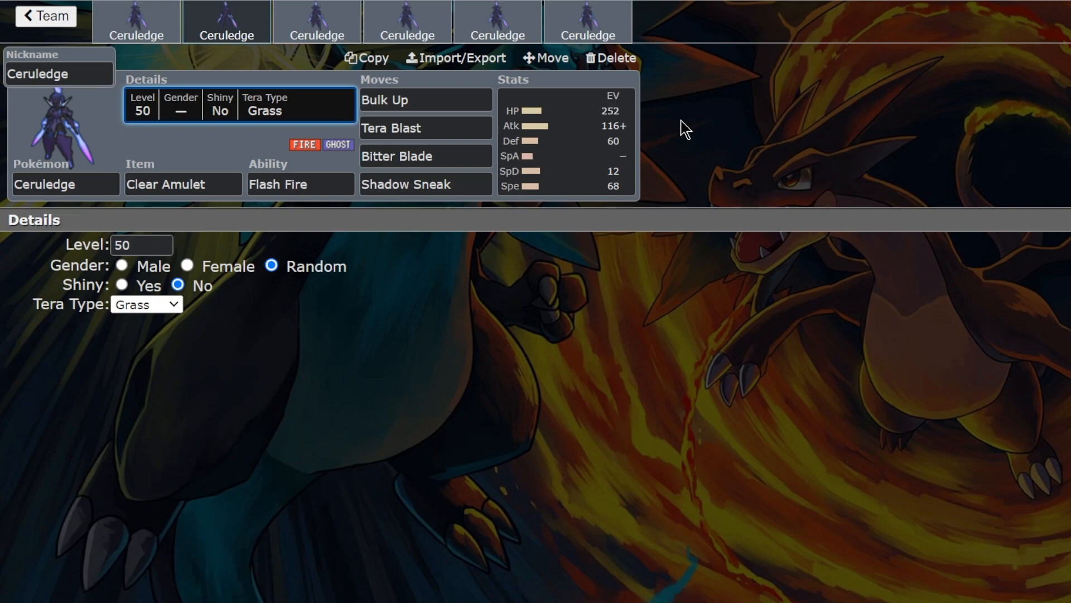
pyautogui.click(424, 156)
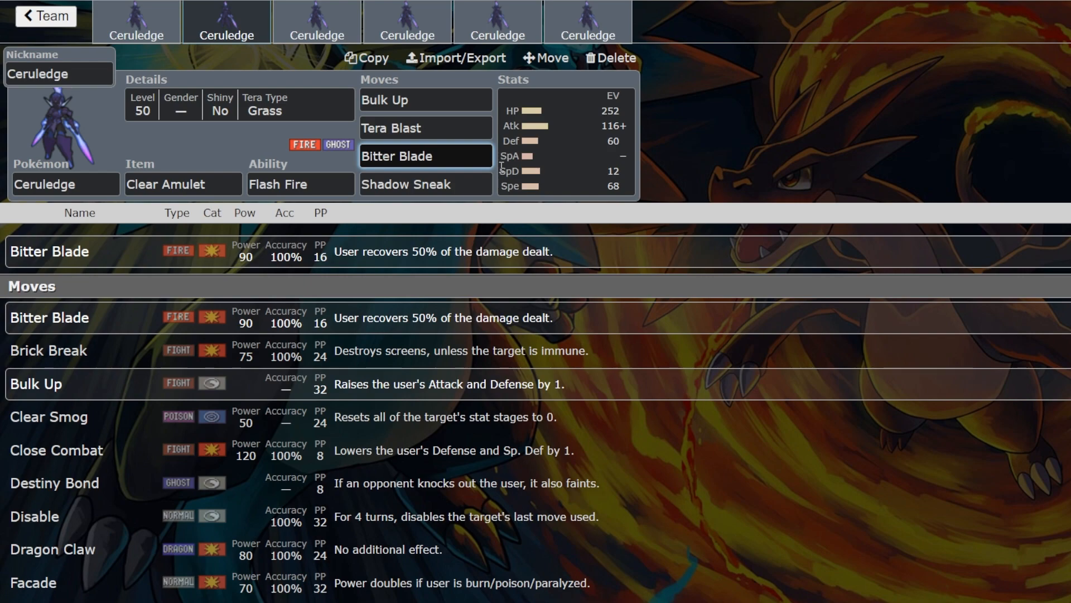
pyautogui.moveTo(731, 173)
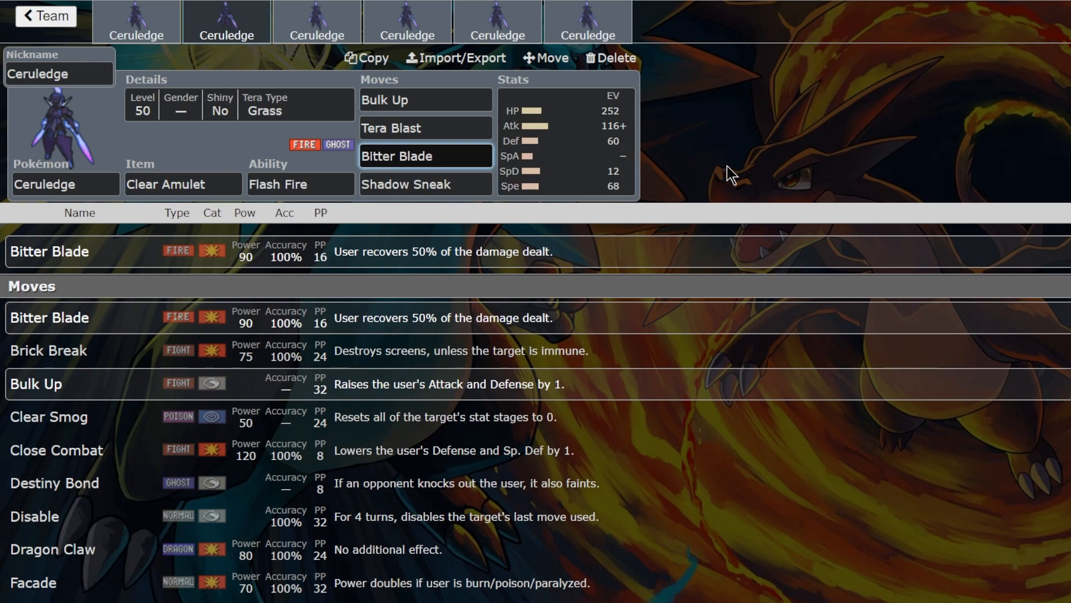
pyautogui.click(424, 156)
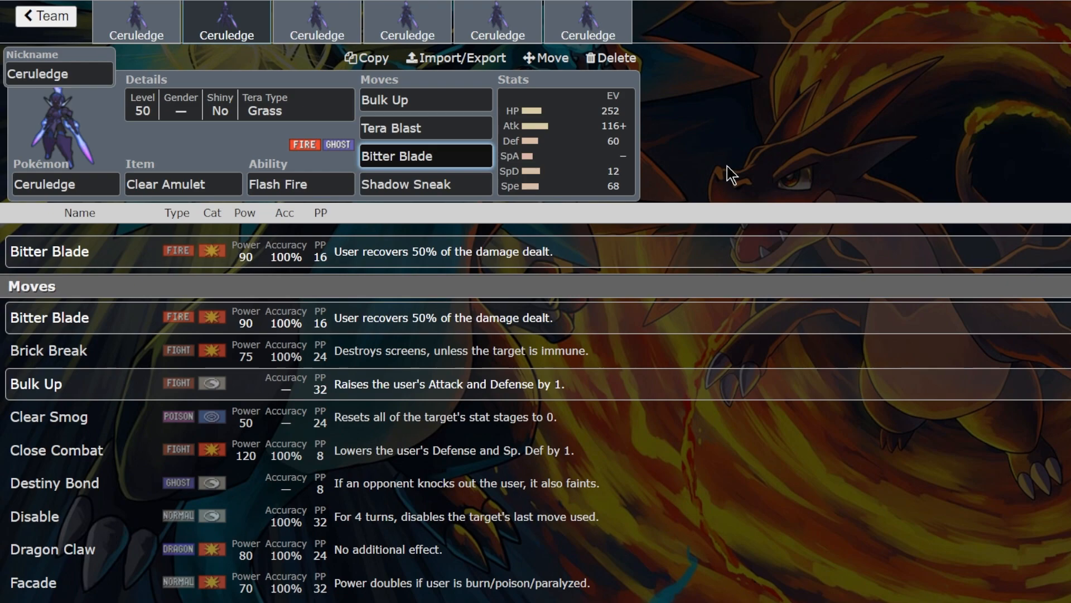
pyautogui.click(424, 157)
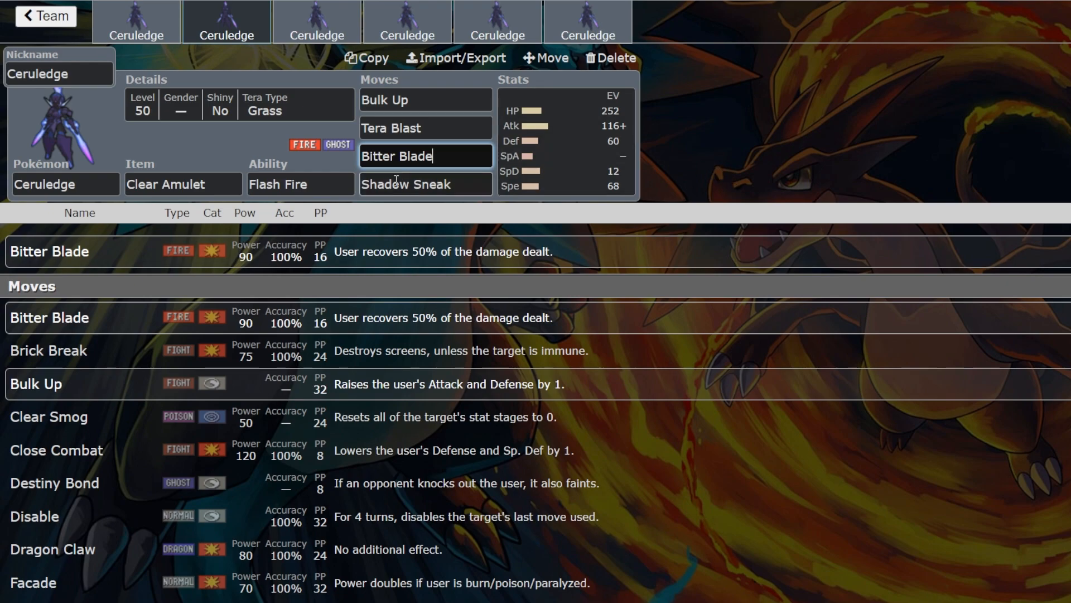
pyautogui.click(425, 184)
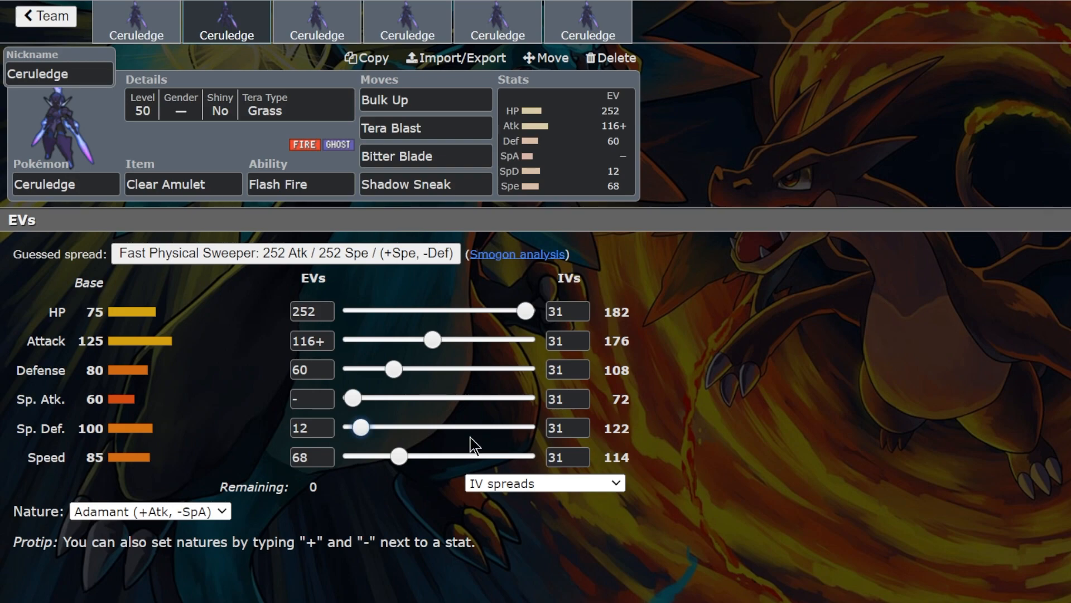
# Nudge the second Ceruledge's Sp. Def EVs to 4 and back to 12, then move to the third Ceruledge.
pyautogui.moveTo(362, 428); pyautogui.dragTo(355, 427)
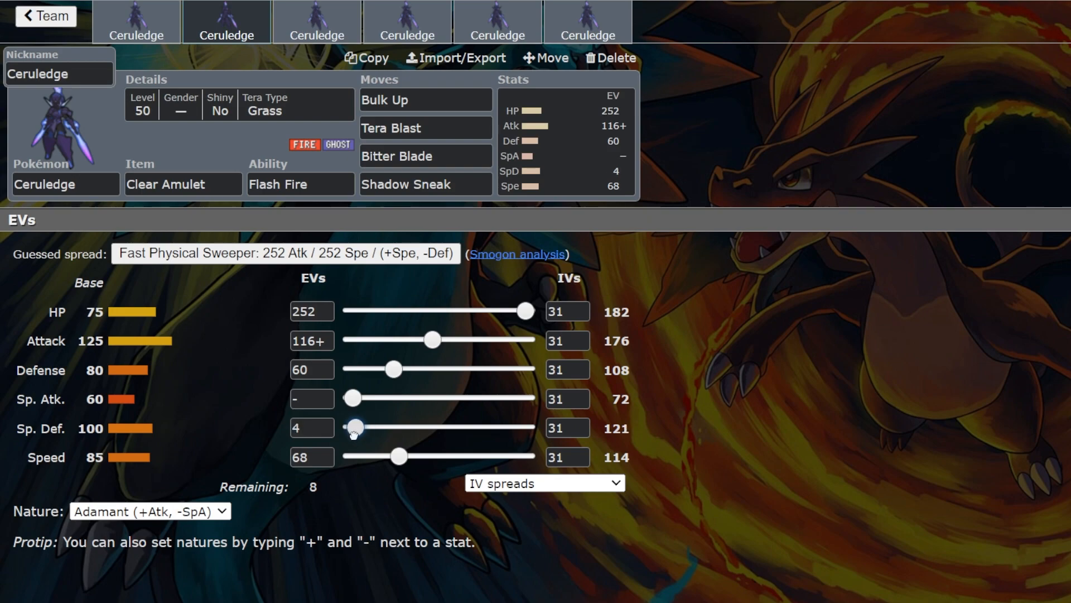
pyautogui.moveTo(354, 427); pyautogui.dragTo(360, 427)
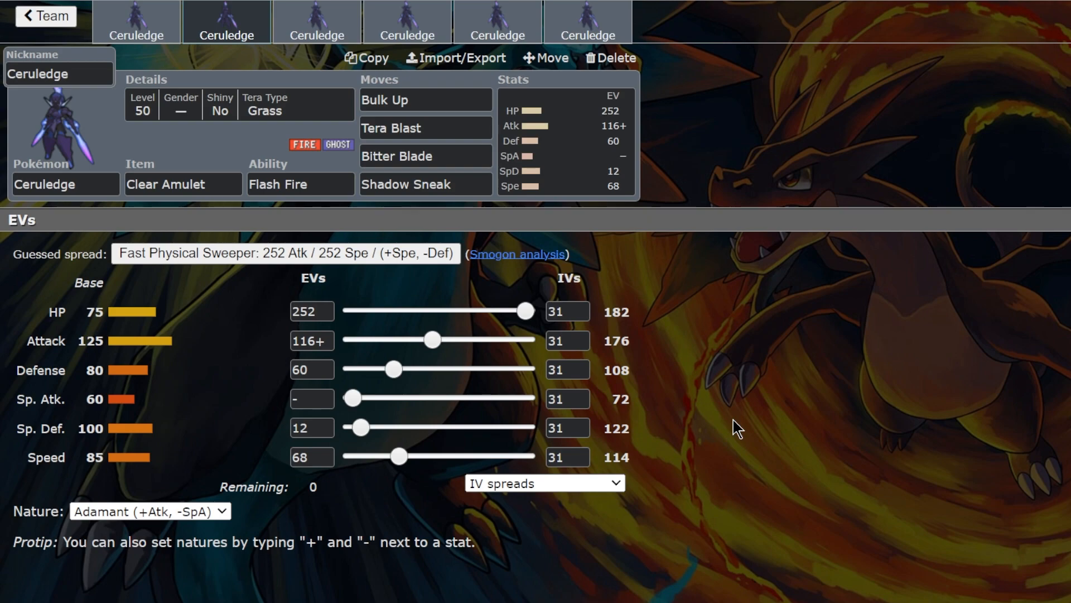
pyautogui.moveTo(755, 402)
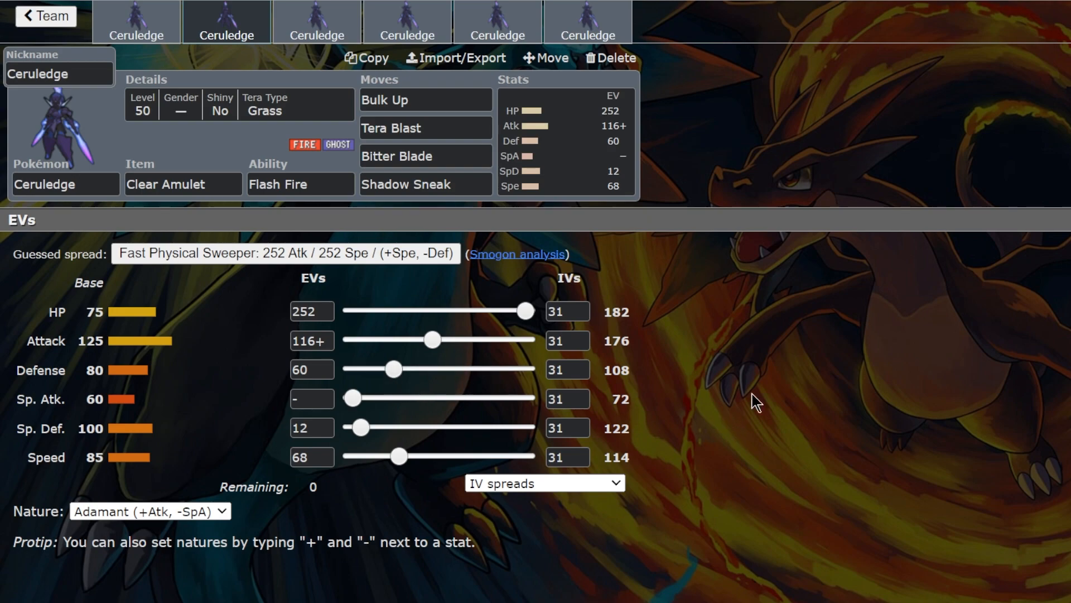
pyautogui.moveTo(807, 415)
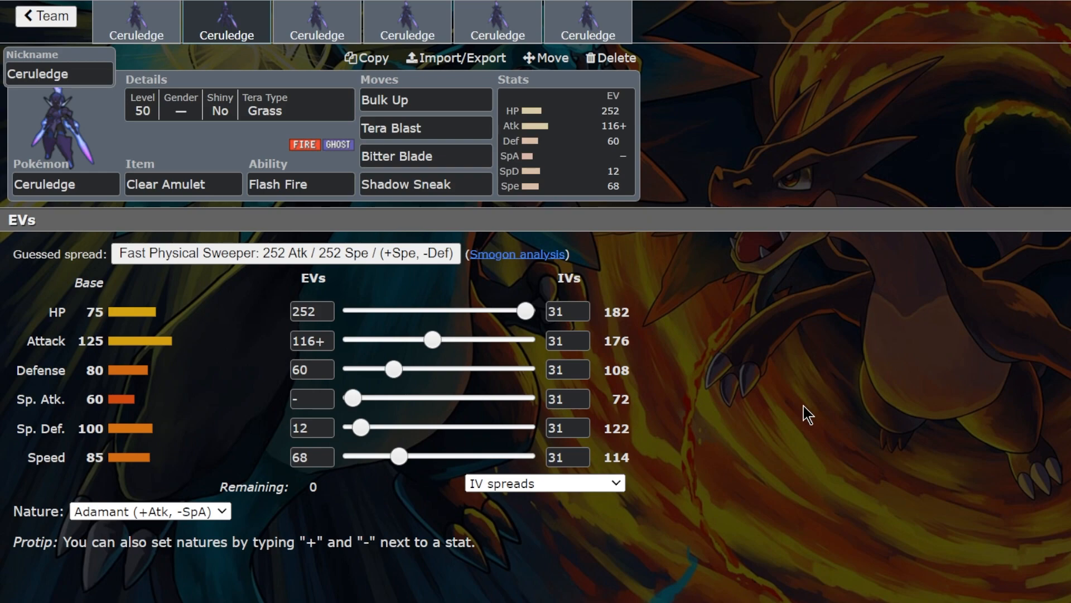
pyautogui.click(315, 21)
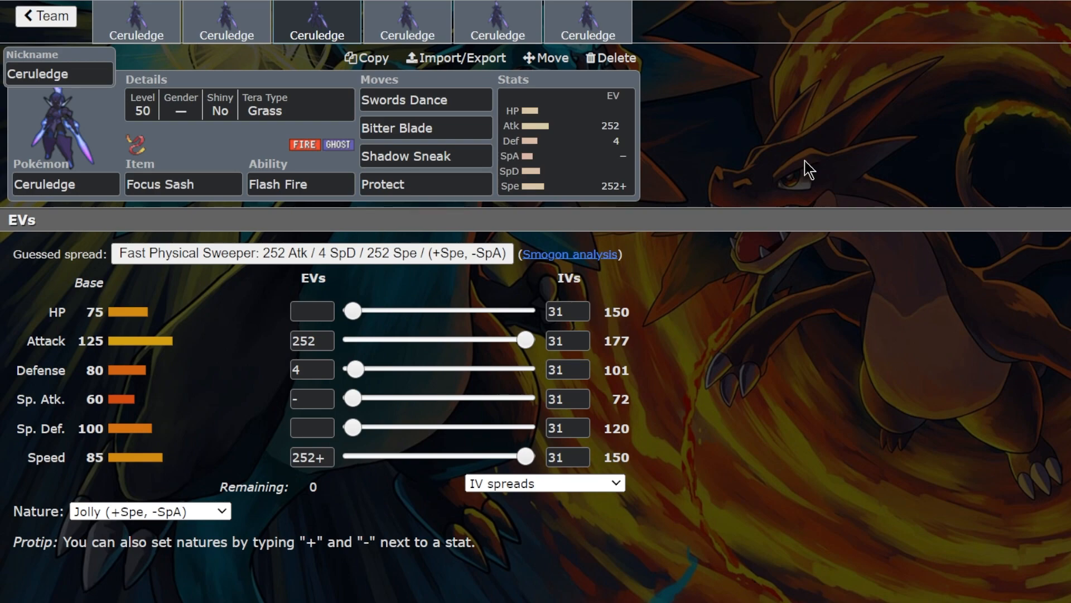
# Review the third Ceruledge's Focus Sash item and Swords Dance move lists and bring up its details.
pyautogui.click(182, 184)
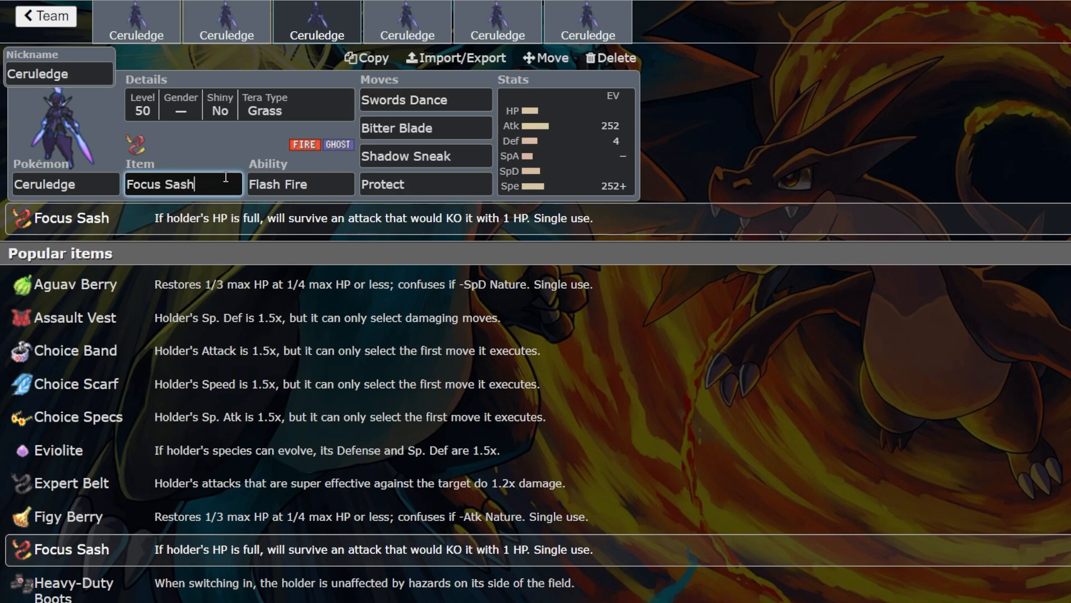
pyautogui.tripleClick(160, 184)
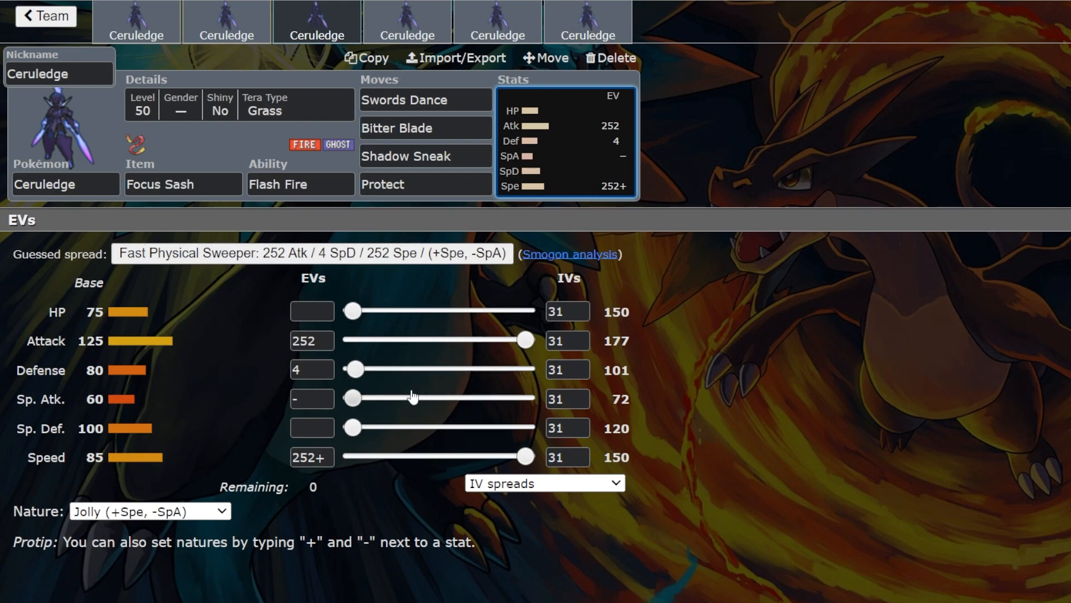
pyautogui.moveTo(471, 483)
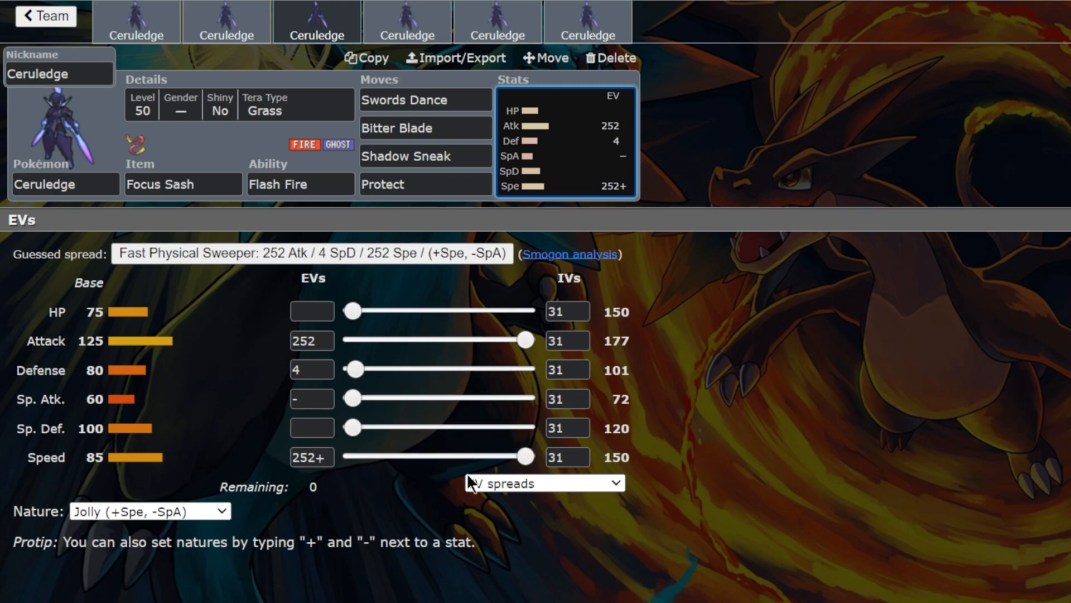
pyautogui.click(404, 99)
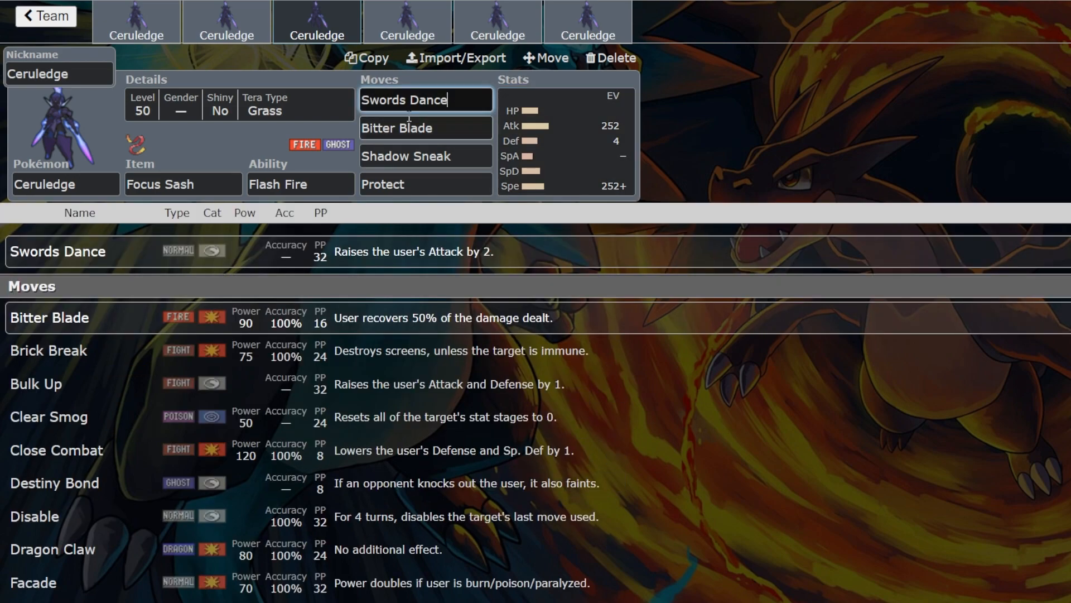
pyautogui.click(426, 127)
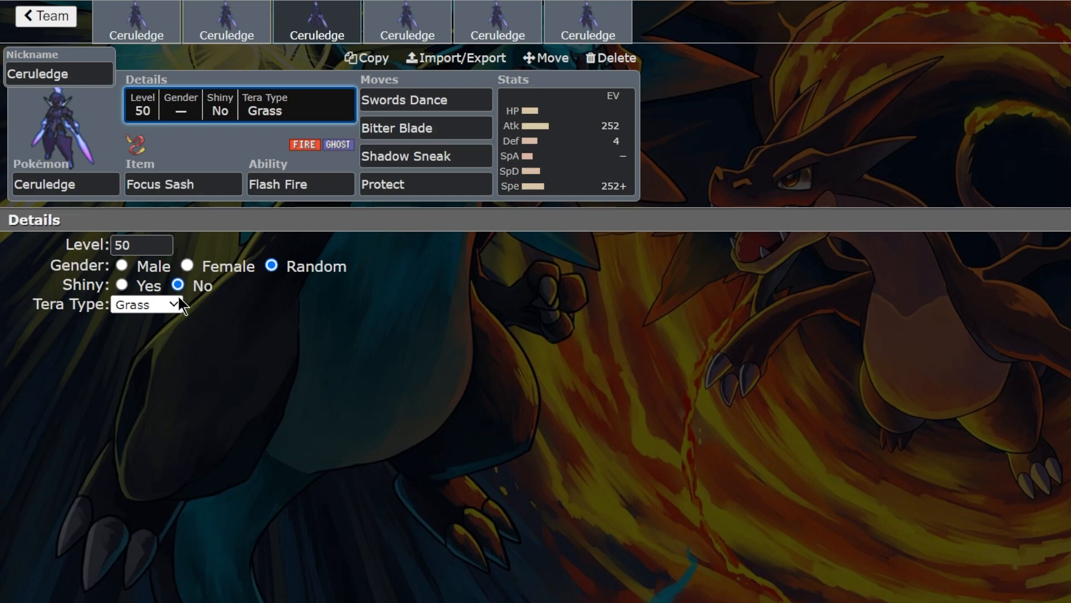
# Set the third Ceruledge's Tera Type to Fire and confirm it in the details.
pyautogui.click(146, 303)
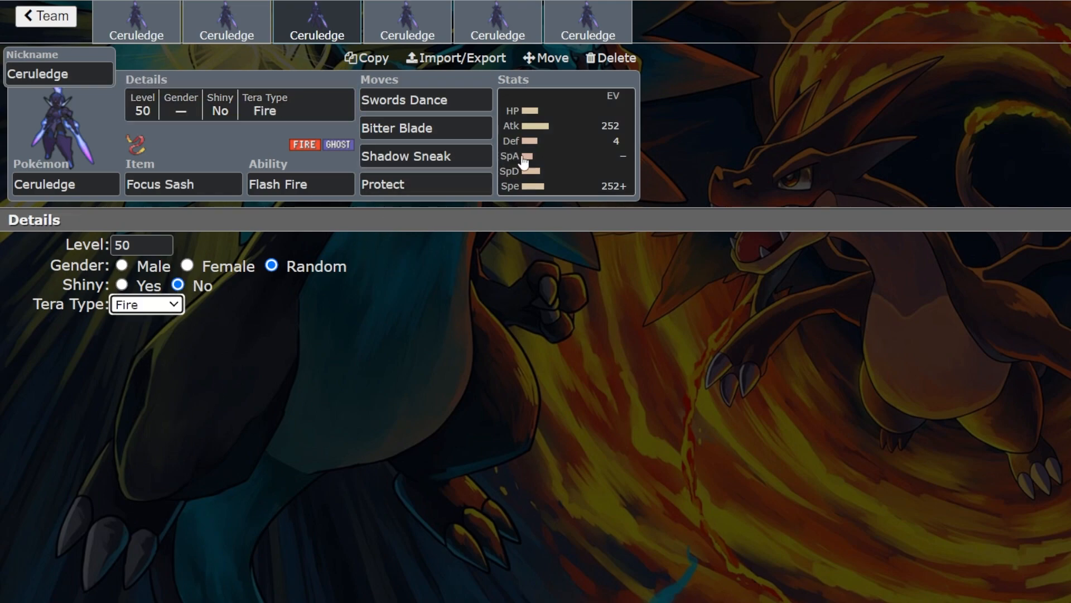
pyautogui.click(566, 141)
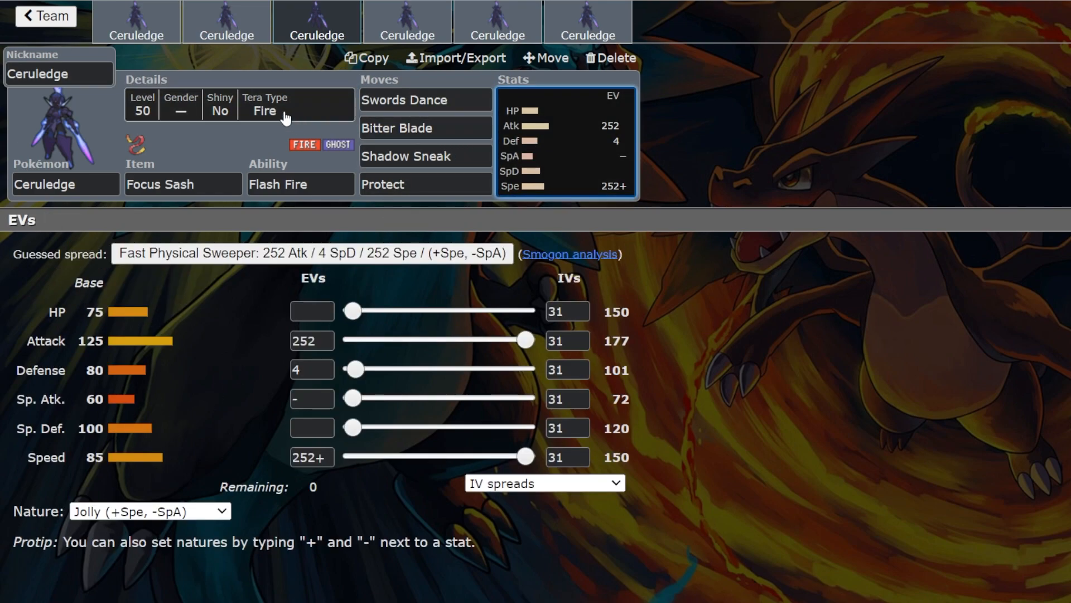
pyautogui.click(396, 127)
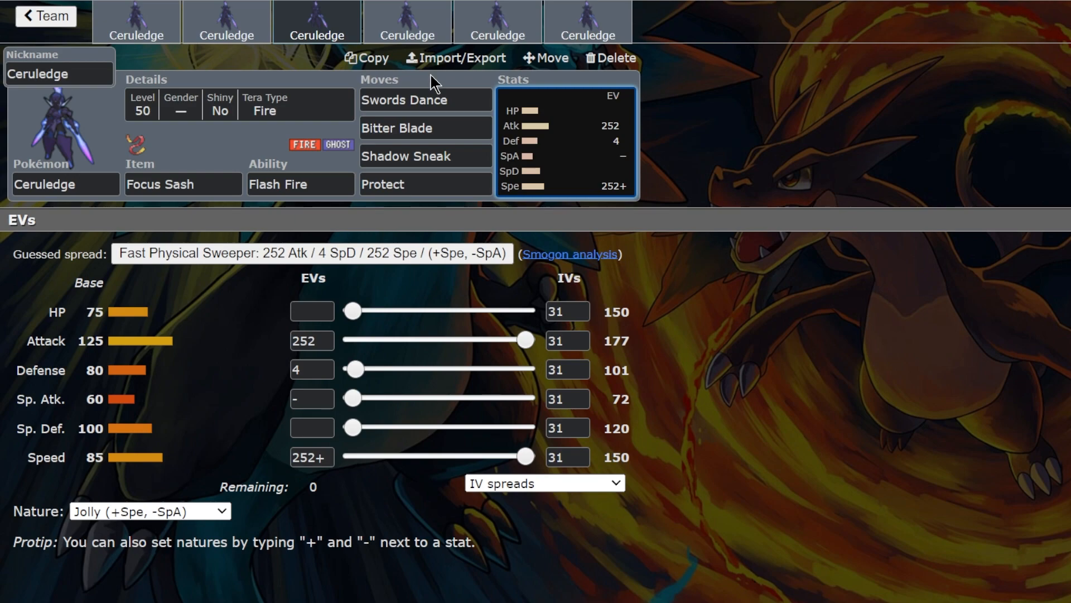
pyautogui.moveTo(279, 336)
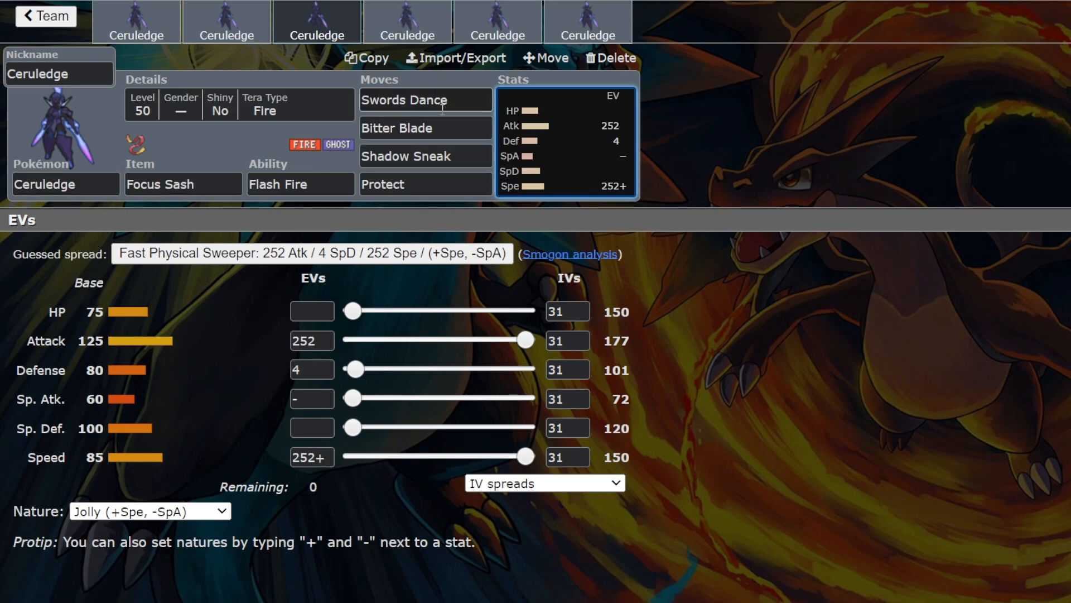
pyautogui.click(182, 184)
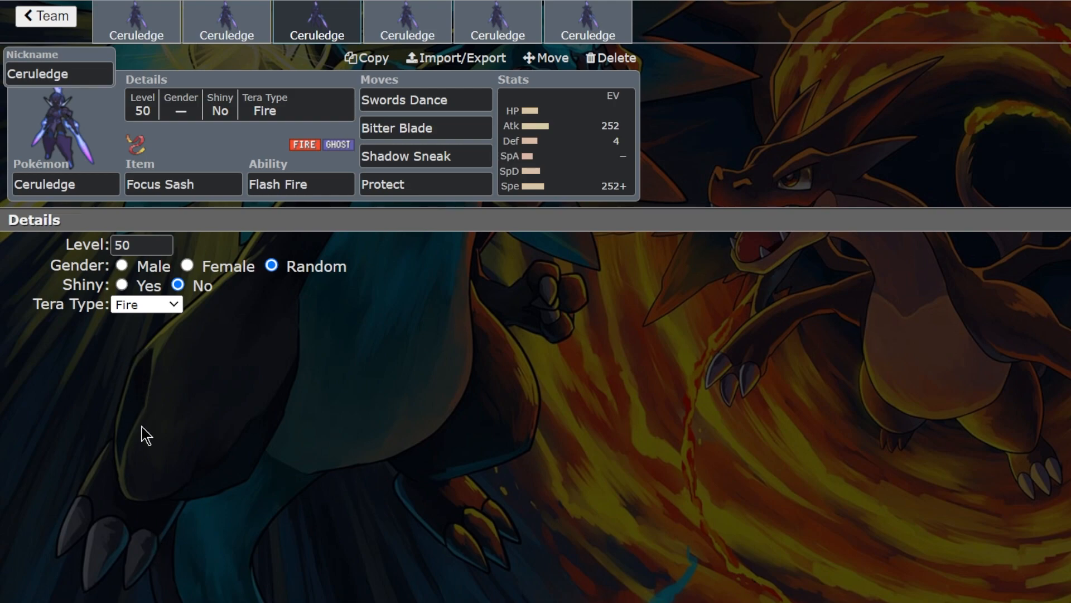
# Review the move lists for Bitter Blade, Shadow Sneak and Protect on the third Ceruledge.
pyautogui.click(424, 127)
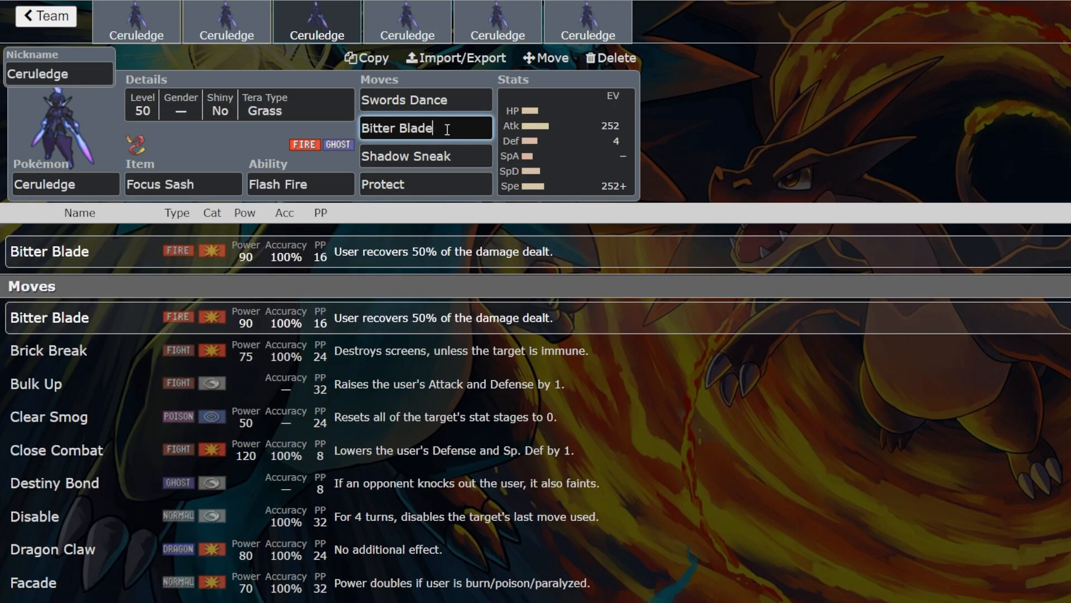
pyautogui.click(425, 157)
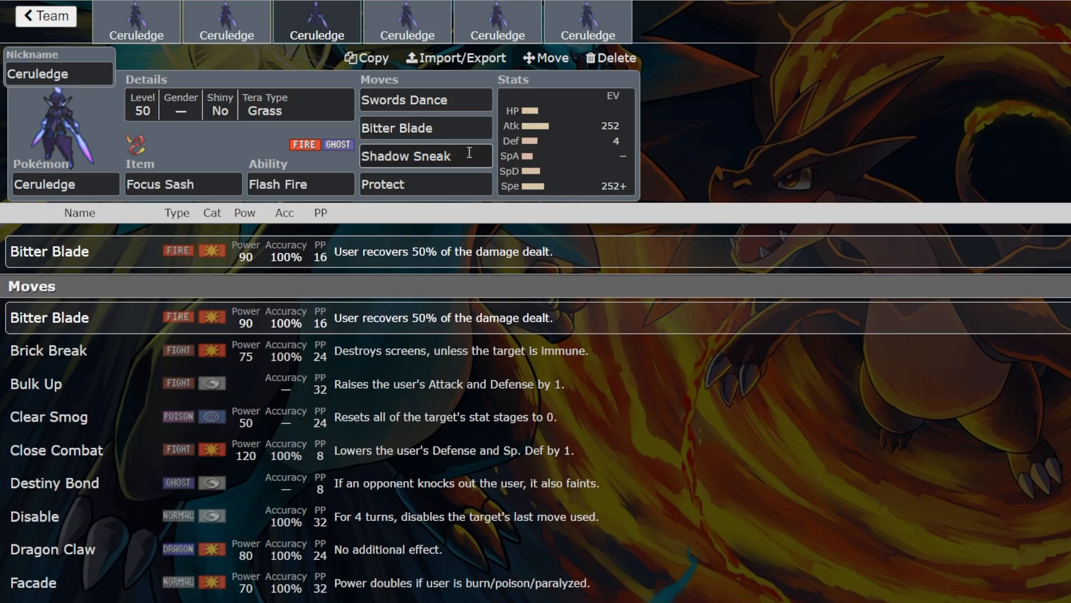
pyautogui.click(424, 156)
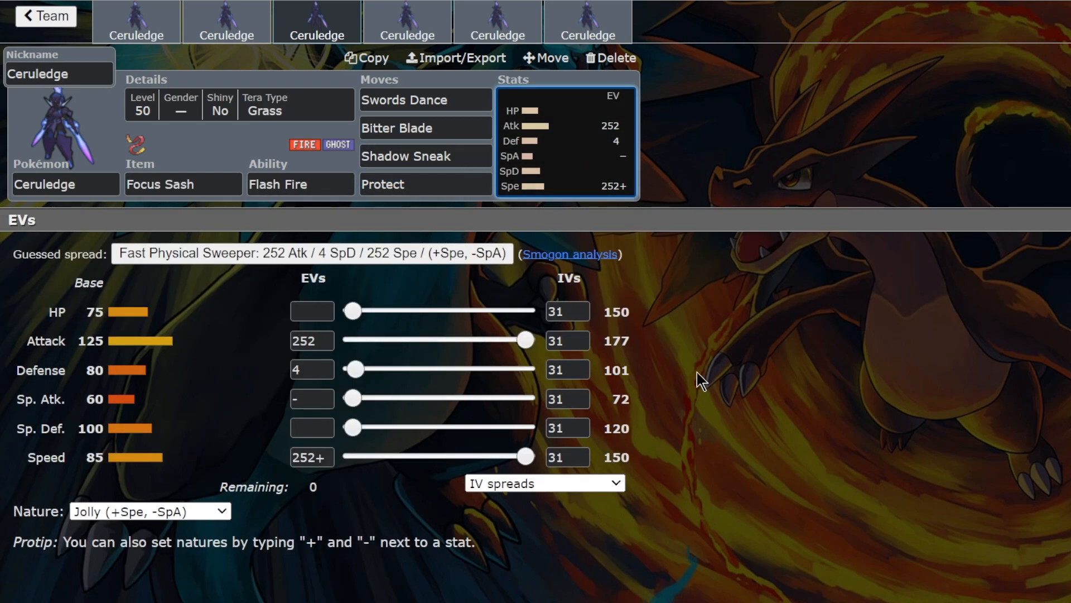
pyautogui.click(424, 184)
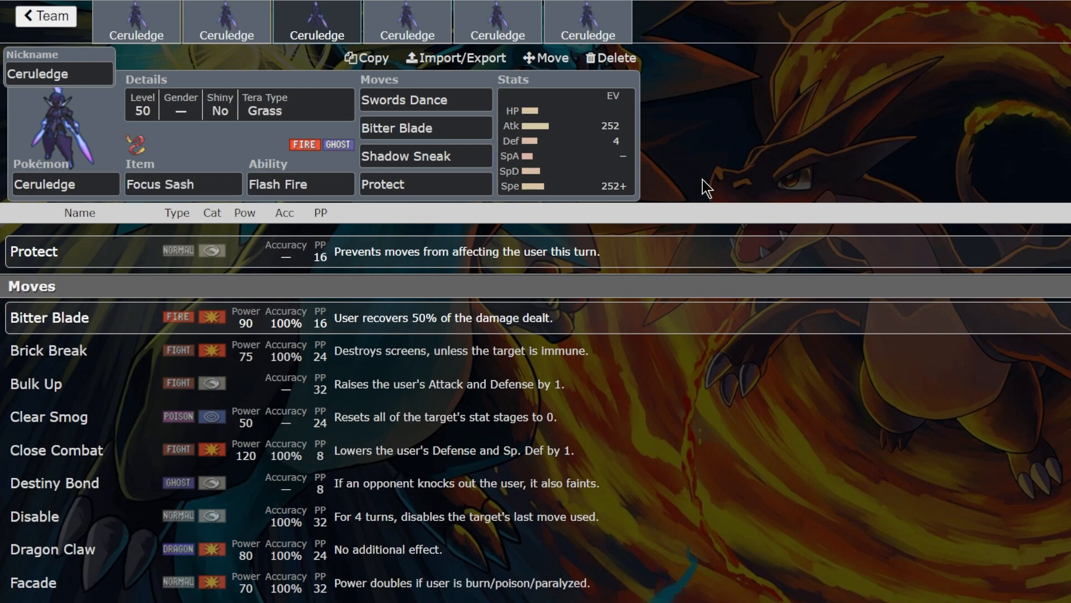
pyautogui.moveTo(431, 208)
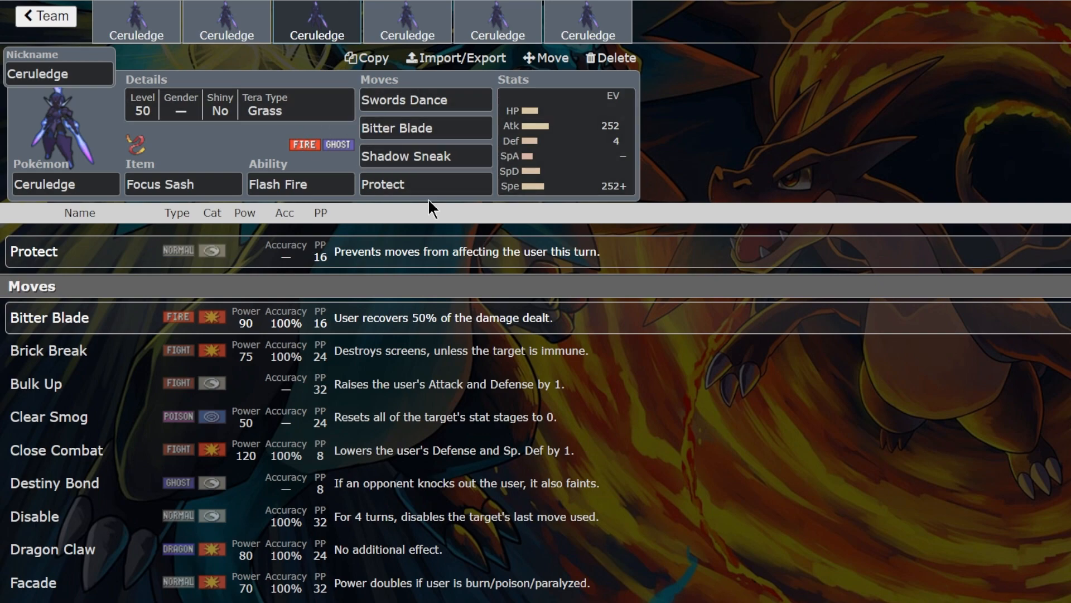
# Preview Tera Blast by searching 'tera' and 'pro', then keep Protect and Swords Dance unchanged.
pyautogui.write('tera')
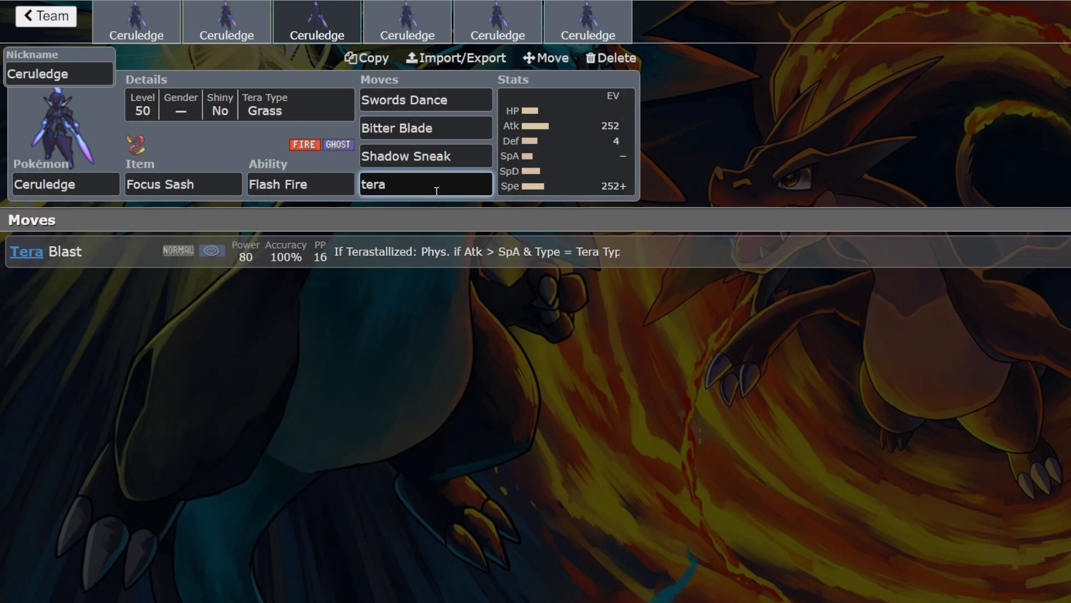
pyautogui.write('pro')
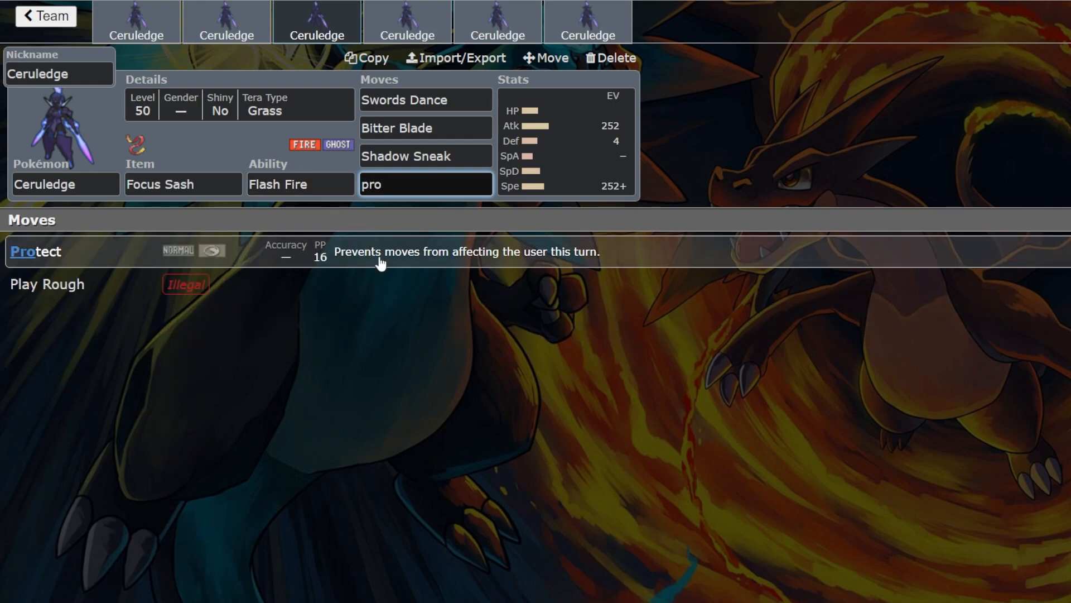
pyautogui.write('tera')
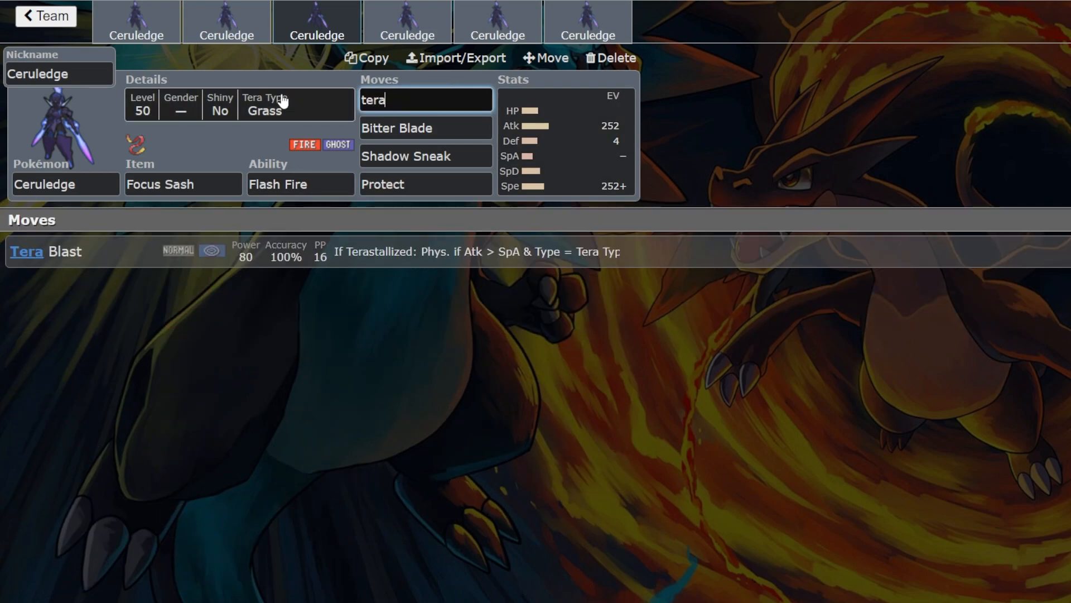
pyautogui.click(425, 100)
pyautogui.write('Swords Dance')
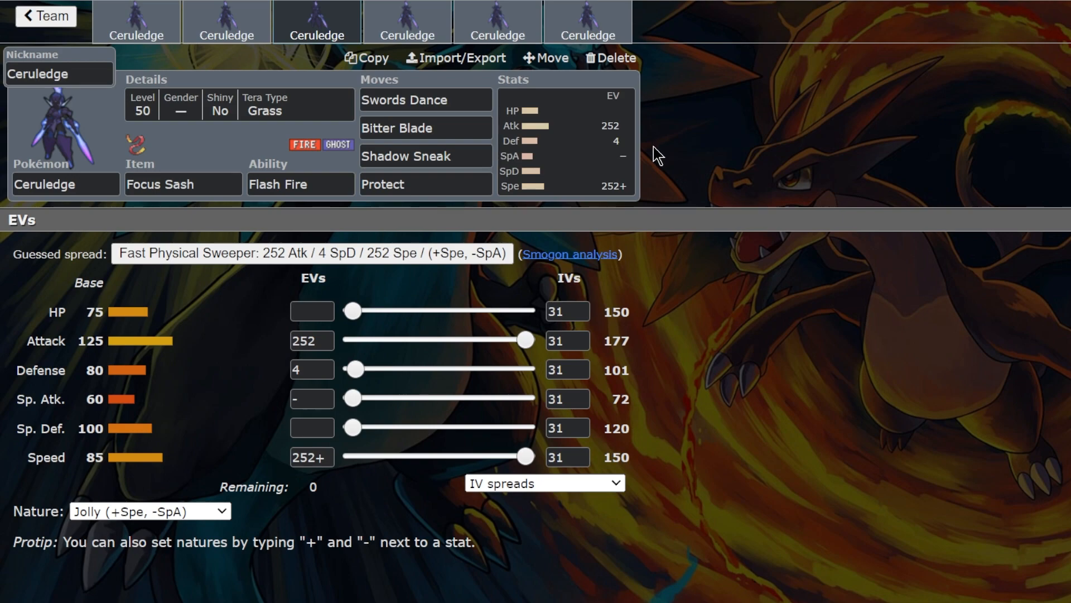
pyautogui.moveTo(659, 154)
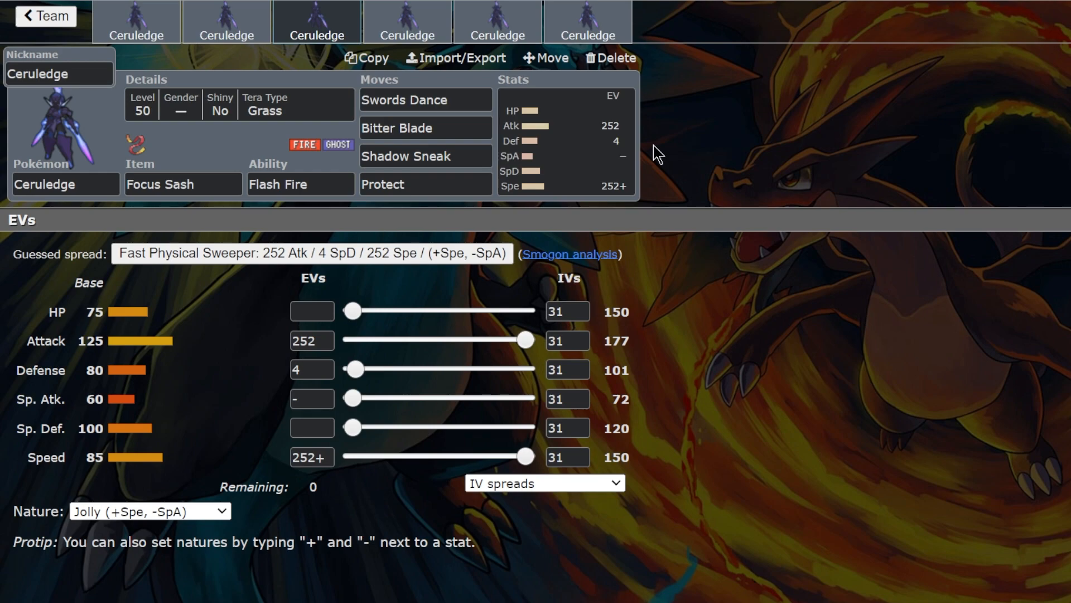
pyautogui.moveTo(407, 24)
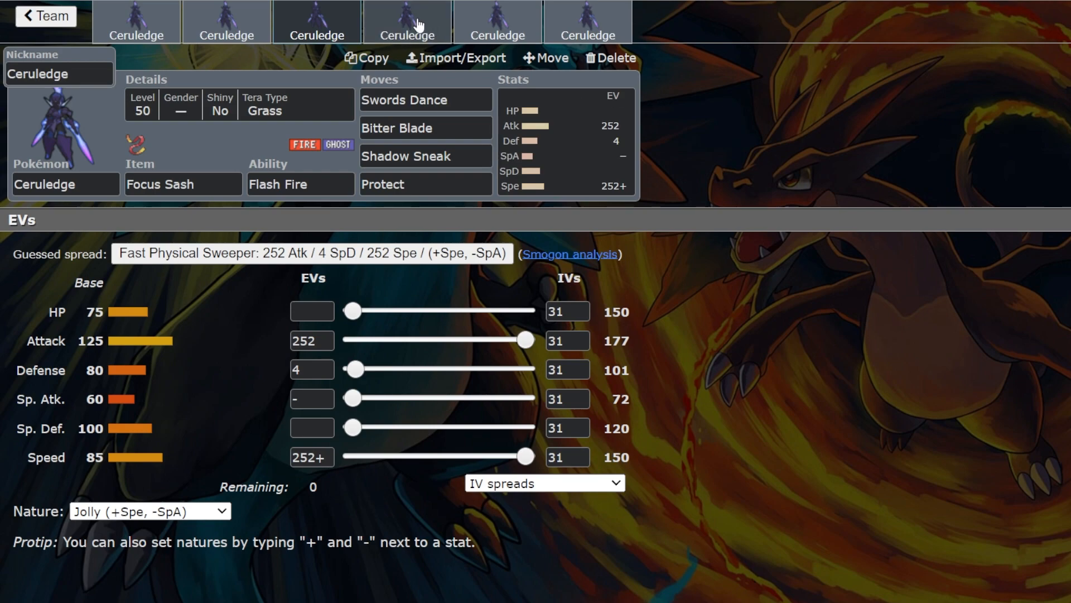
# Switch to the fourth Ceruledge and review its moves, abilities and level/gender/Tera details.
pyautogui.click(407, 22)
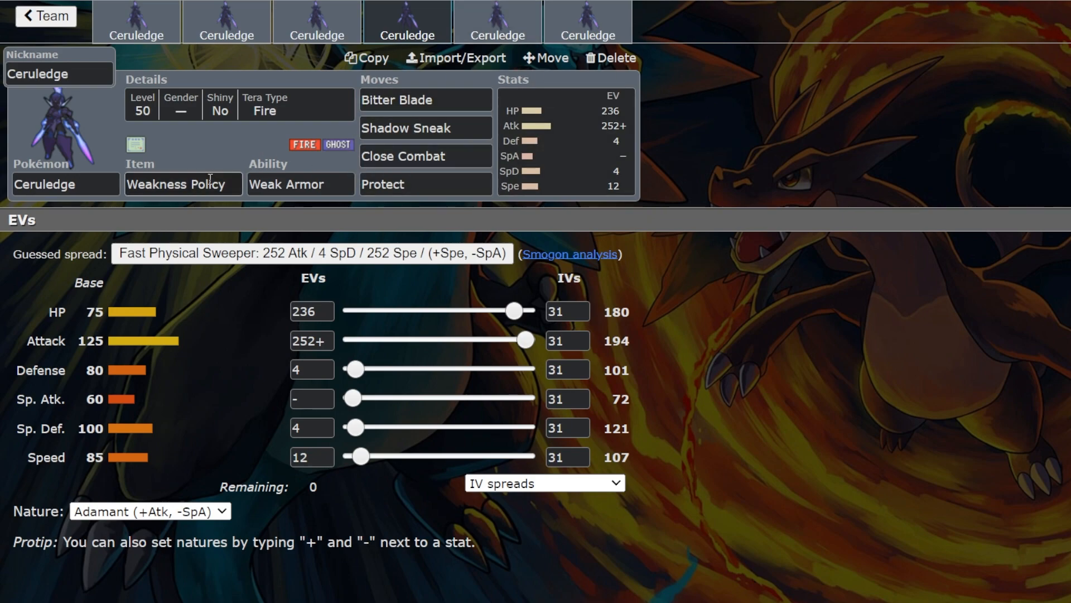
pyautogui.click(182, 184)
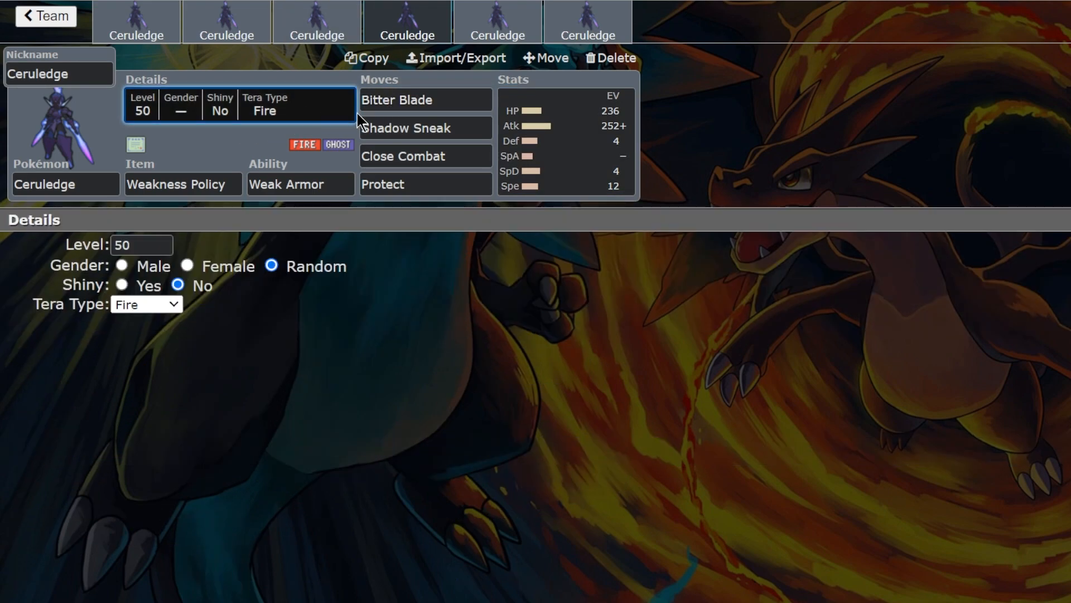
pyautogui.click(396, 100)
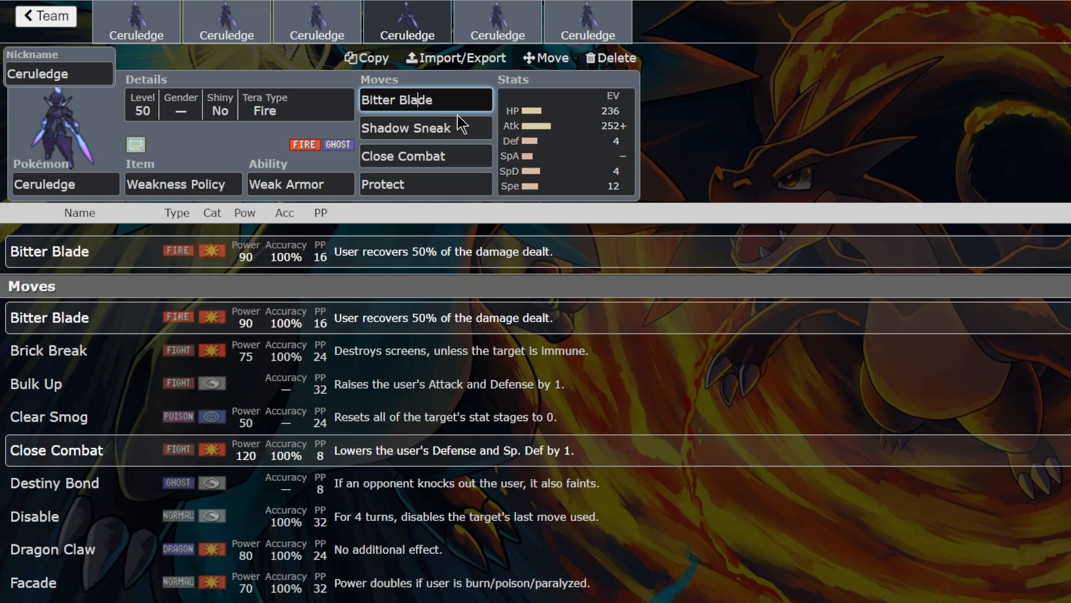
pyautogui.click(565, 140)
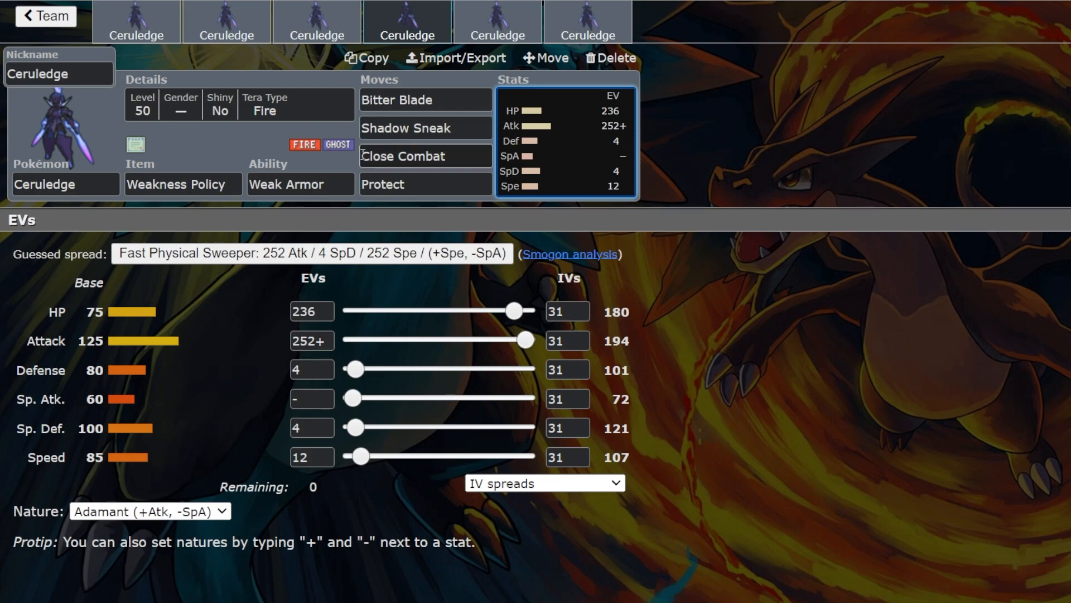
pyautogui.click(299, 185)
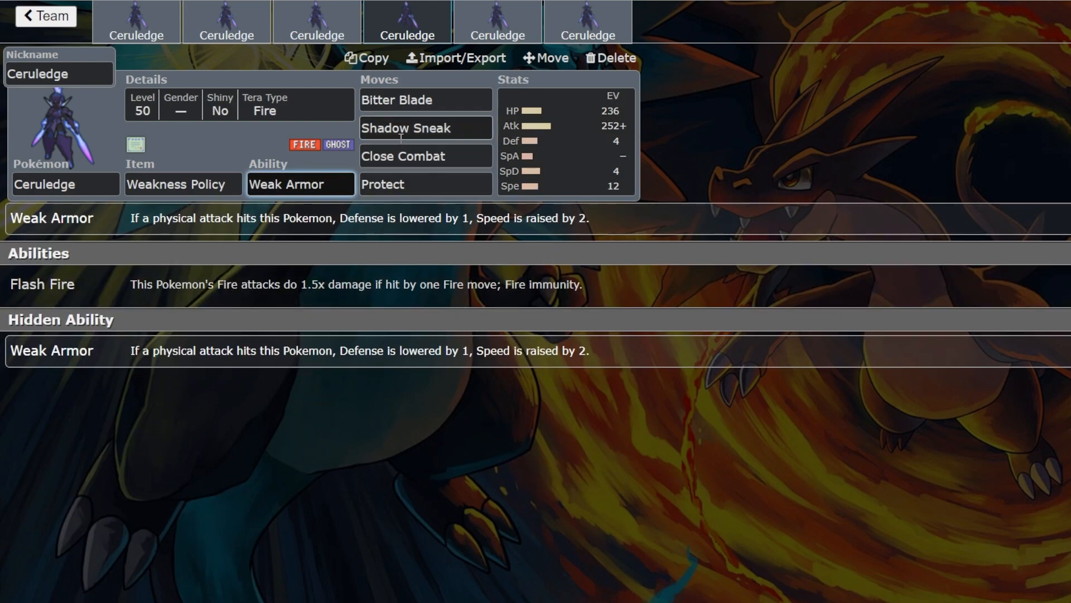
pyautogui.click(239, 104)
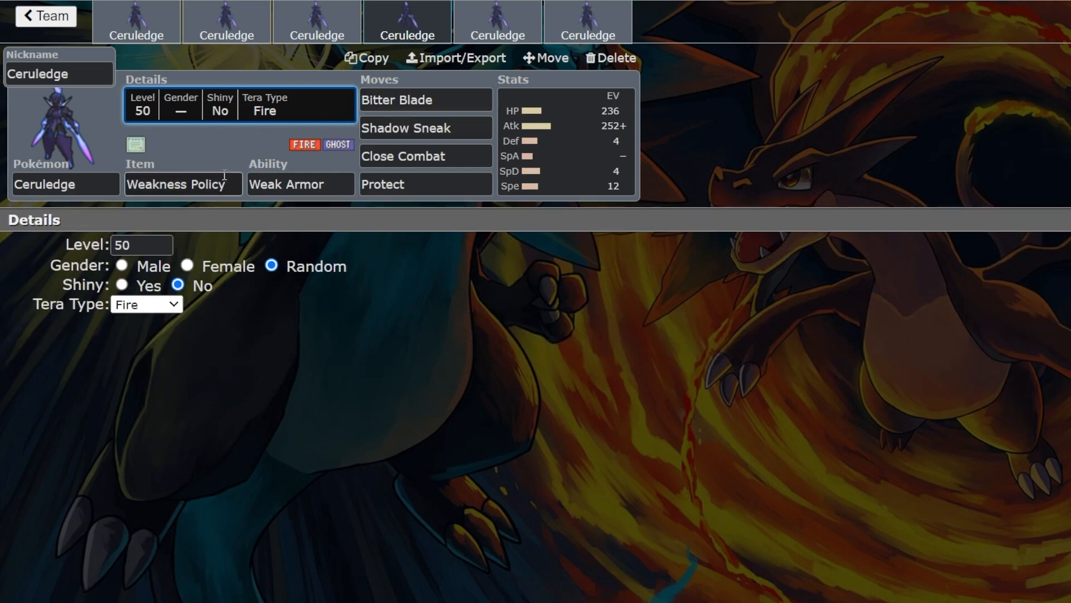
# Review the fourth Ceruledge's move options including Bitter Blade and Close Combat.
pyautogui.click(396, 99)
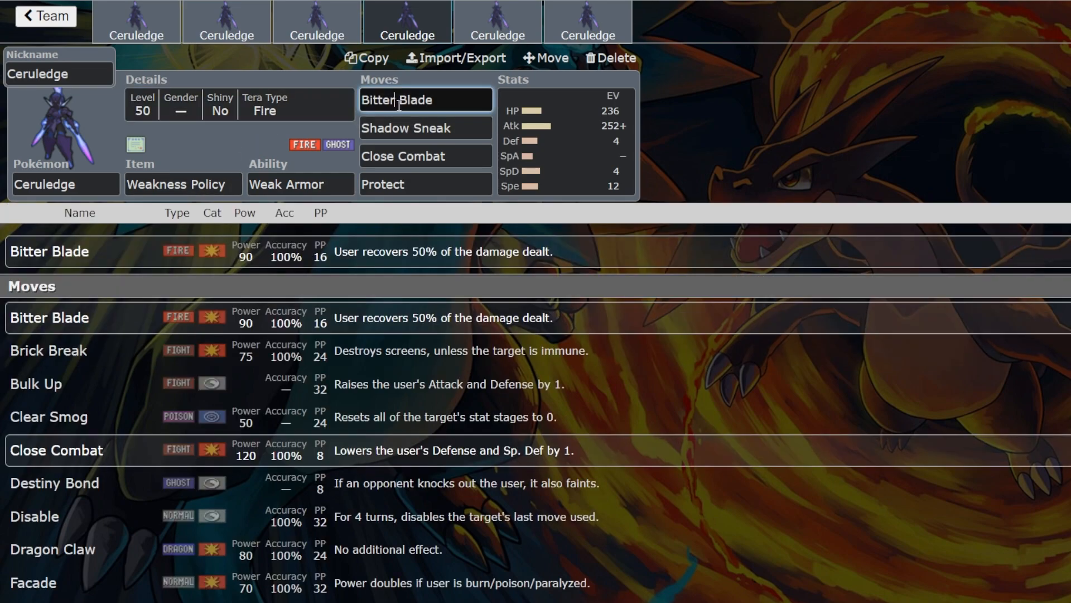
pyautogui.moveTo(550, 220)
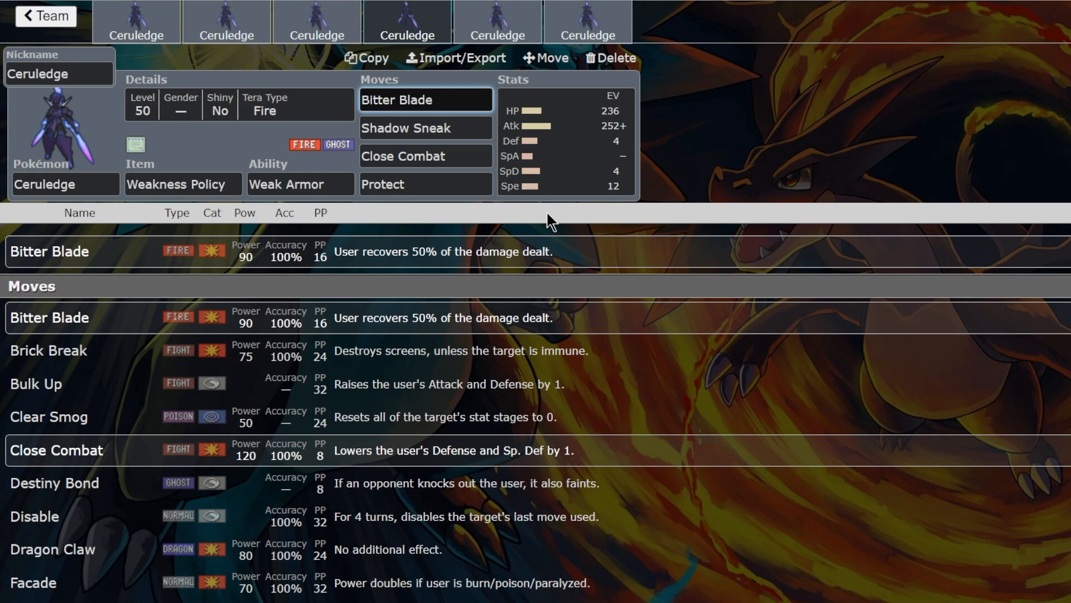
pyautogui.click(425, 99)
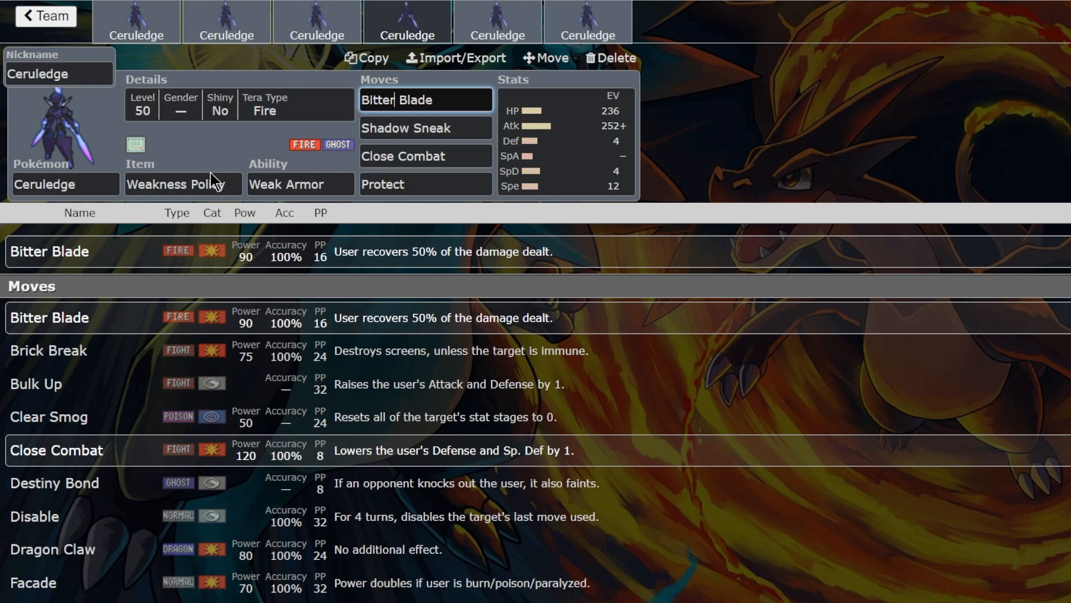
pyautogui.click(299, 184)
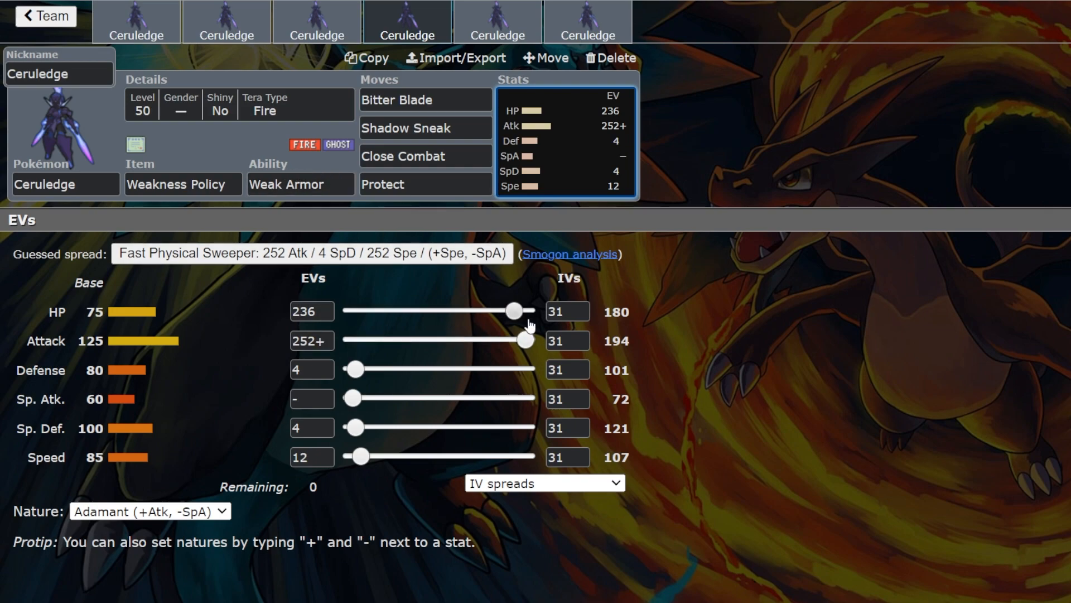
pyautogui.moveTo(440, 320)
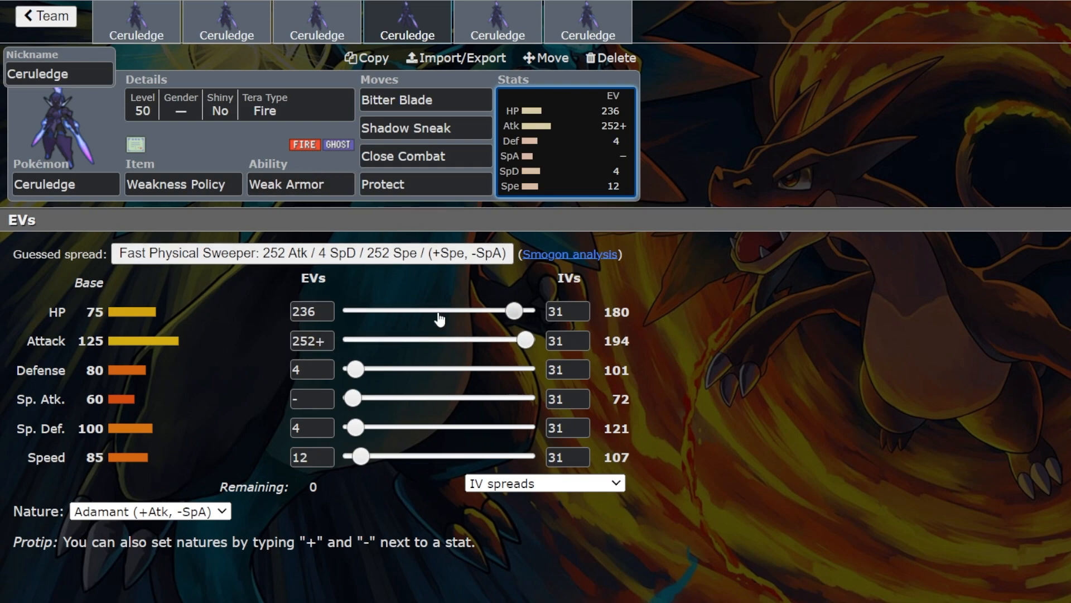
pyautogui.moveTo(401, 434)
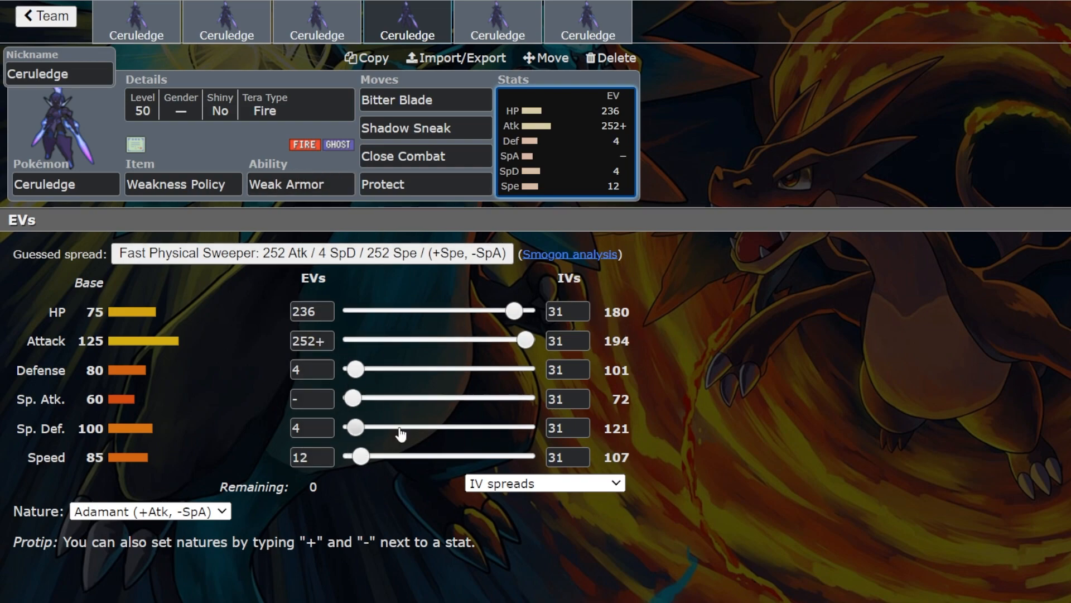
pyautogui.moveTo(424, 289)
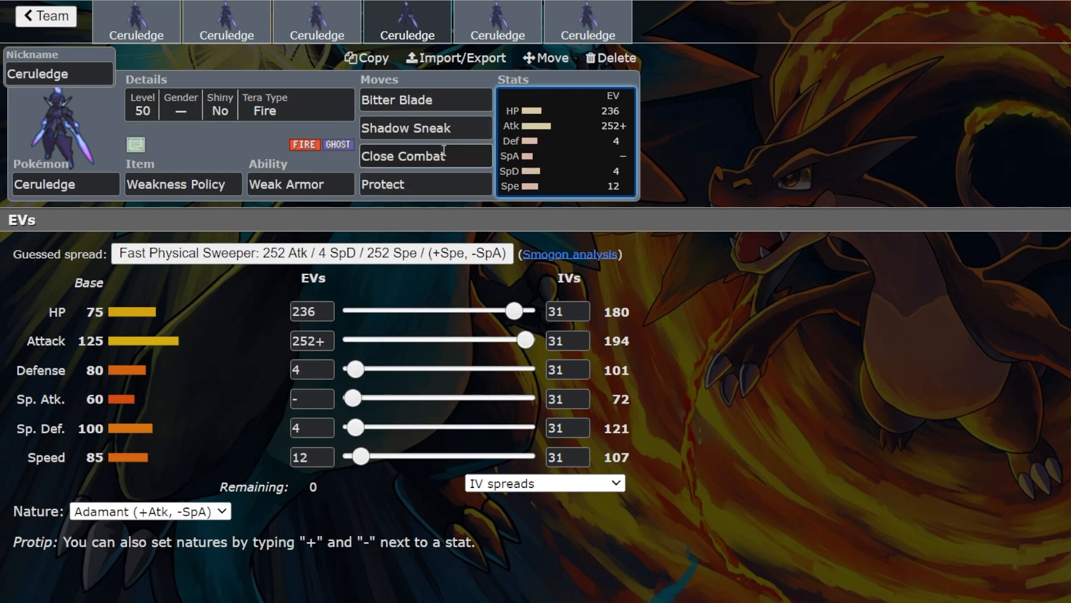
pyautogui.click(403, 156)
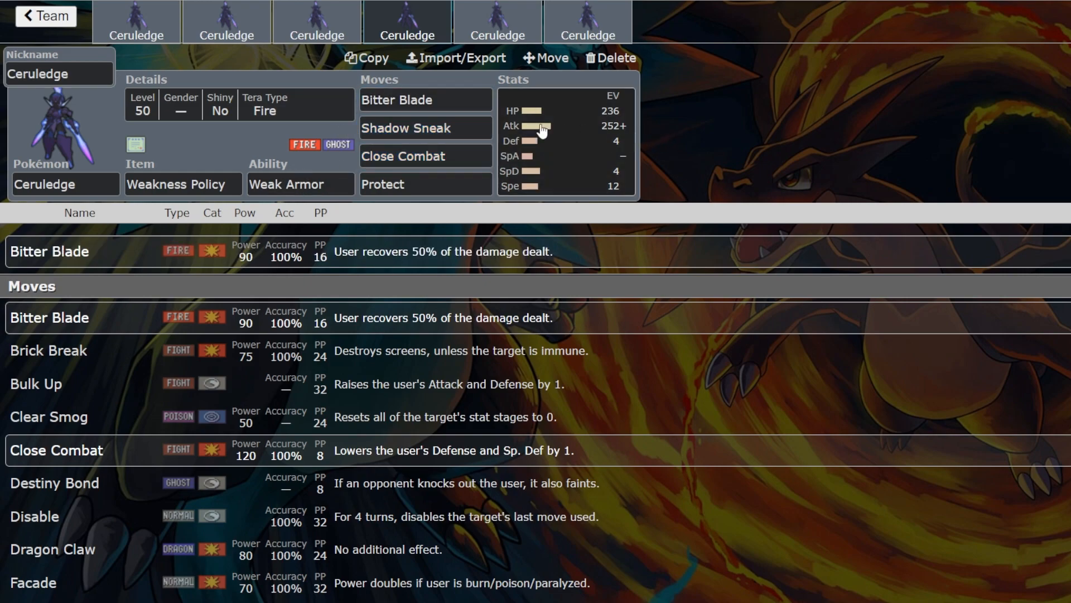
pyautogui.click(424, 156)
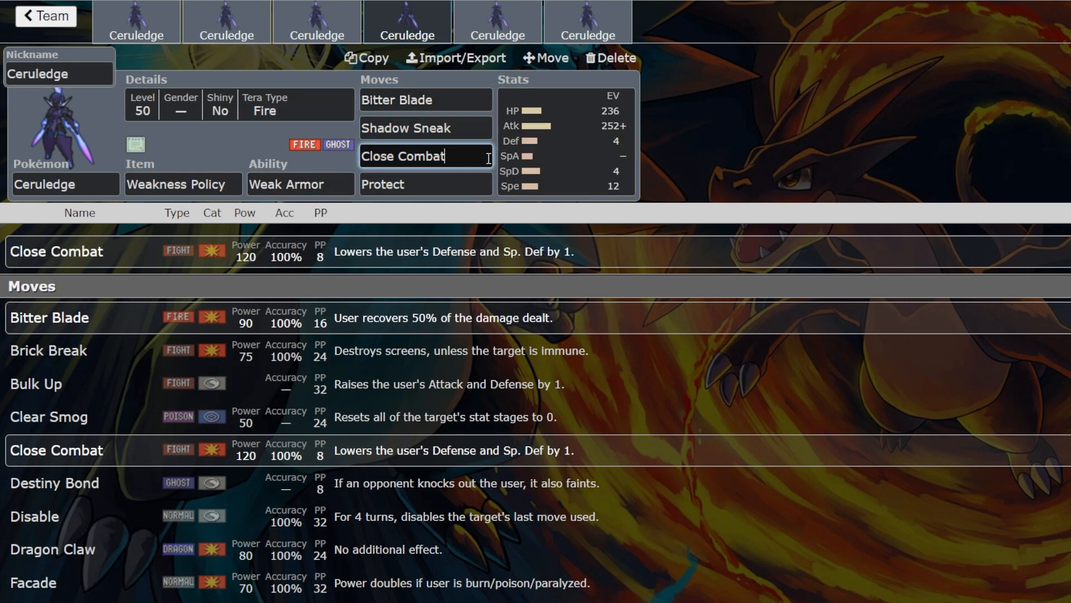
# Return to the fourth Ceruledge's set and start retyping its ability as 'flash' for Flash Fire.
pyautogui.click(424, 100)
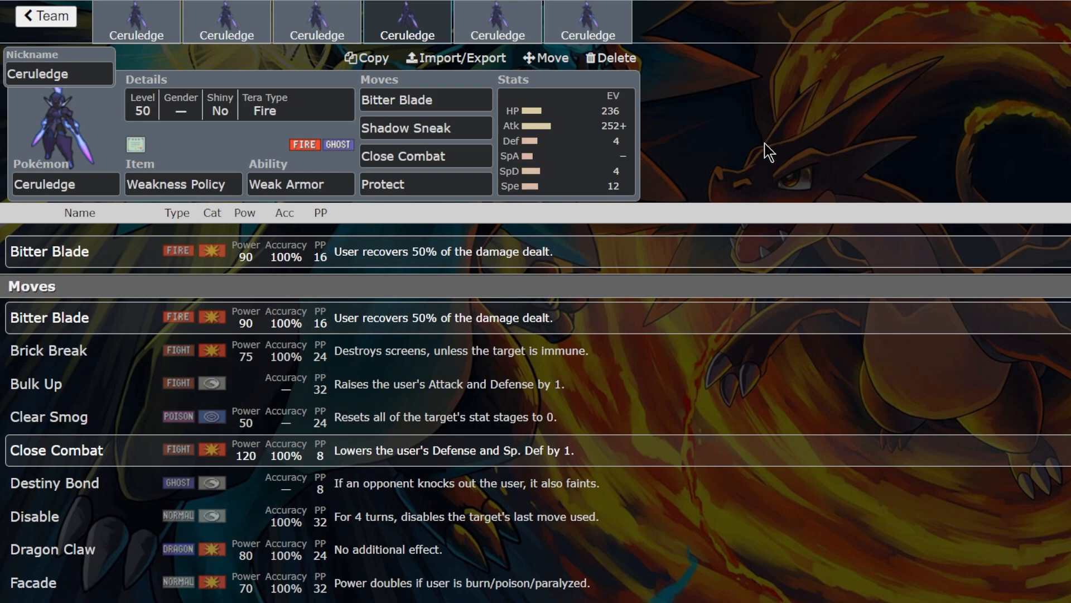
pyautogui.click(498, 21)
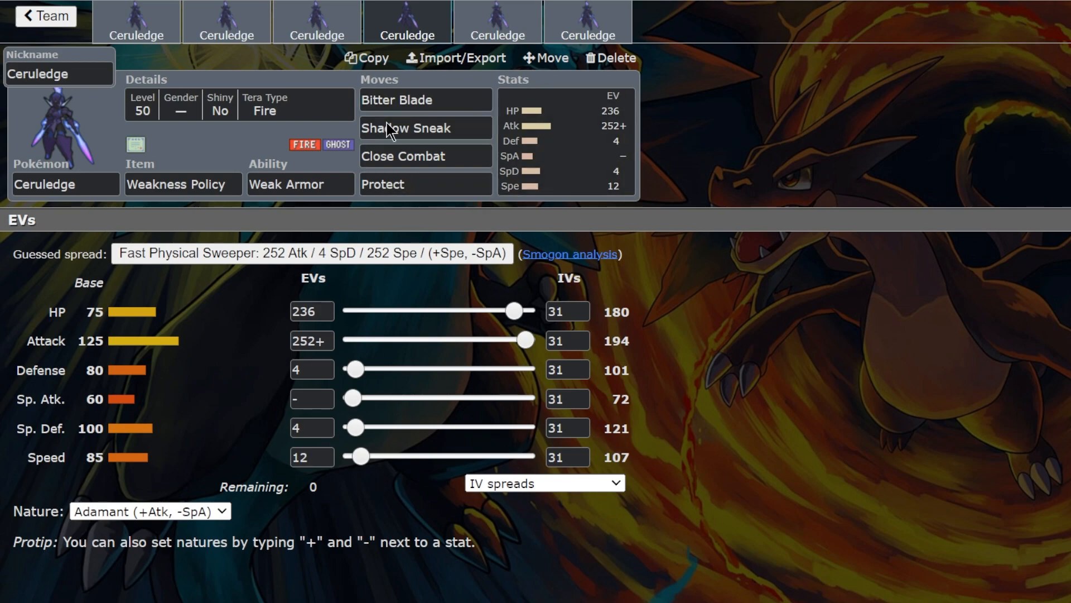
pyautogui.moveTo(311, 212)
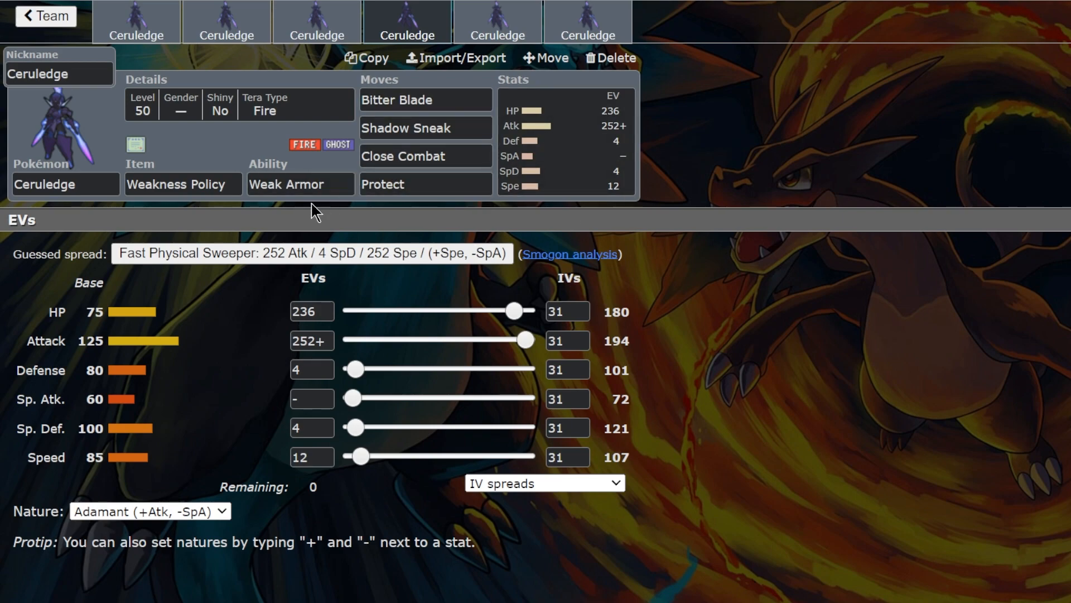
pyautogui.click(183, 184)
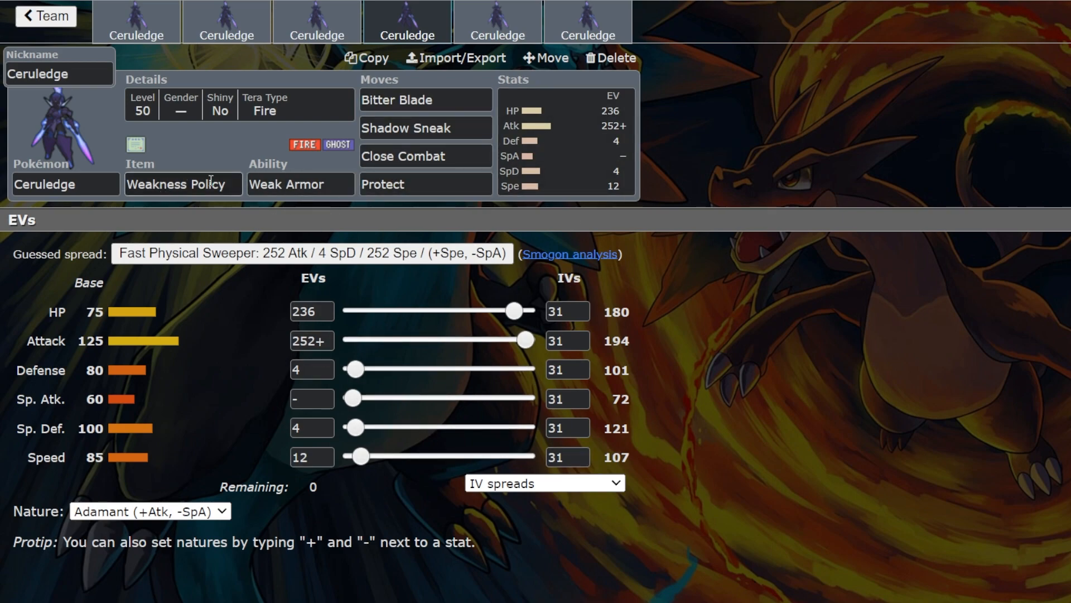
pyautogui.click(183, 184)
pyautogui.write('flash')
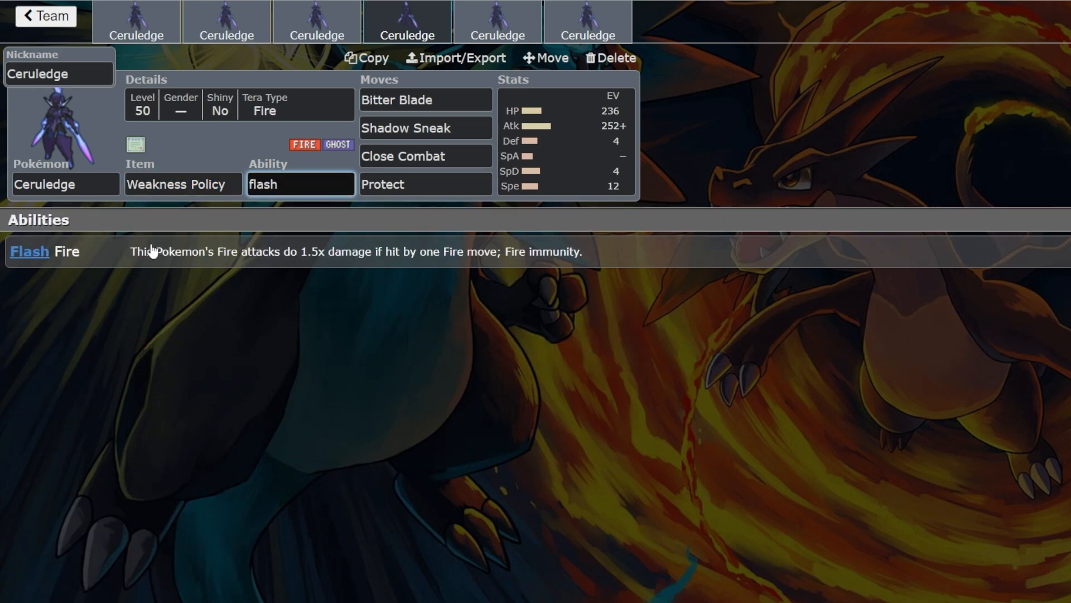
# Give the fourth Ceruledge Choice Band and Tera Blast as its fourth move.
pyautogui.write('choice Band')
pyautogui.click(426, 184)
pyautogui.write('te')
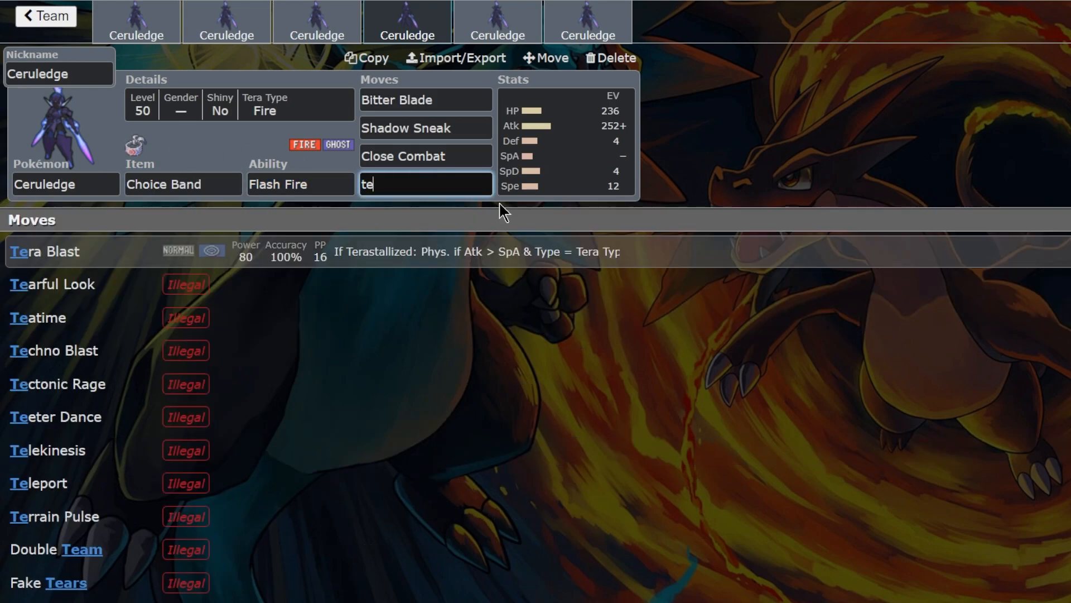
pyautogui.click(45, 251)
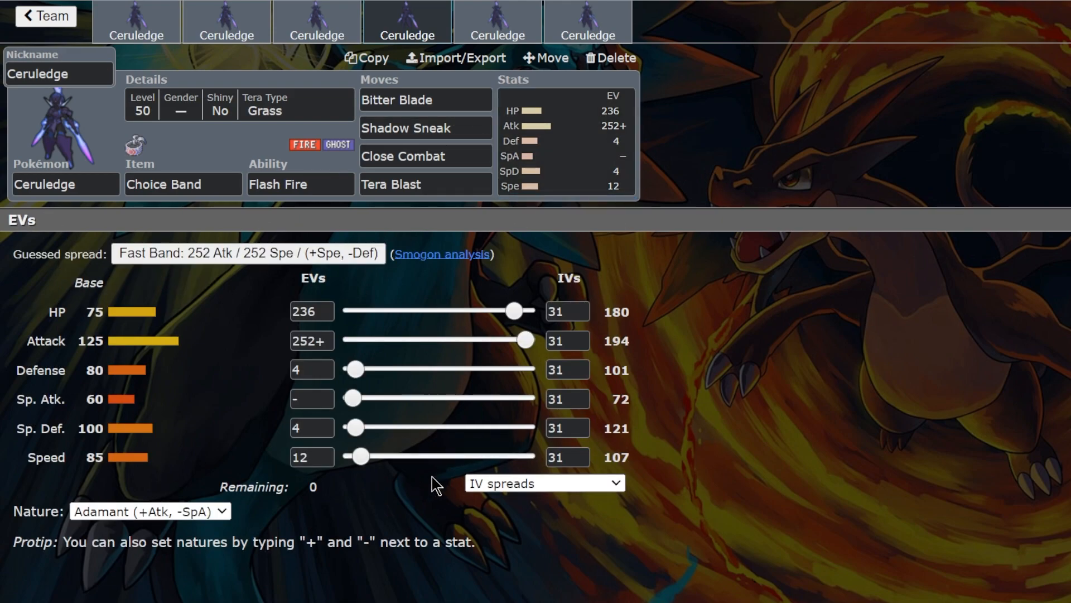
pyautogui.moveTo(787, 314)
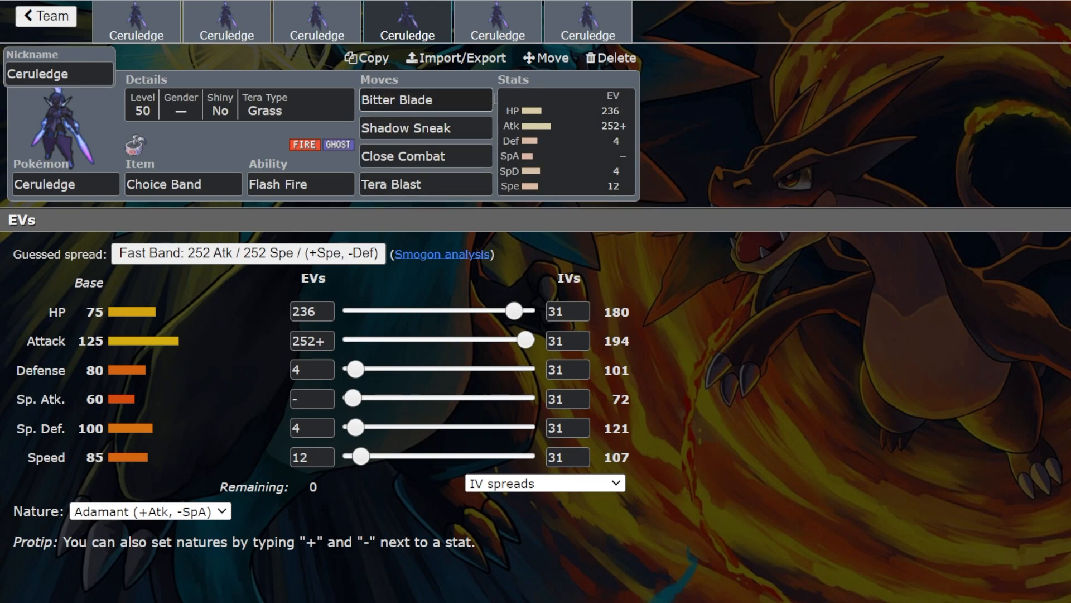
pyautogui.moveTo(617, 142)
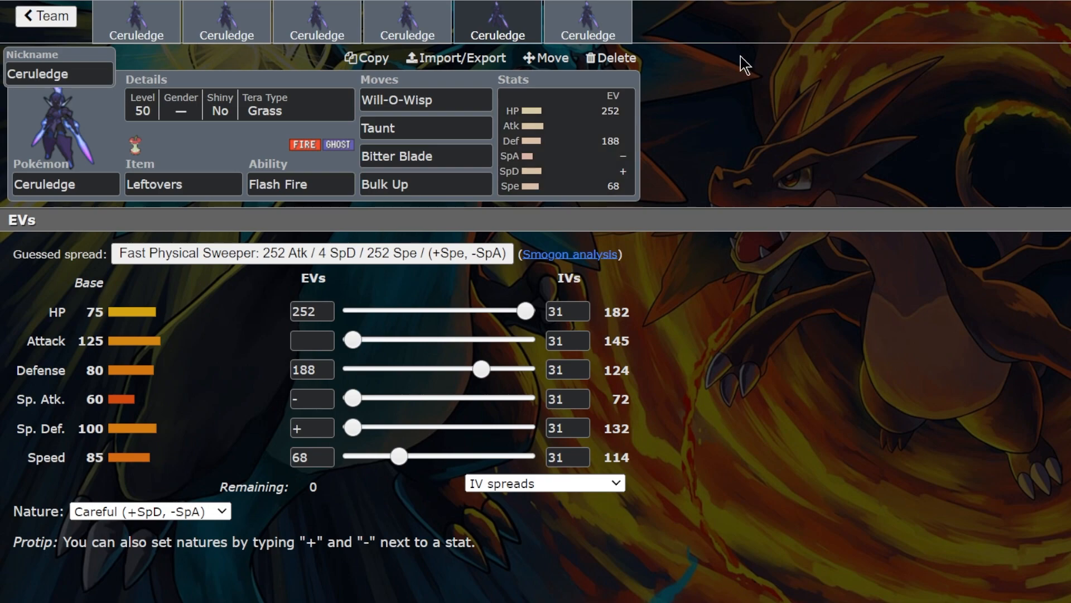
pyautogui.moveTo(743, 164)
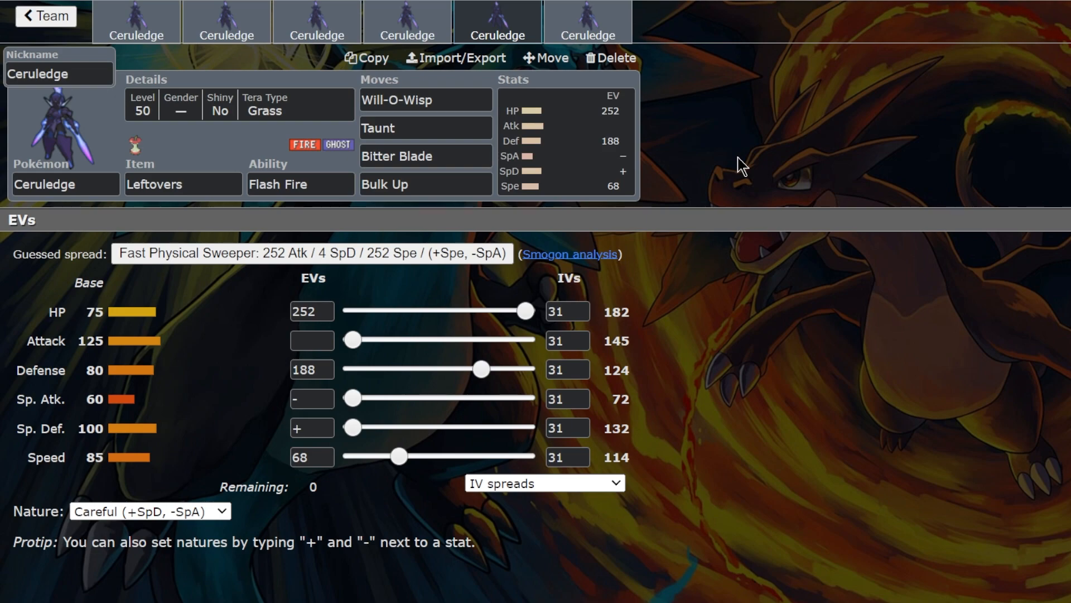
pyautogui.click(181, 184)
pyautogui.write('Sitrus Berry')
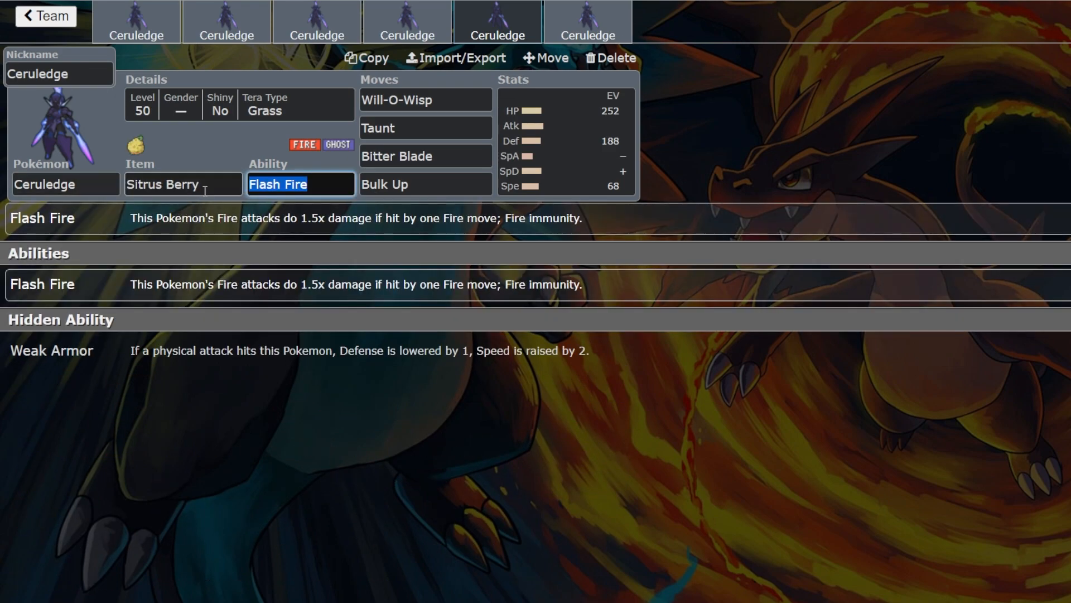
pyautogui.write('lef')
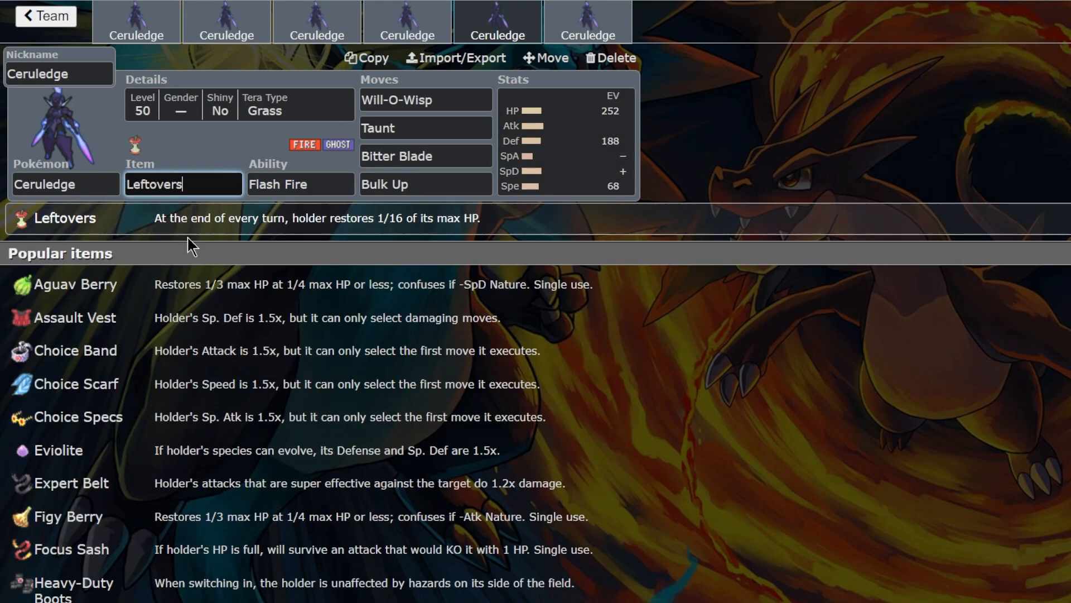
pyautogui.click(565, 136)
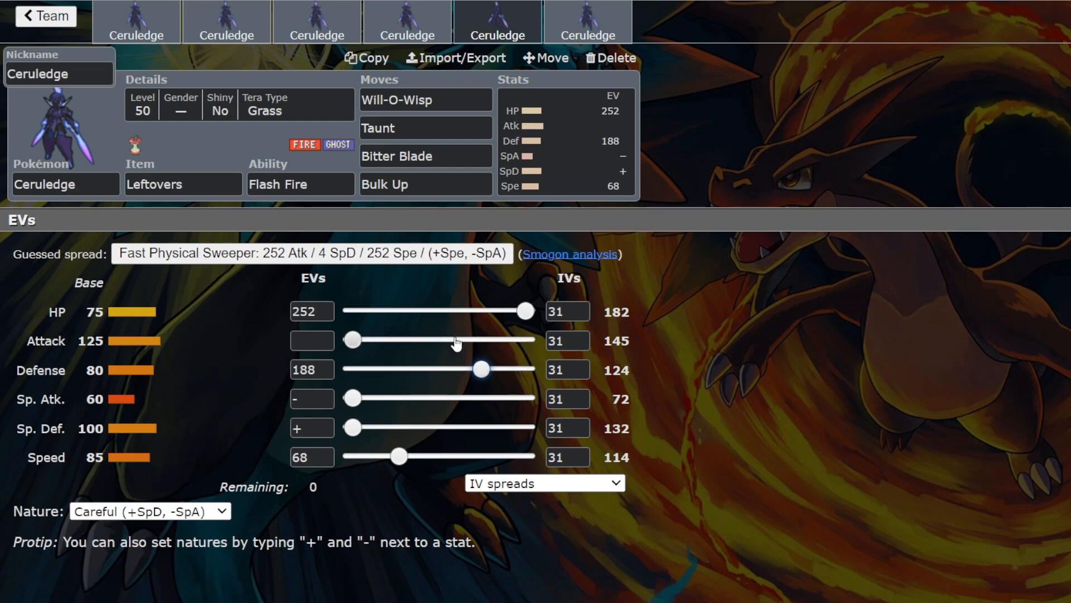
pyautogui.click(424, 99)
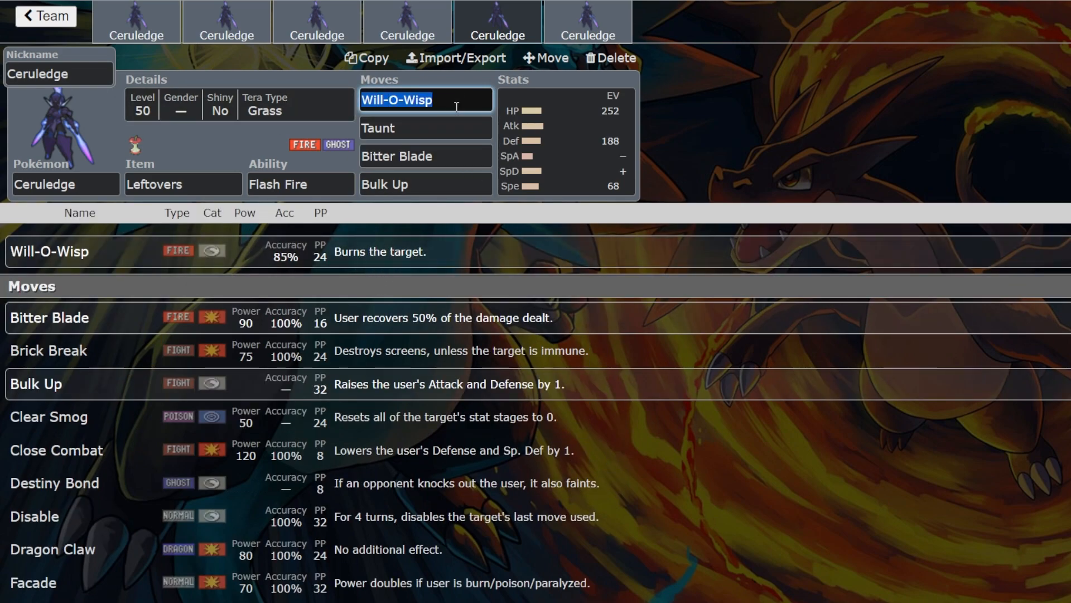
pyautogui.click(424, 127)
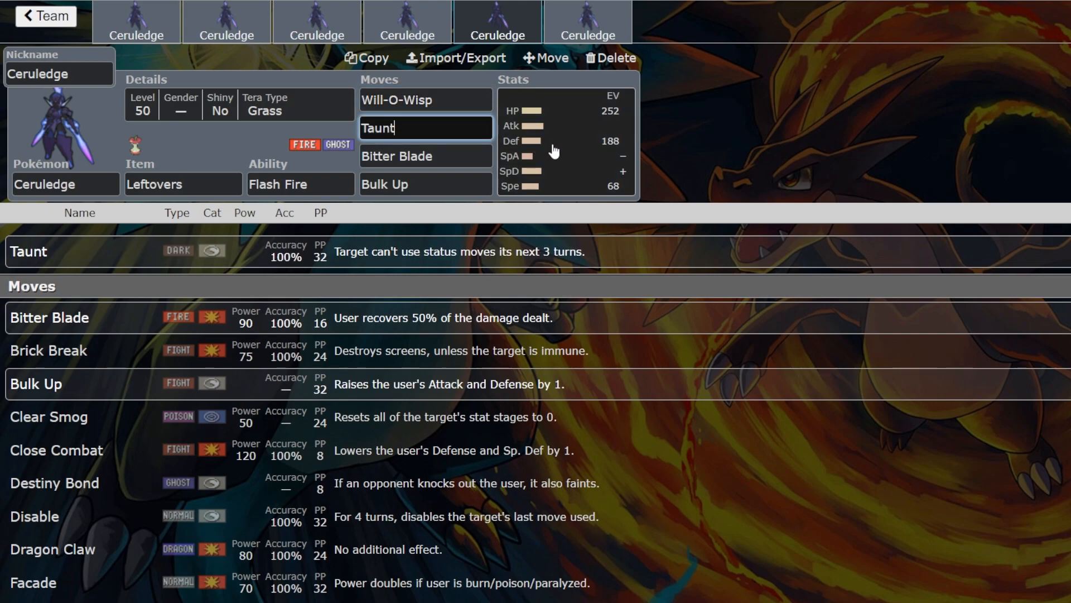
pyautogui.click(424, 184)
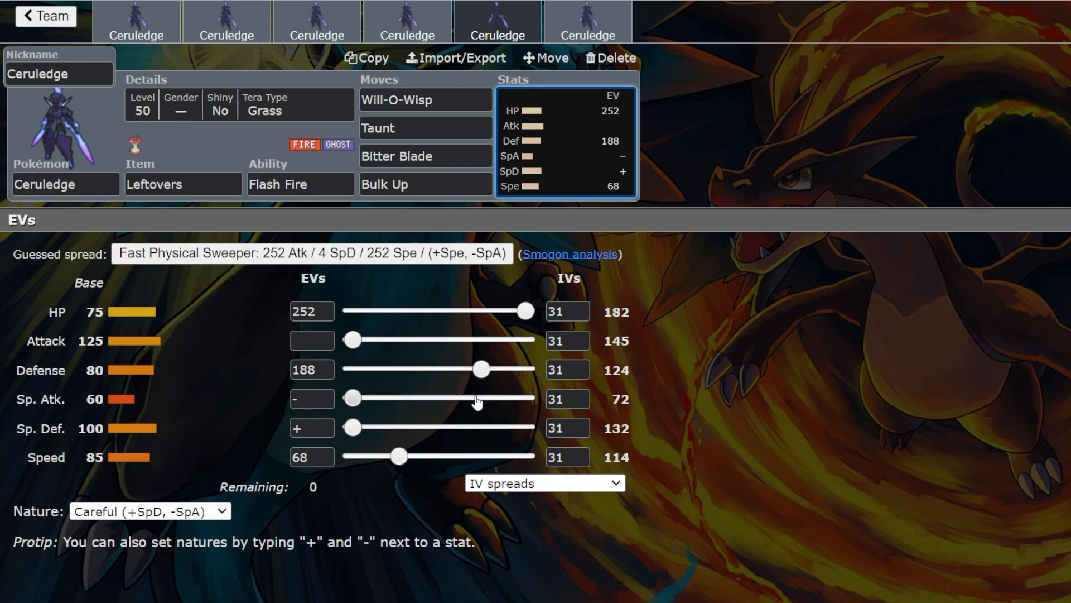
# Move the fifth Ceruledge's 188 Defense EVs into Sp. Def and make Defense the nature-boosted stat for Impish.
pyautogui.moveTo(482, 369); pyautogui.dragTo(352, 369)
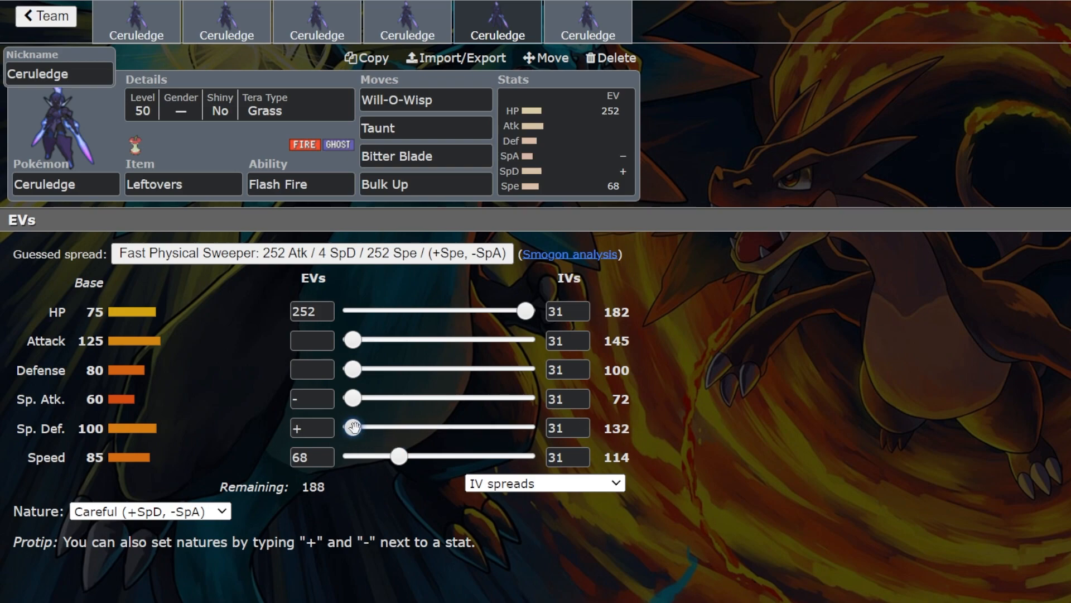
pyautogui.moveTo(354, 428); pyautogui.dragTo(483, 427)
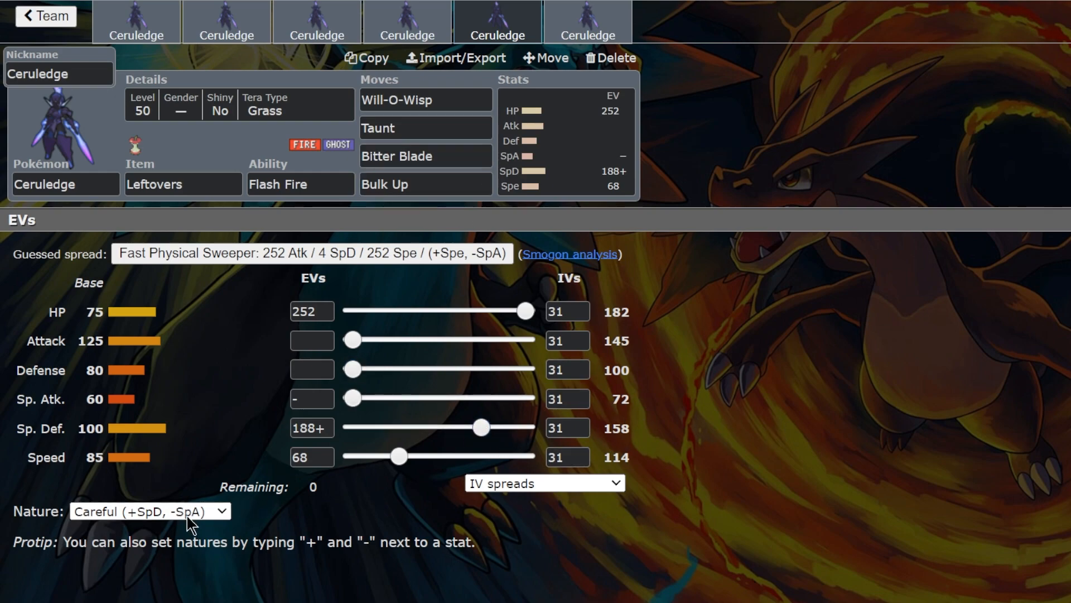
pyautogui.click(148, 509)
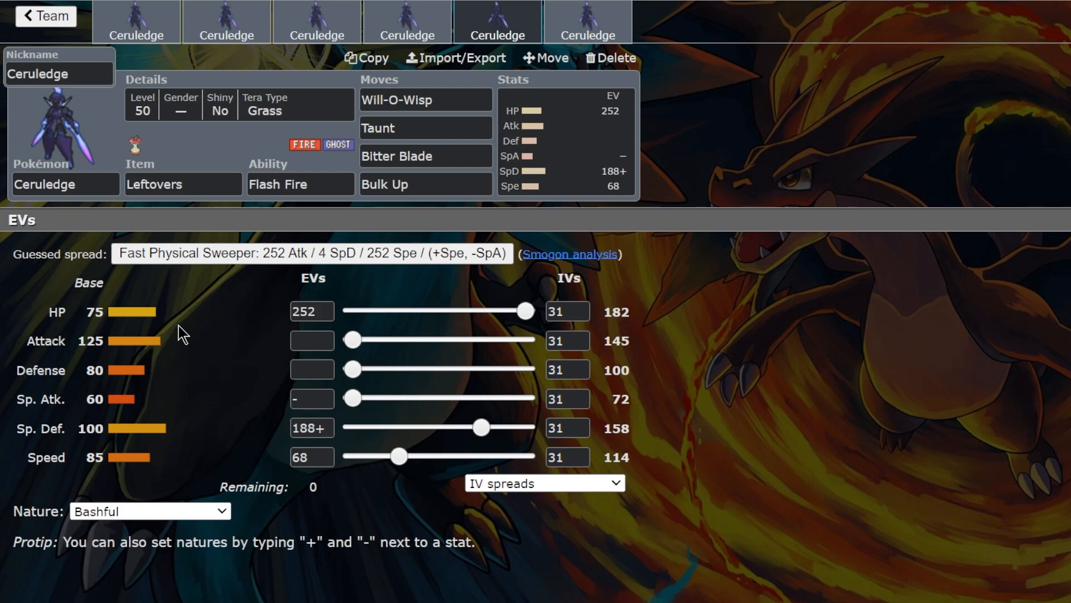
pyautogui.click(148, 510)
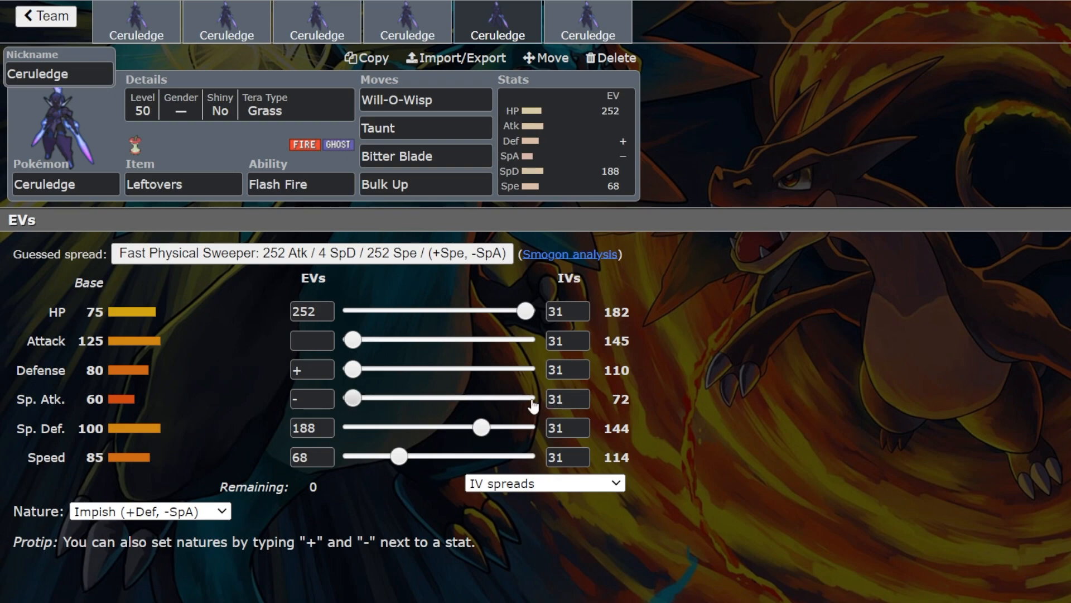
pyautogui.moveTo(781, 366)
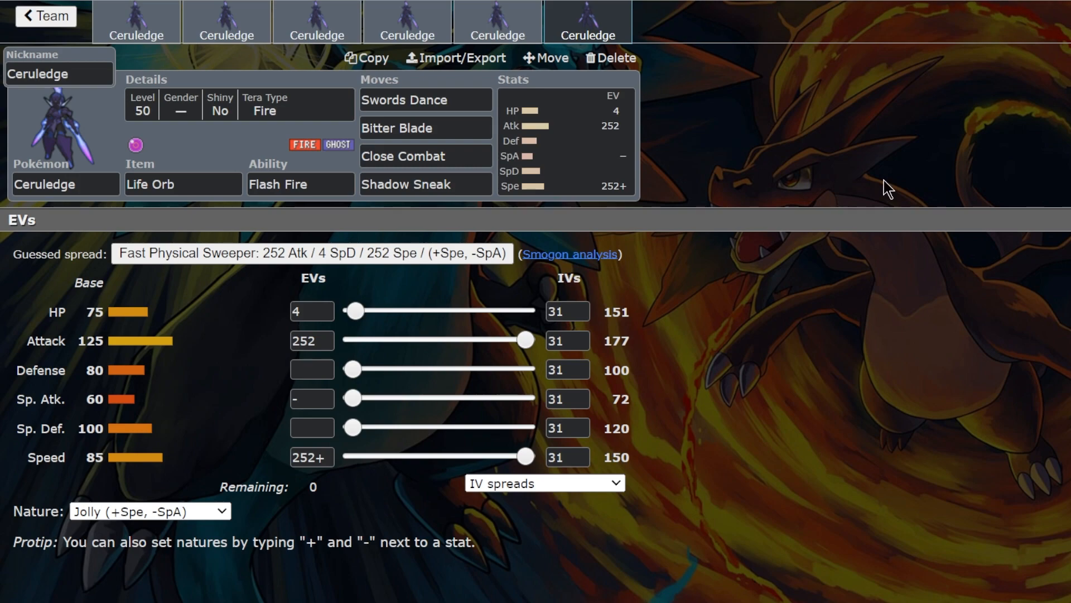
pyautogui.moveTo(896, 128)
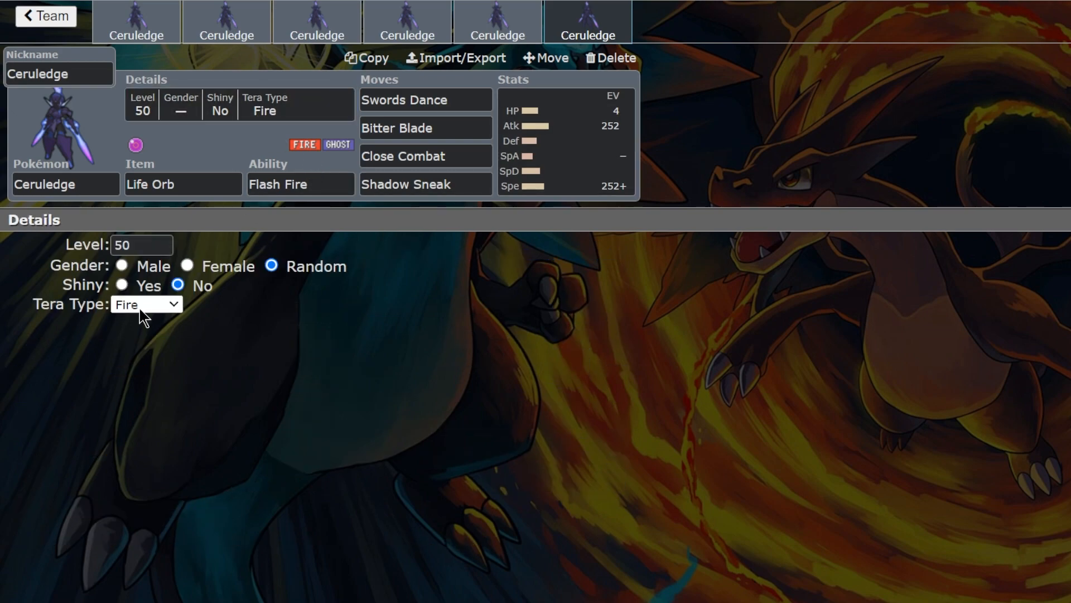
pyautogui.click(424, 157)
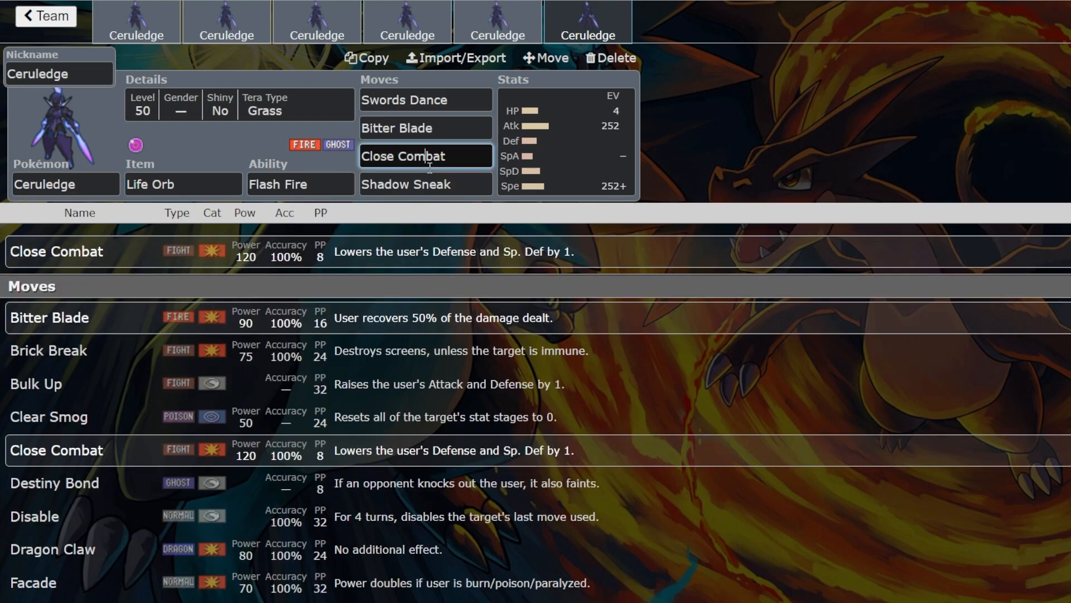
pyautogui.click(424, 127)
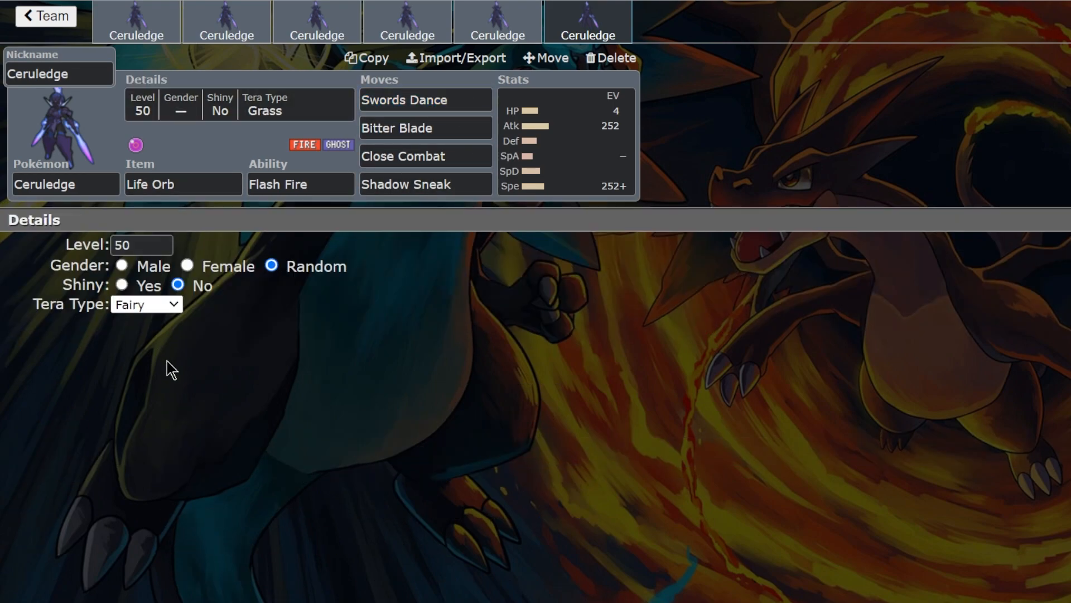
pyautogui.click(424, 100)
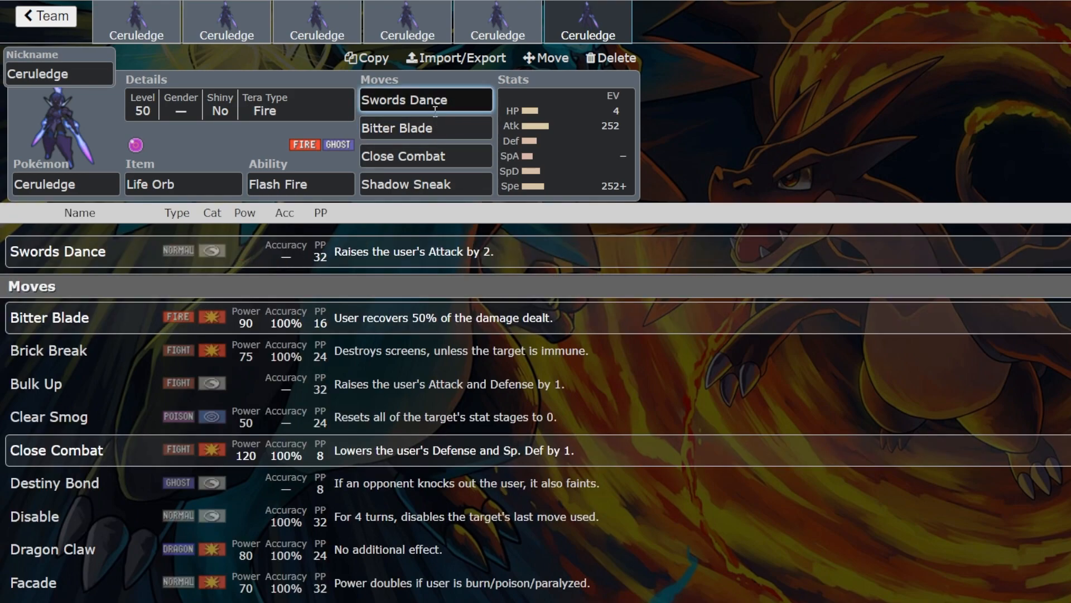
pyautogui.click(403, 156)
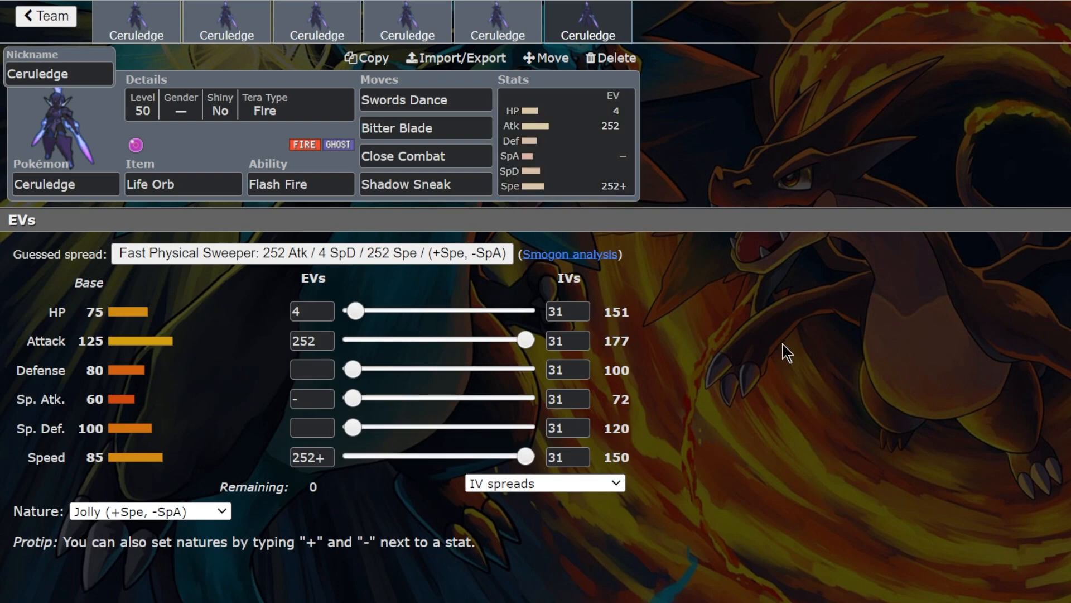
pyautogui.moveTo(417, 485)
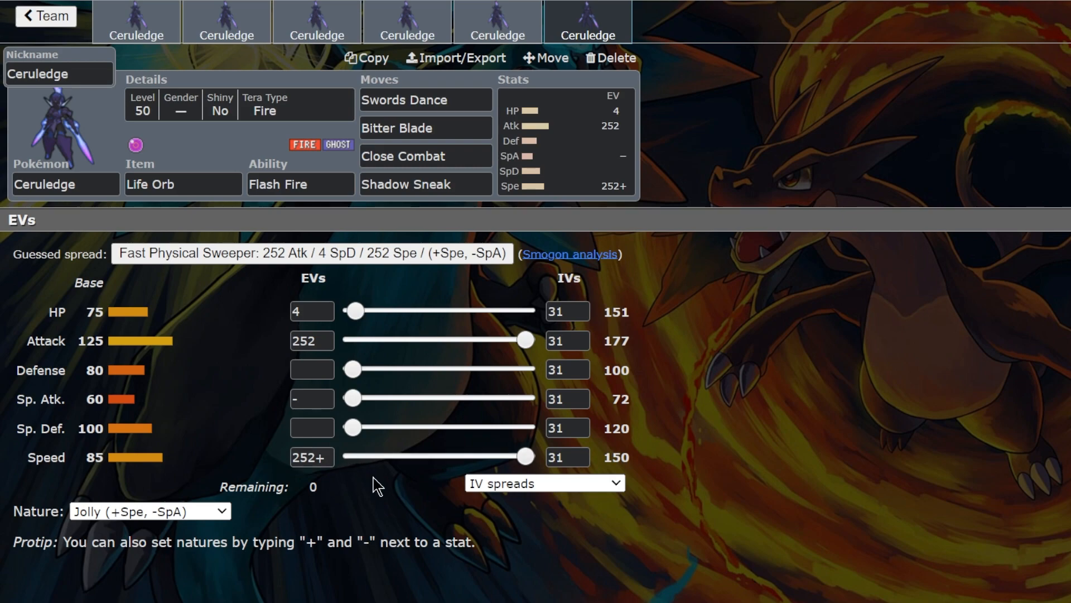
# Slide Ceruledge's Speed EVs down to 188, 172 and about 52, ending back at 252.
pyautogui.moveTo(525, 455); pyautogui.dragTo(479, 456)
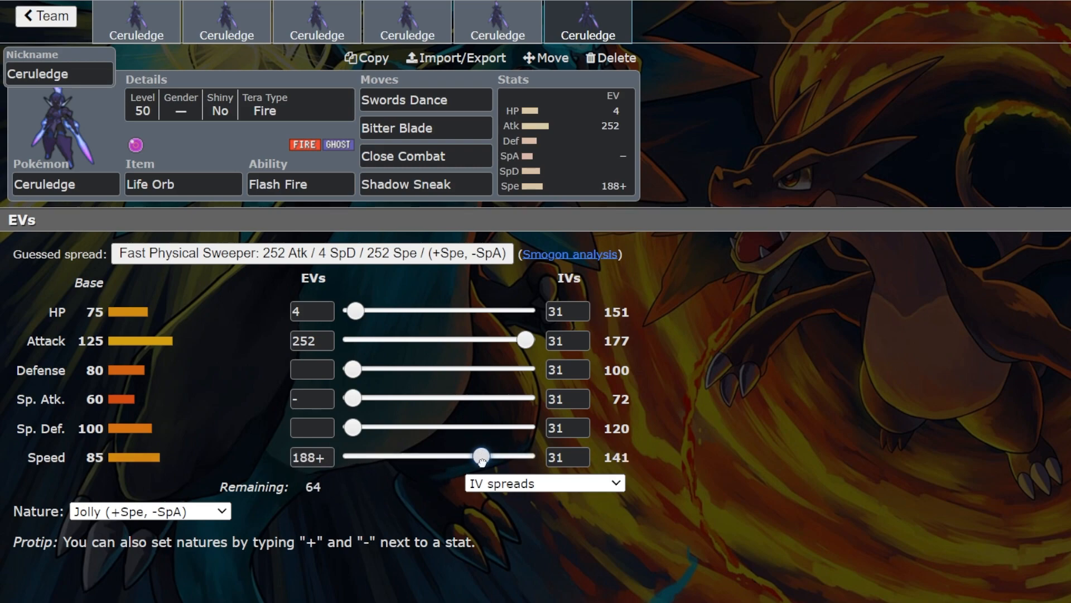
pyautogui.moveTo(480, 455); pyautogui.dragTo(471, 456)
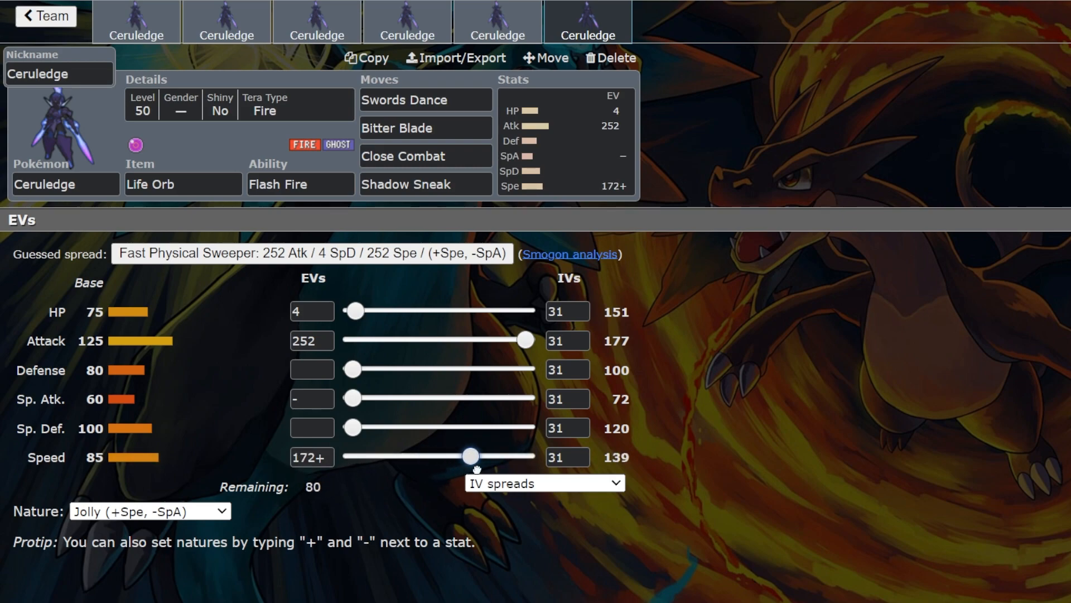
pyautogui.moveTo(473, 455); pyautogui.dragTo(524, 455)
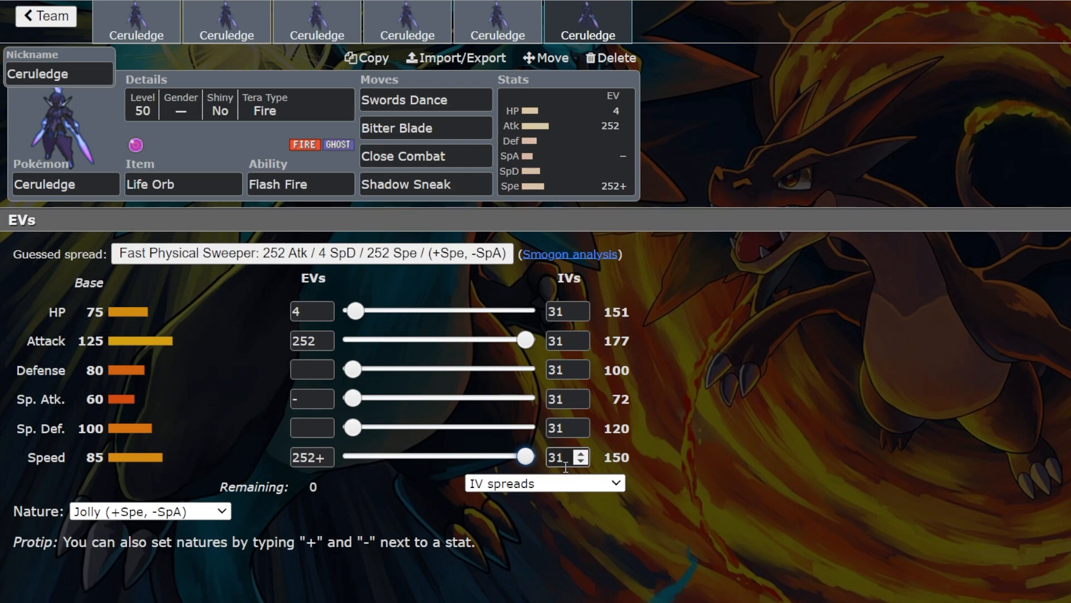
pyautogui.moveTo(525, 455); pyautogui.dragTo(388, 455)
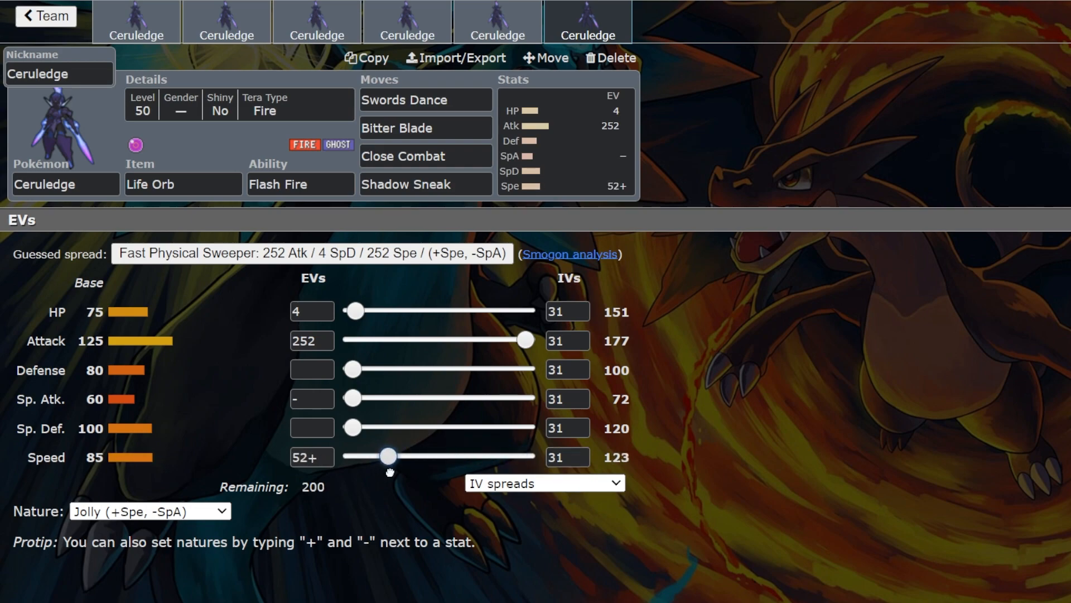
pyautogui.moveTo(388, 455); pyautogui.dragTo(524, 456)
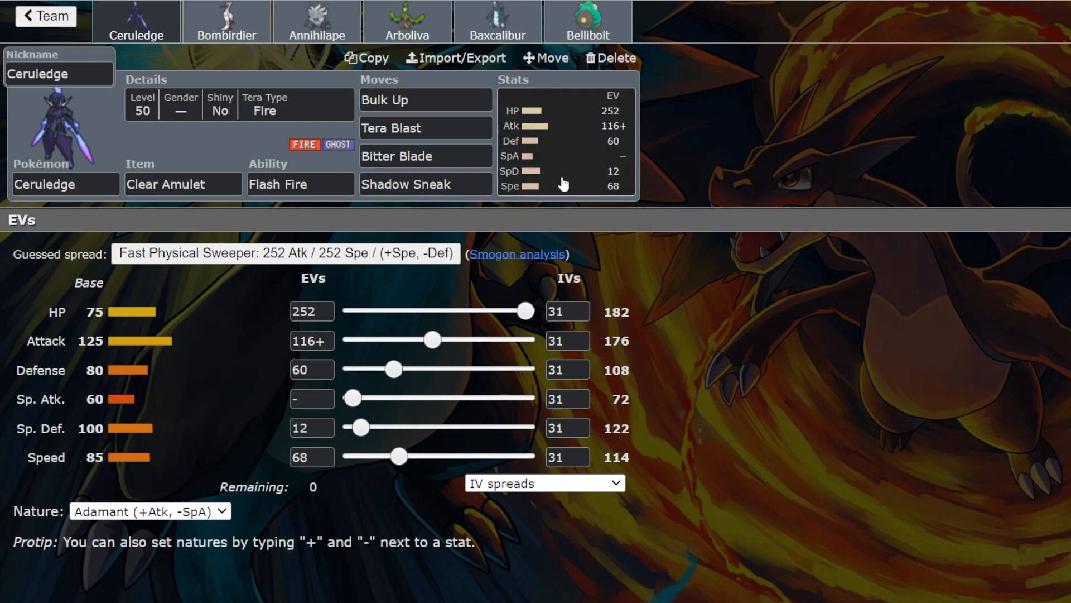
pyautogui.moveTo(226, 26)
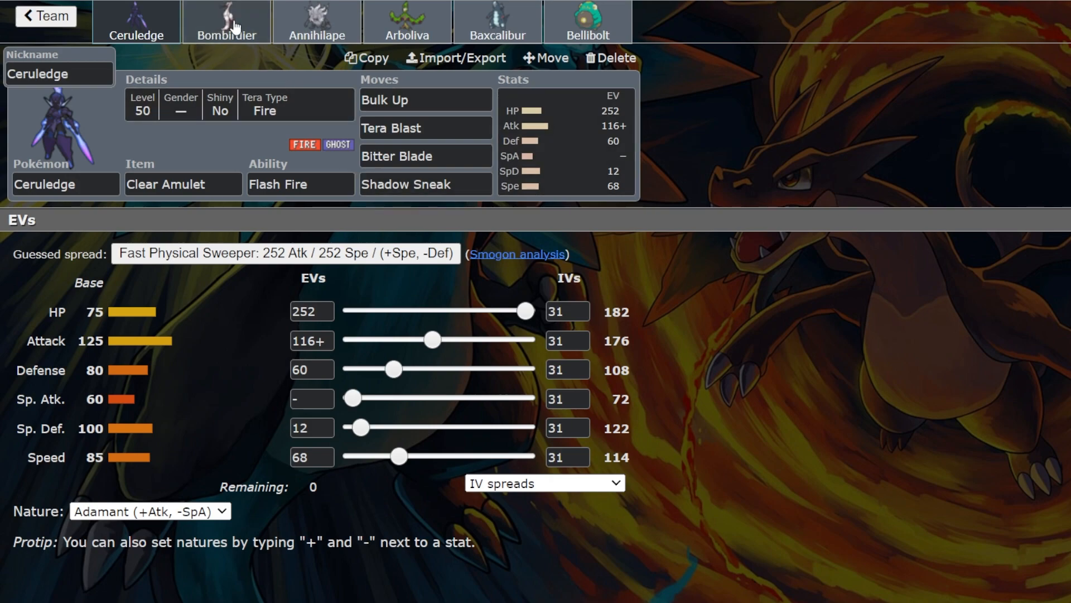
# Review the sets of Arboliva, Bellibolt, Bombirdier, Ceruledge and Baxcalibur, ending on Bellibolt's Sitrus Berry set.
pyautogui.click(406, 21)
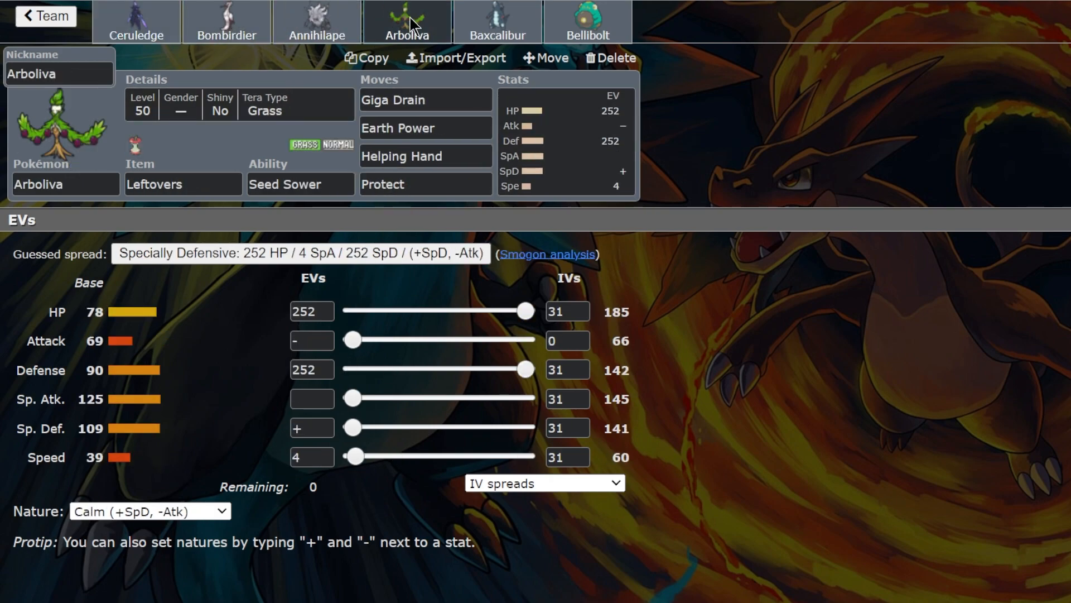
pyautogui.click(586, 20)
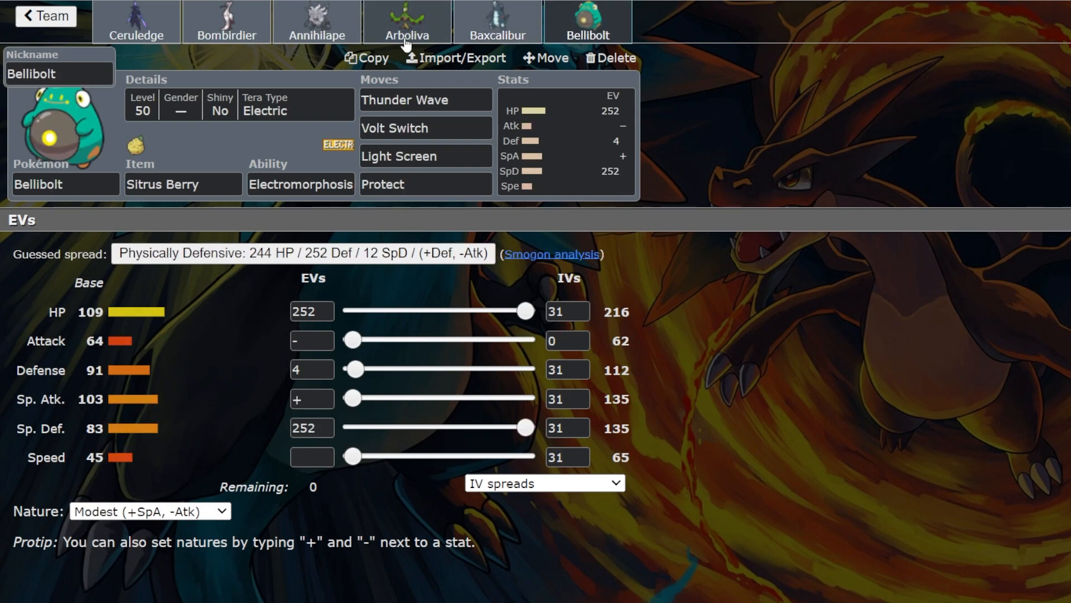
pyautogui.moveTo(496, 35)
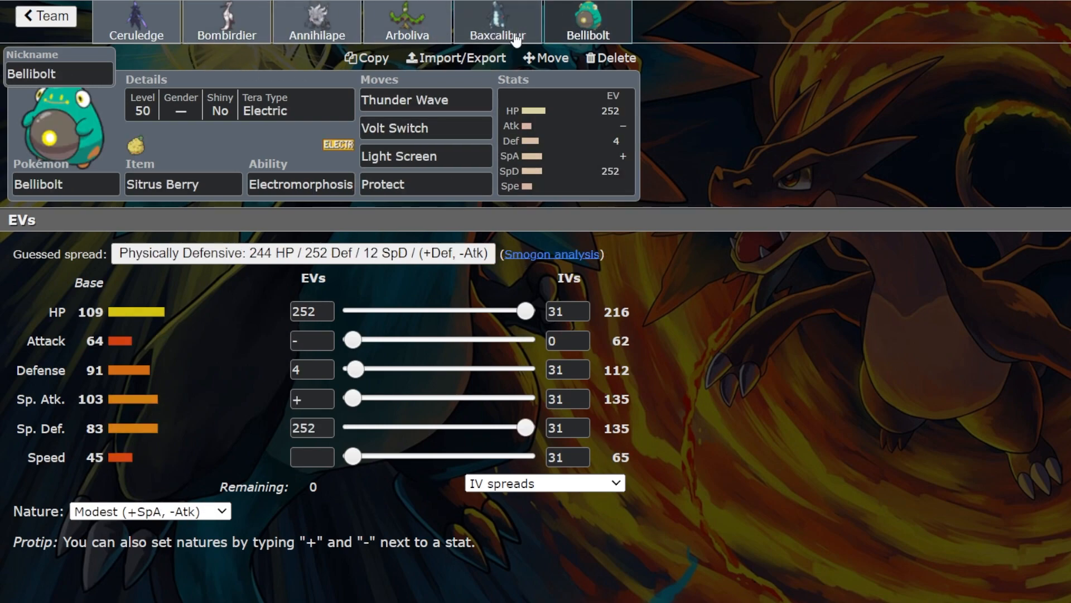
pyautogui.click(225, 26)
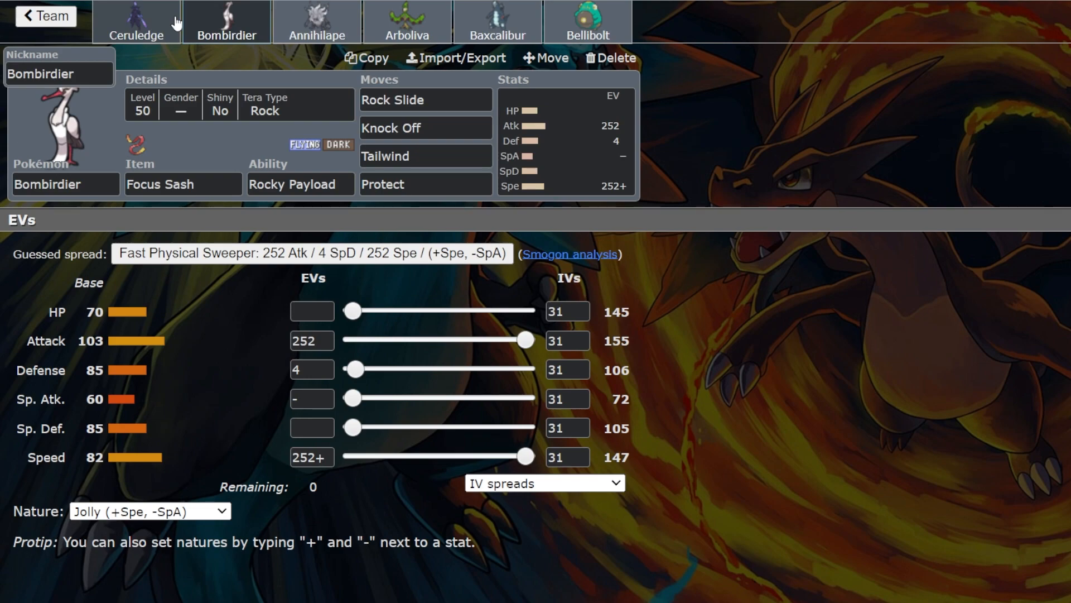
pyautogui.click(136, 20)
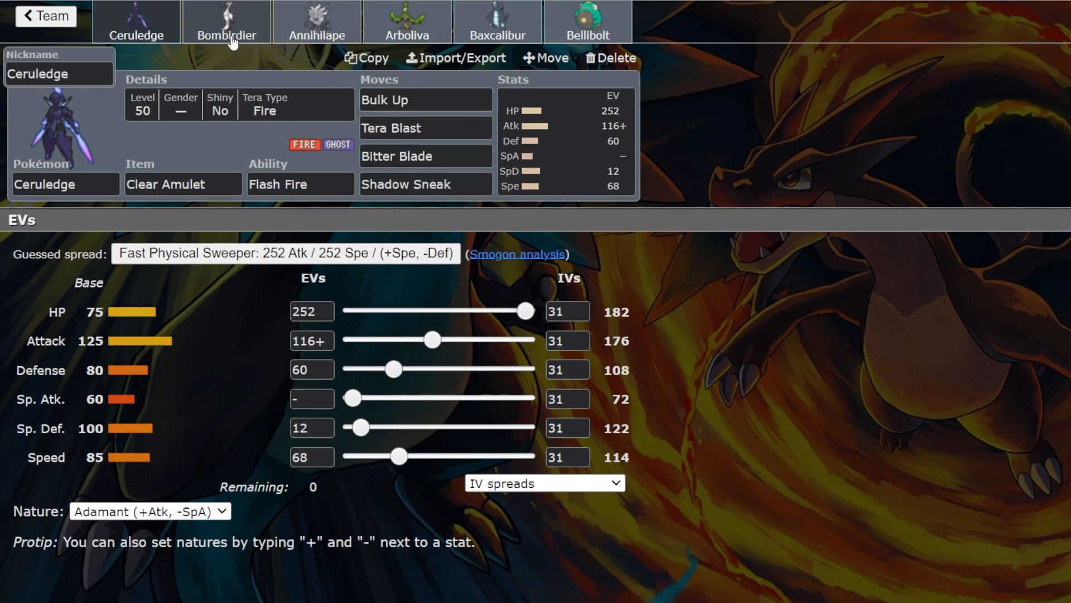
pyautogui.click(496, 22)
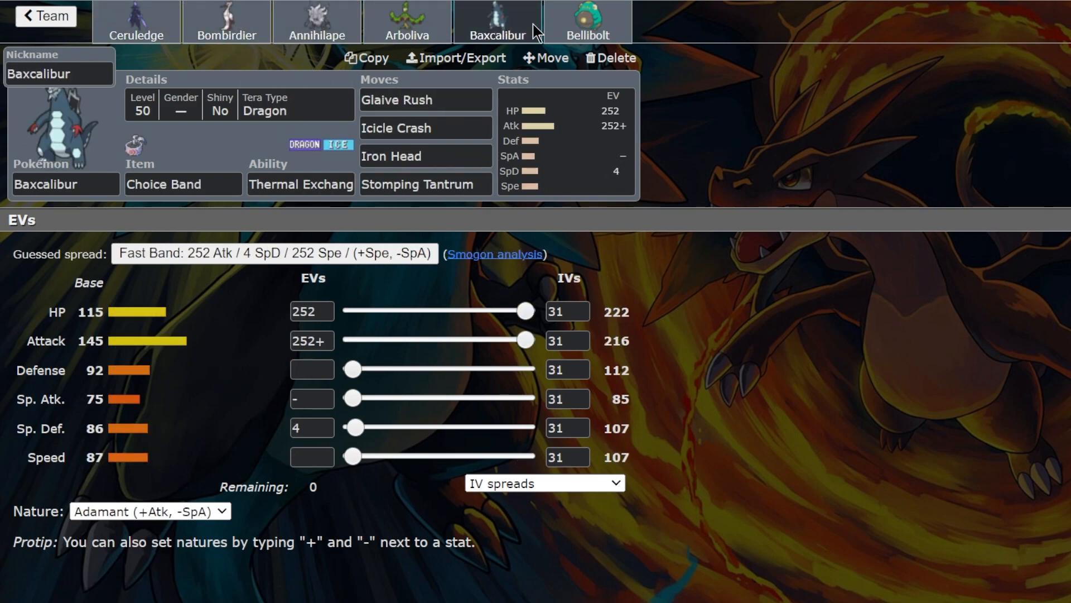
pyautogui.click(226, 22)
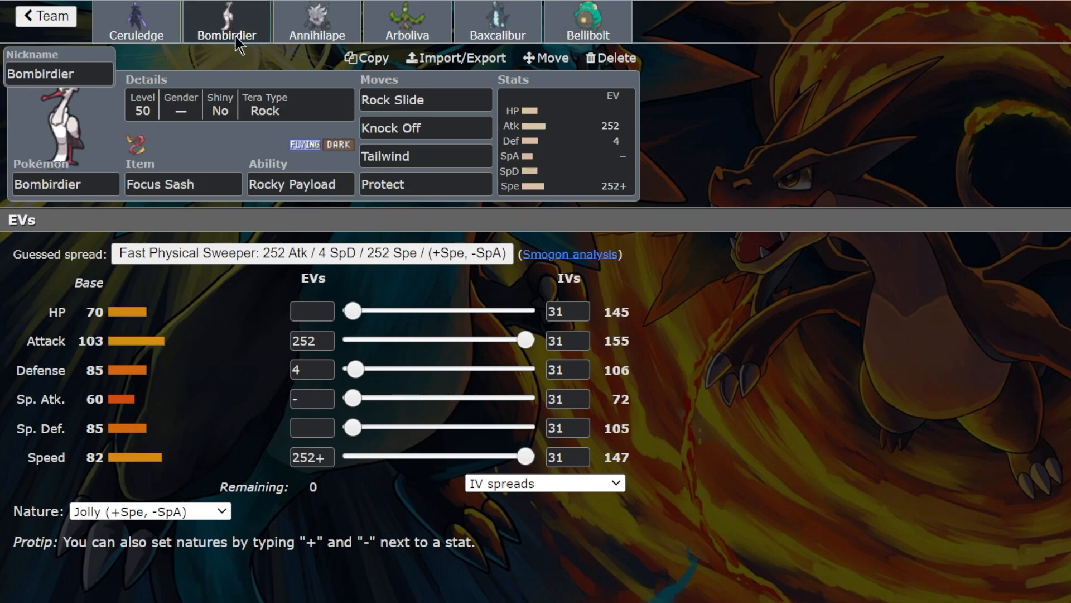
pyautogui.click(405, 23)
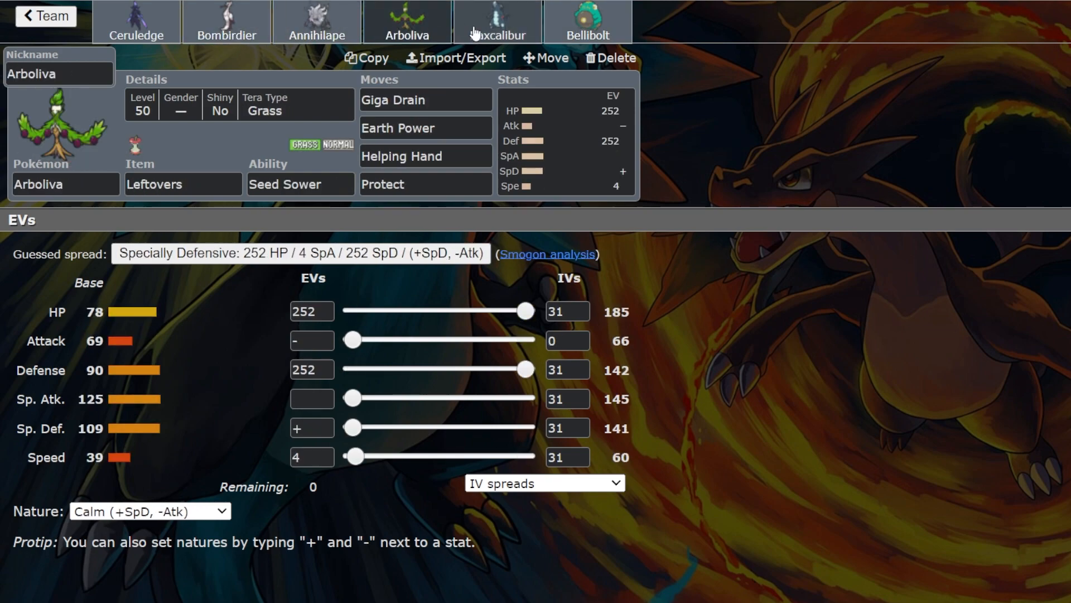
pyautogui.click(585, 22)
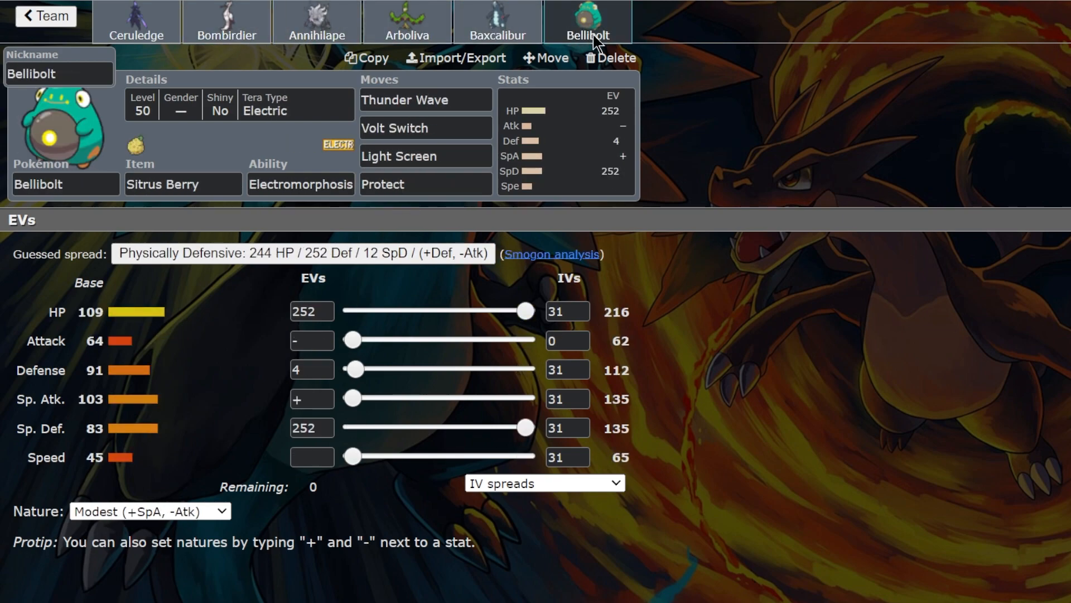
# Return to Ceruledge's Clear Amulet, Flash Fire, Tera Fire set.
pyautogui.click(136, 21)
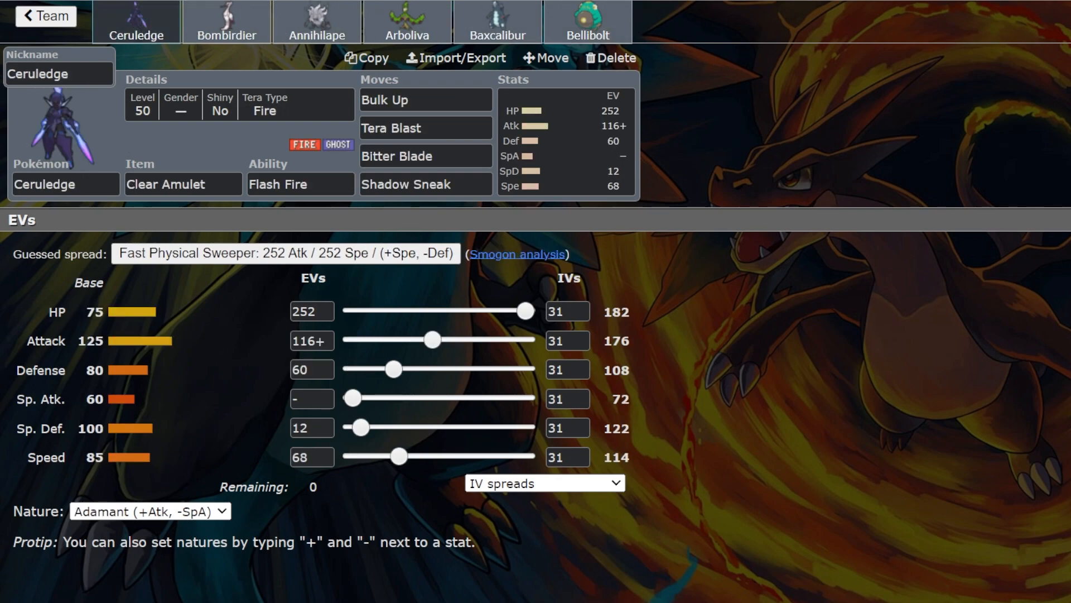
pyautogui.moveTo(747, 50)
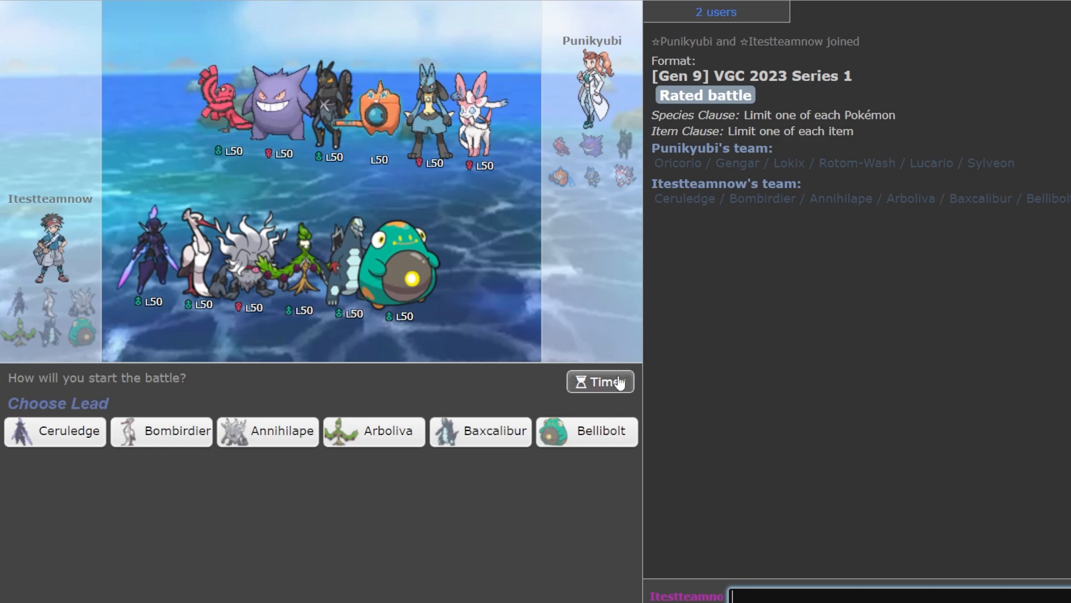
# Turn on the battle timer and pick Bombirdier for the first lead slot.
pyautogui.click(599, 382)
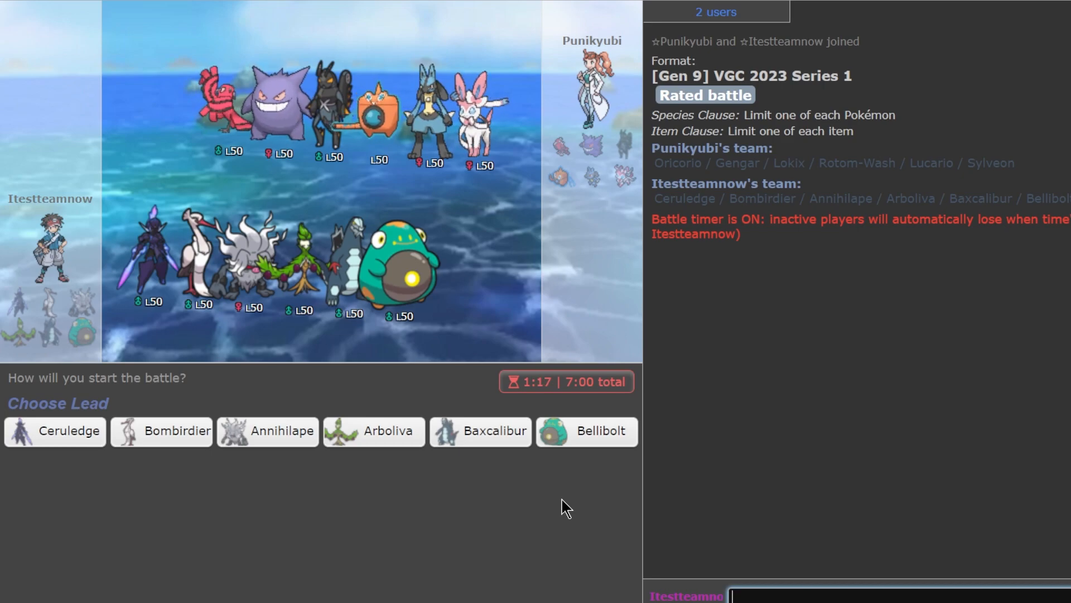
pyautogui.moveTo(290, 158)
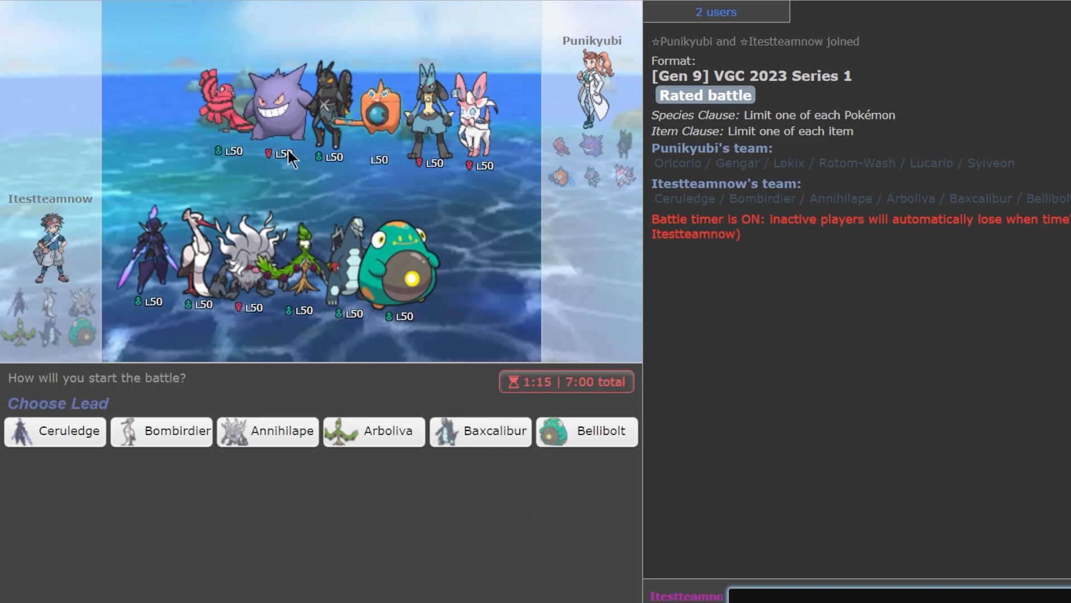
pyautogui.moveTo(386, 300)
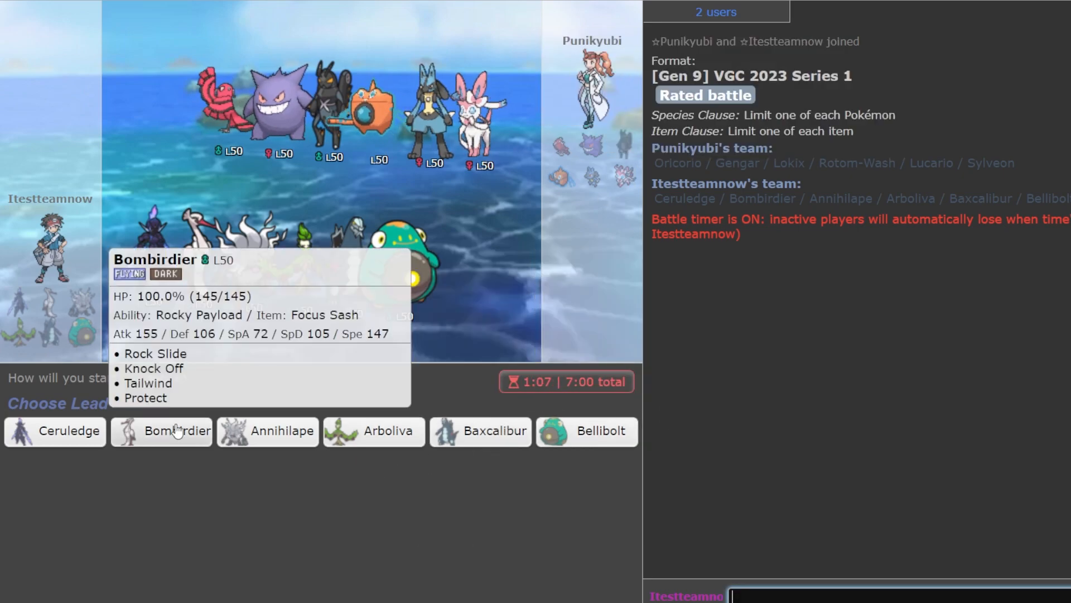
pyautogui.click(178, 431)
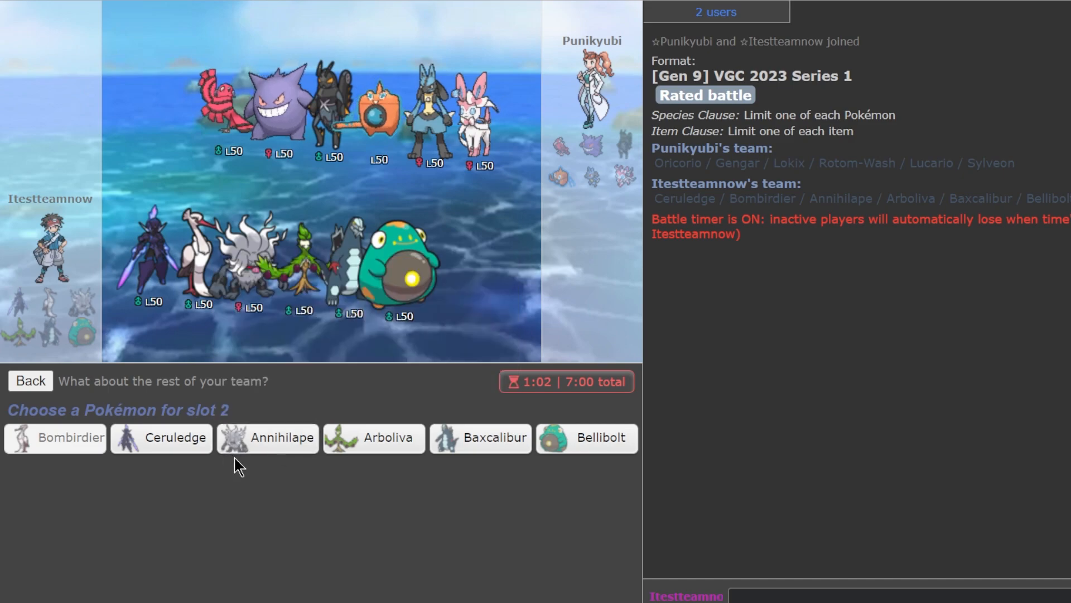
pyautogui.moveTo(160, 437)
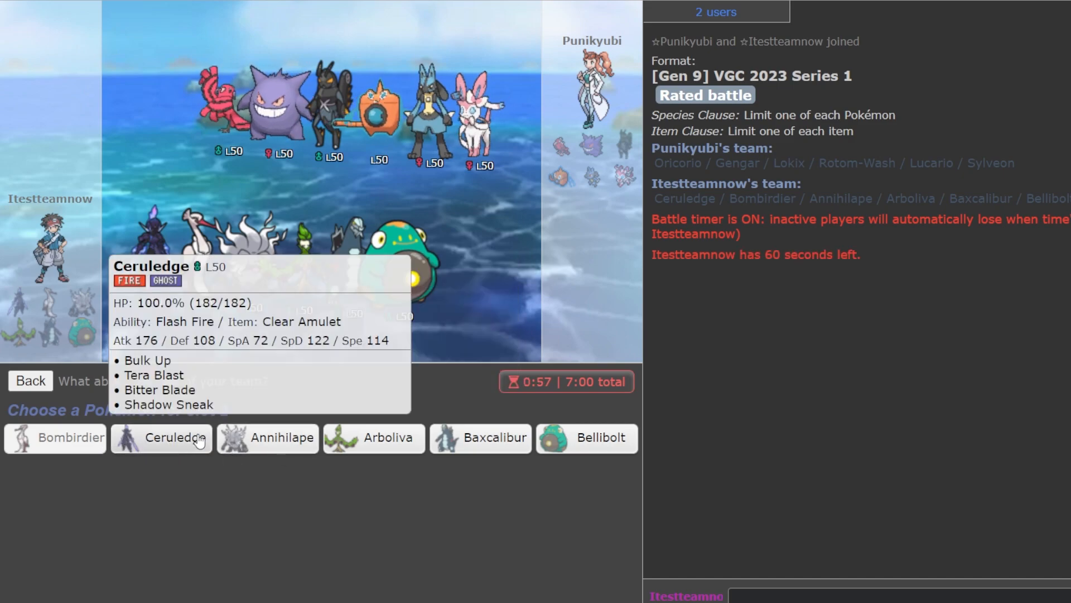
pyautogui.moveTo(281, 437)
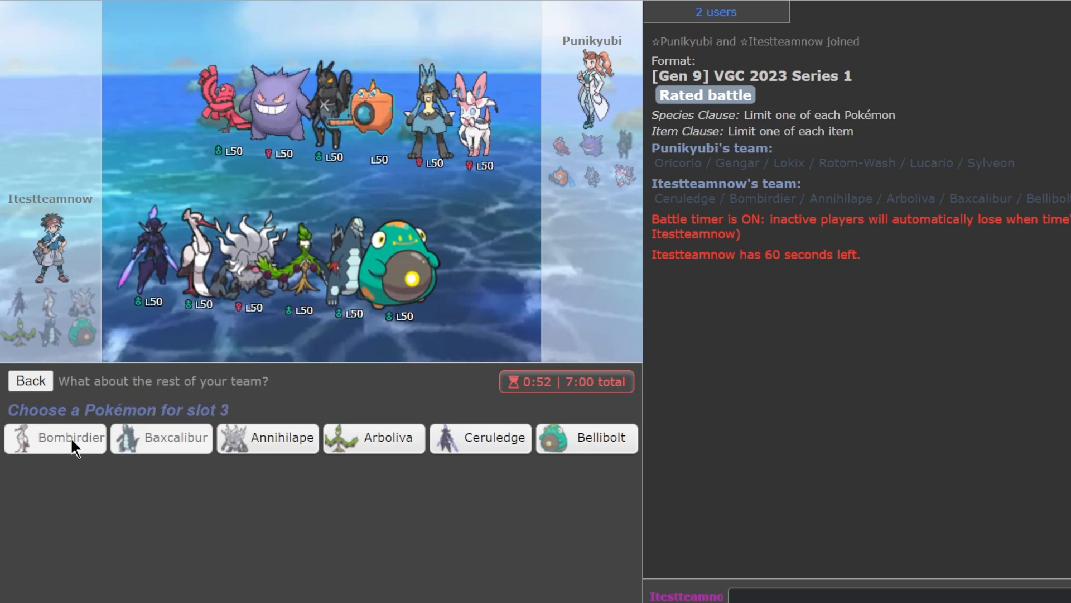
pyautogui.moveTo(586, 437)
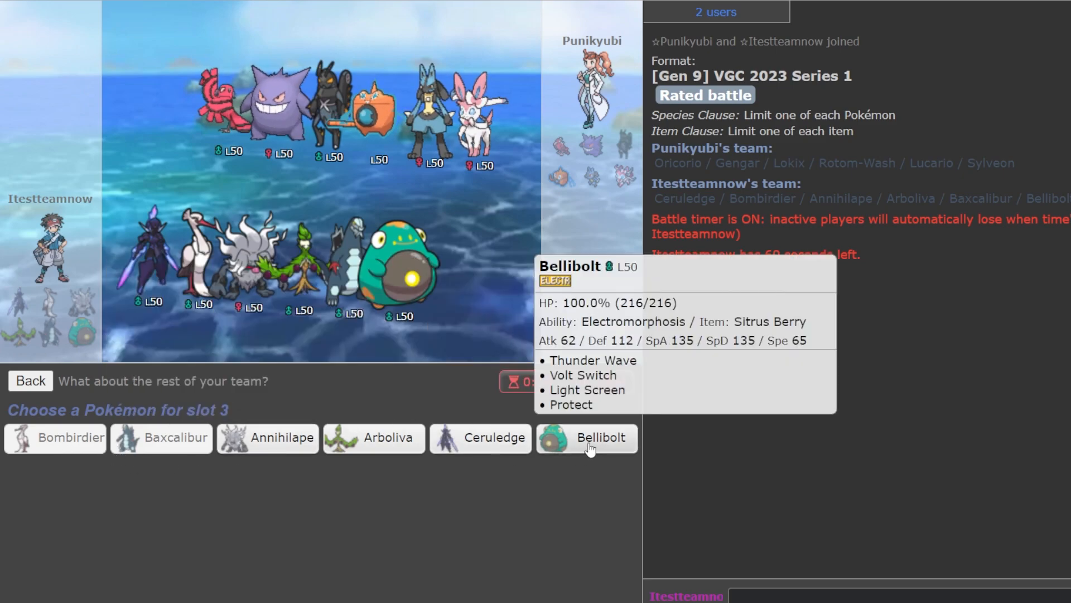
pyautogui.moveTo(269, 437)
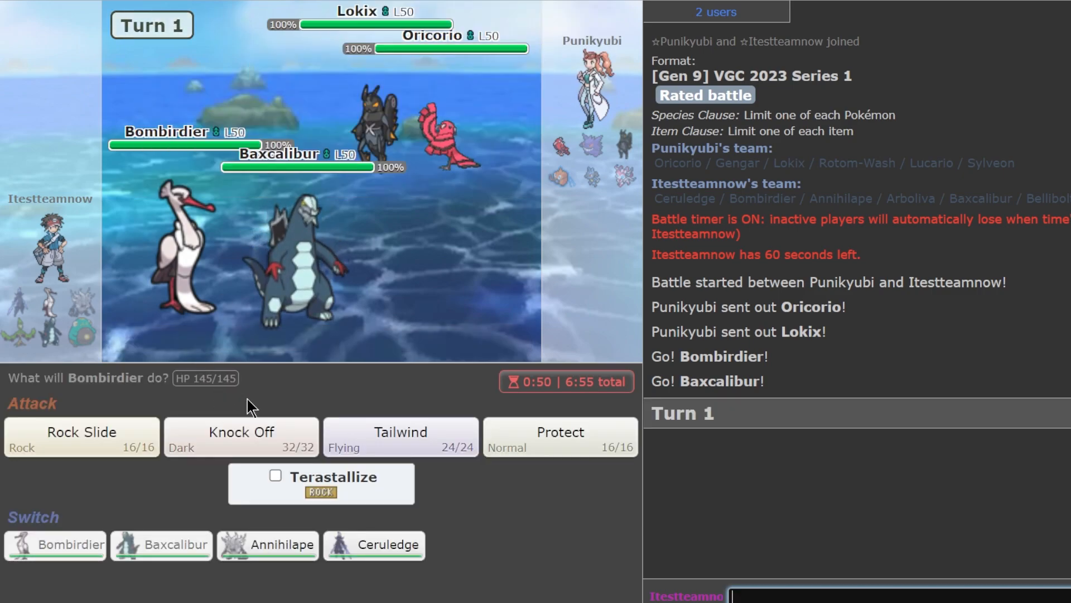
pyautogui.moveTo(372, 116)
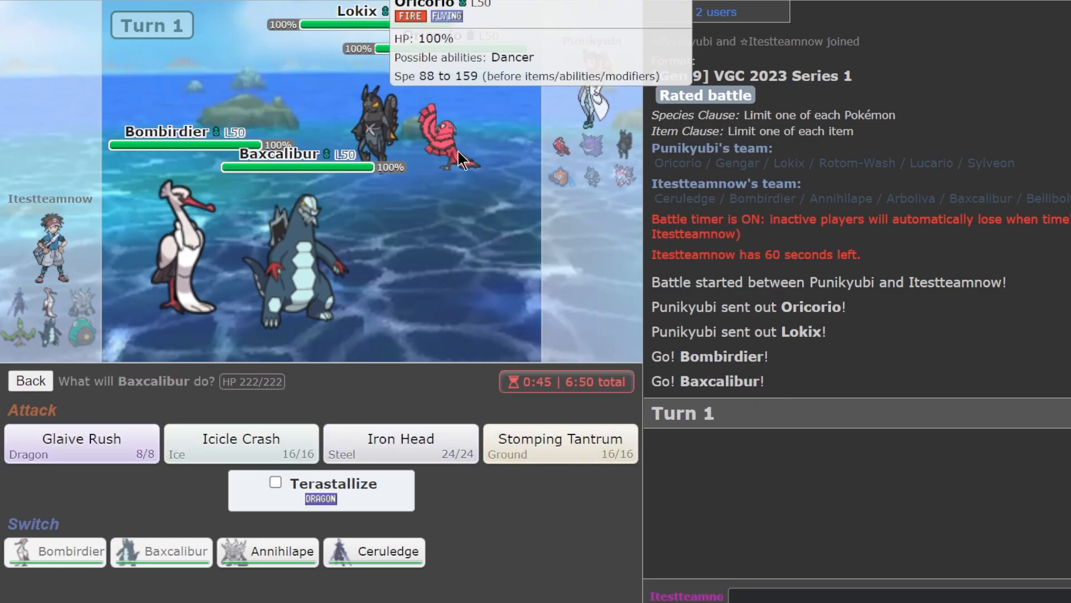
pyautogui.moveTo(369, 129)
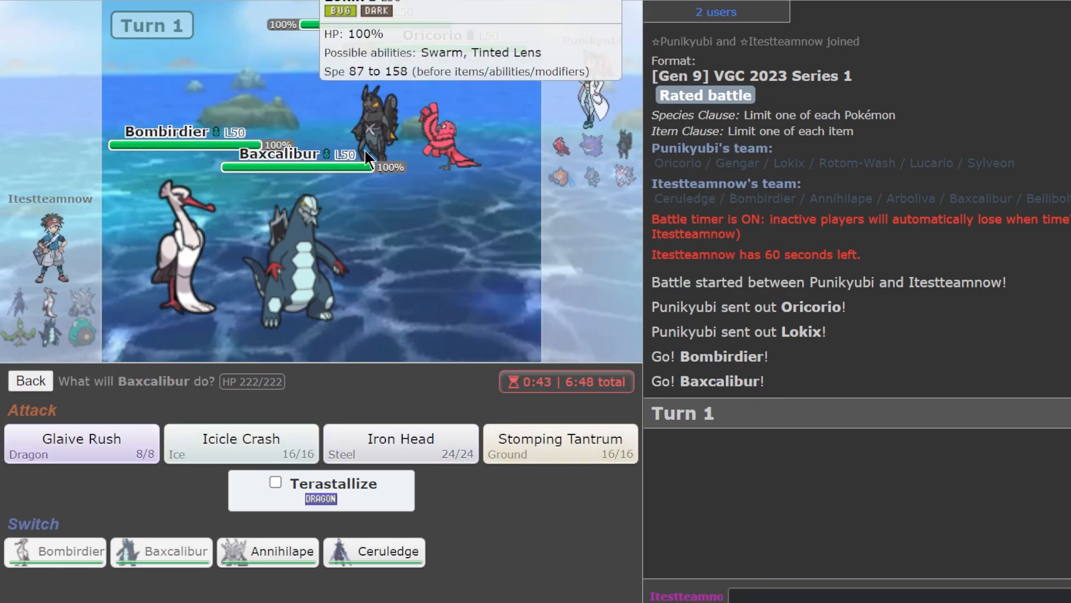
pyautogui.moveTo(496, 405)
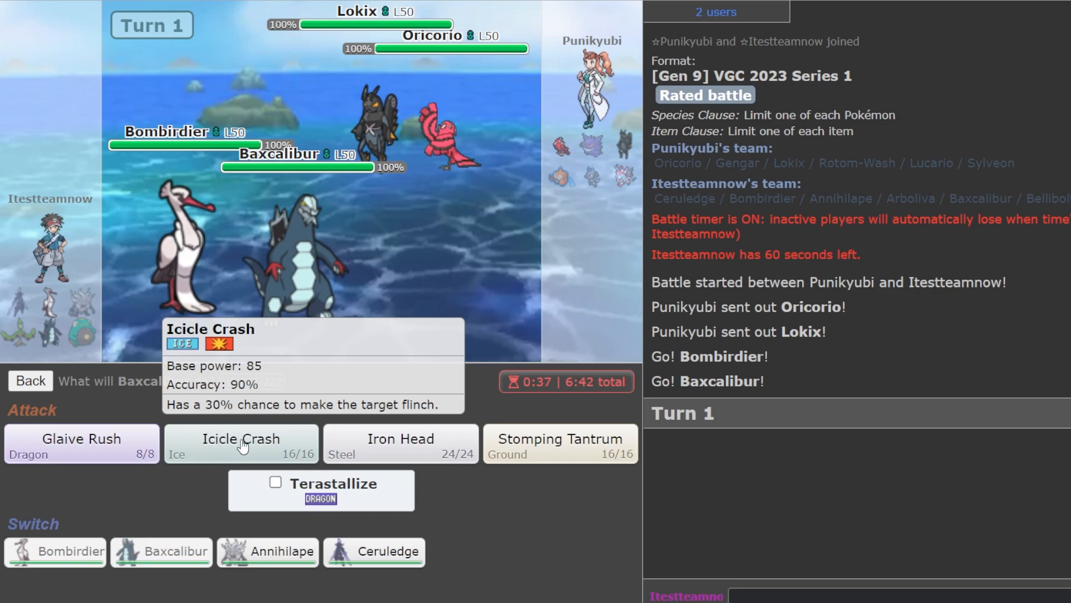
pyautogui.moveTo(370, 144)
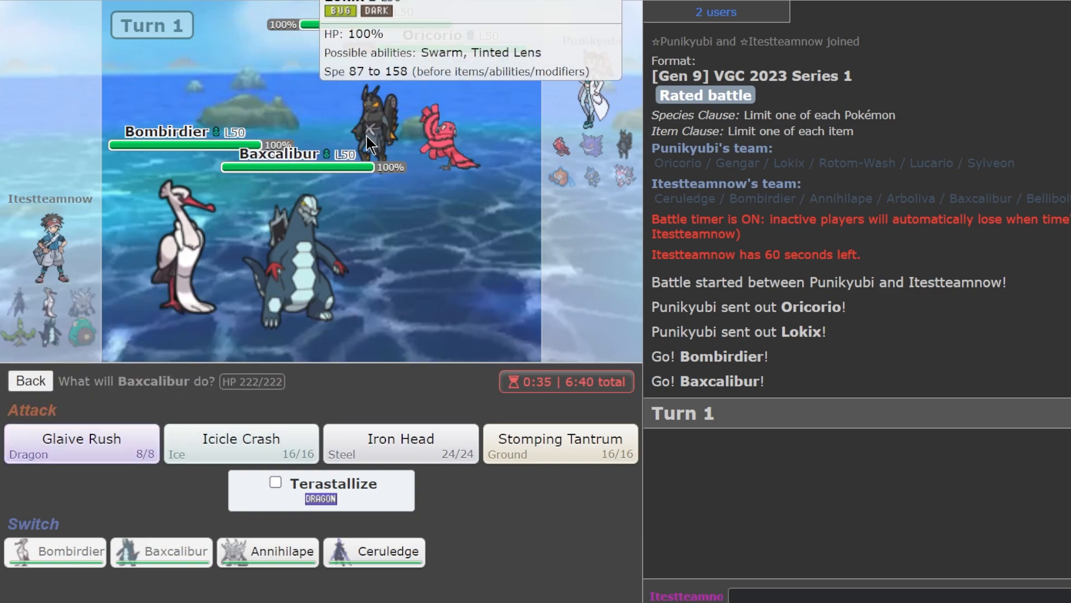
pyautogui.moveTo(342, 242)
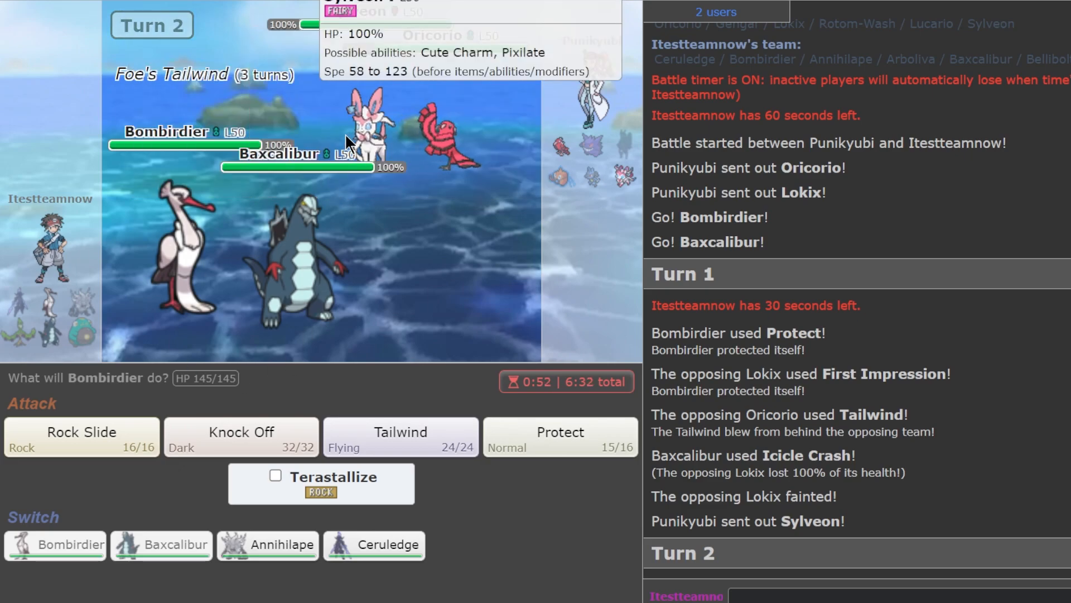
pyautogui.moveTo(392, 120)
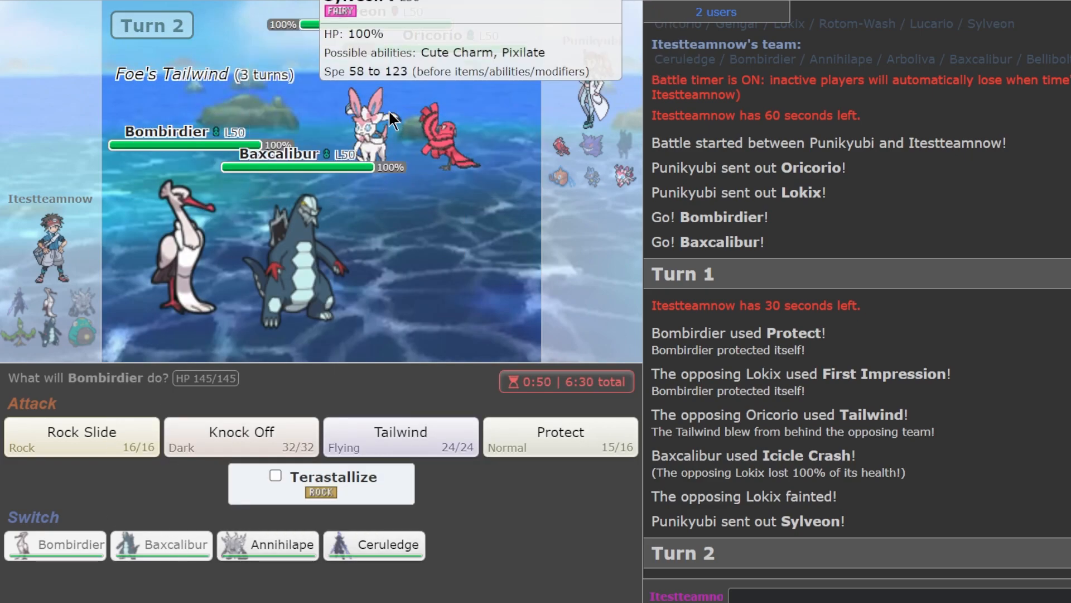
pyautogui.moveTo(401, 438)
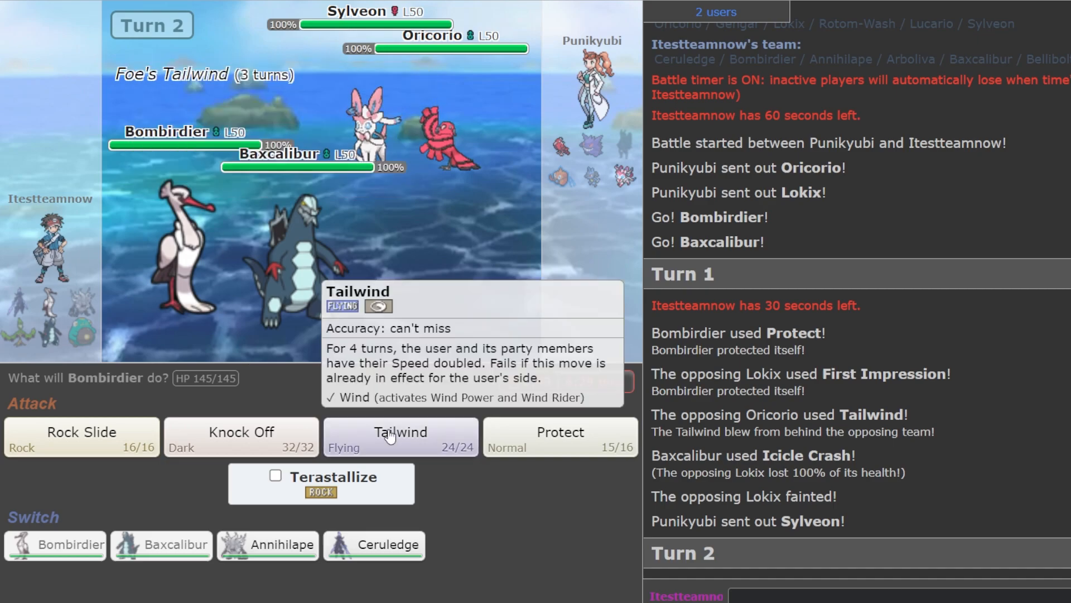
pyautogui.moveTo(407, 470)
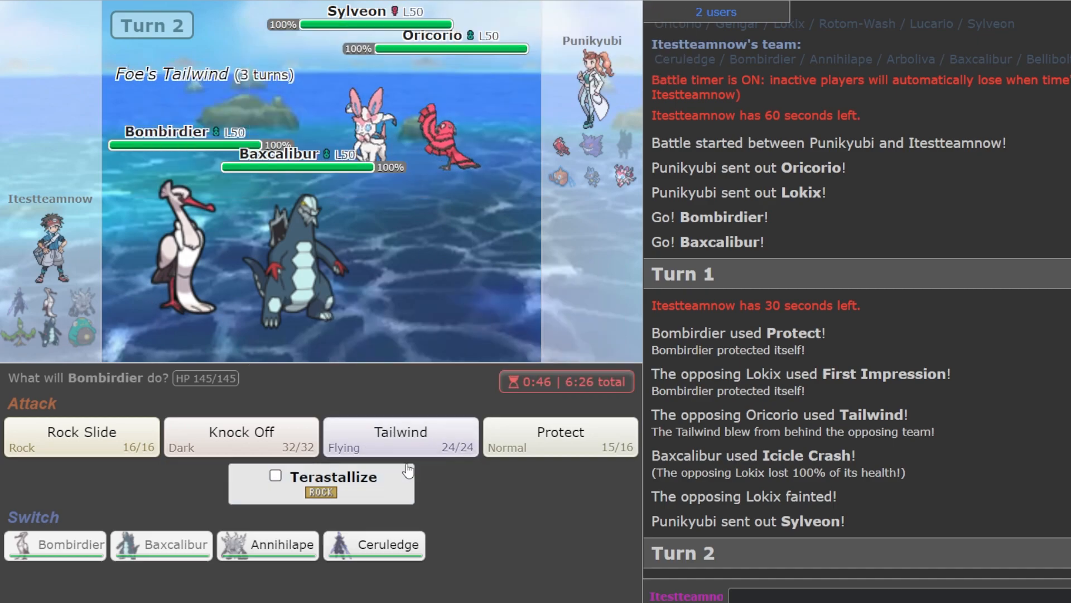
pyautogui.moveTo(444, 144)
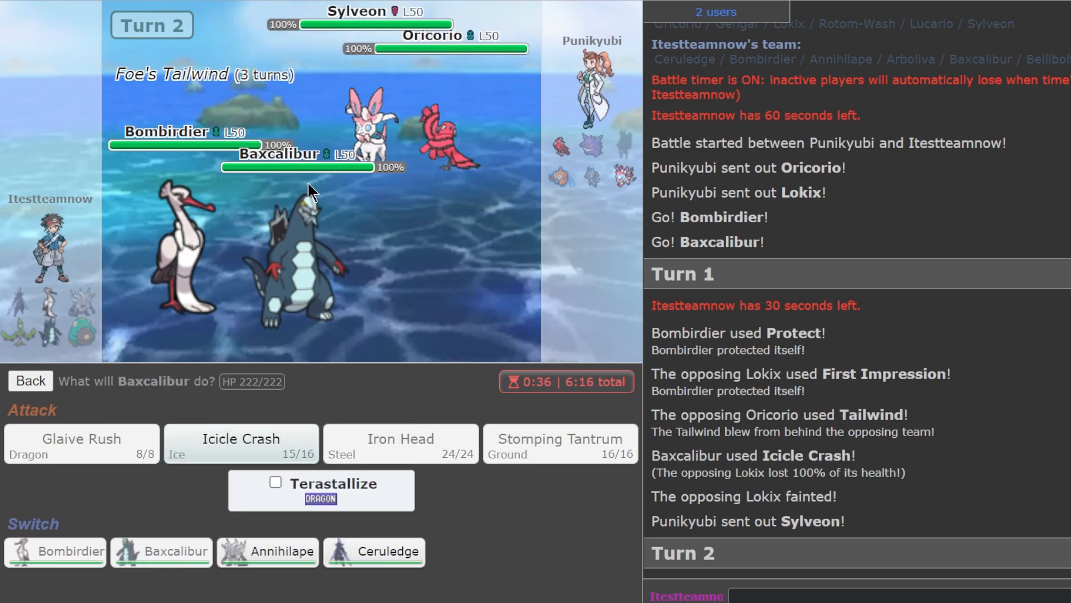
# Choose Icicle Crash as Baxcalibur's attack for turn 2.
pyautogui.click(81, 443)
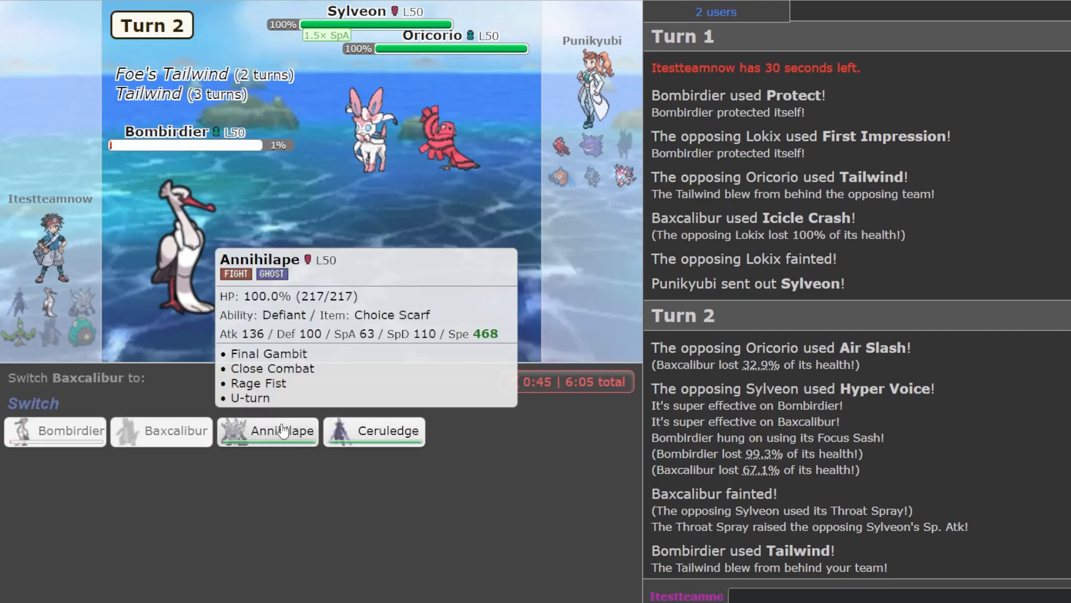
pyautogui.moveTo(360, 415)
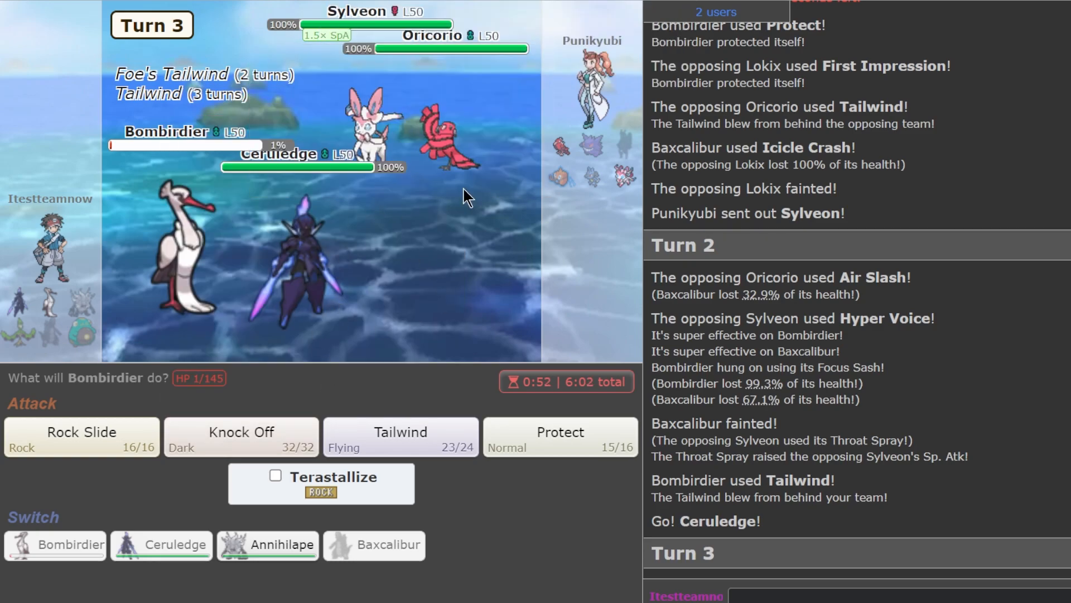
pyautogui.moveTo(369, 129)
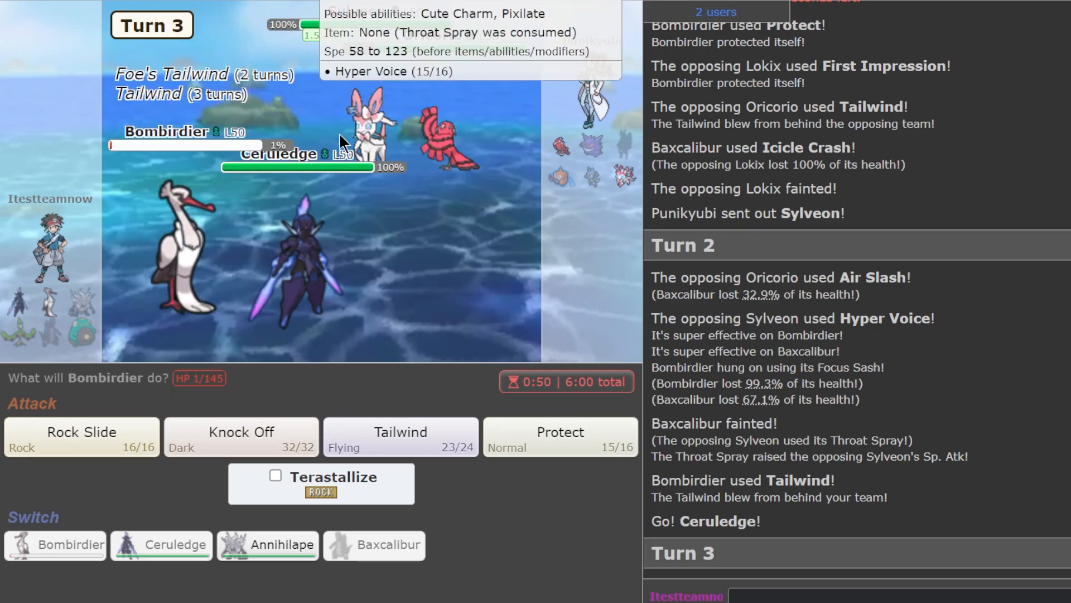
pyautogui.moveTo(477, 180)
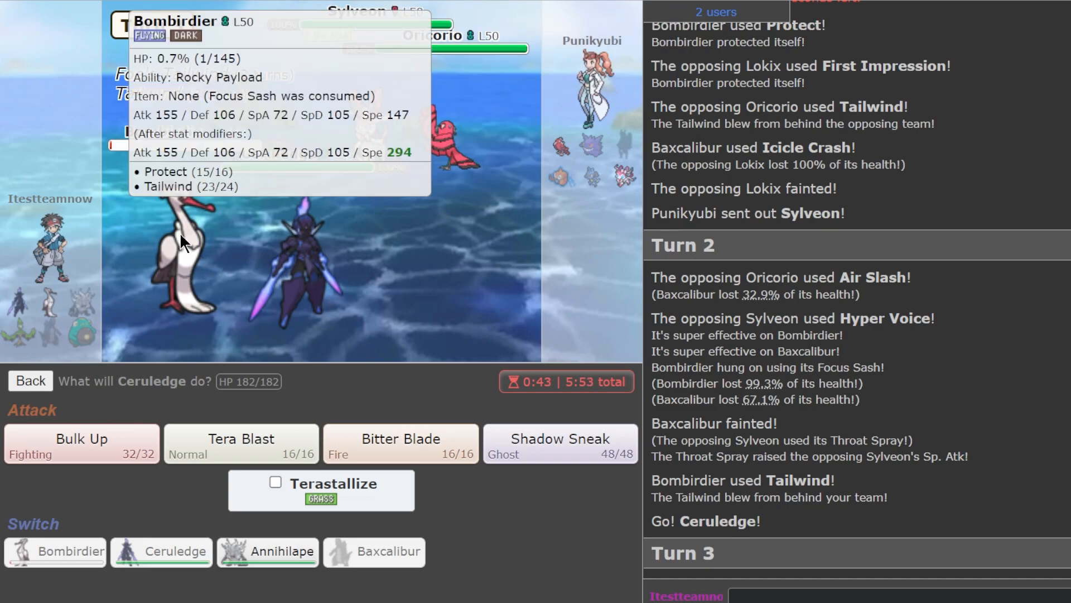
pyautogui.moveTo(205, 240)
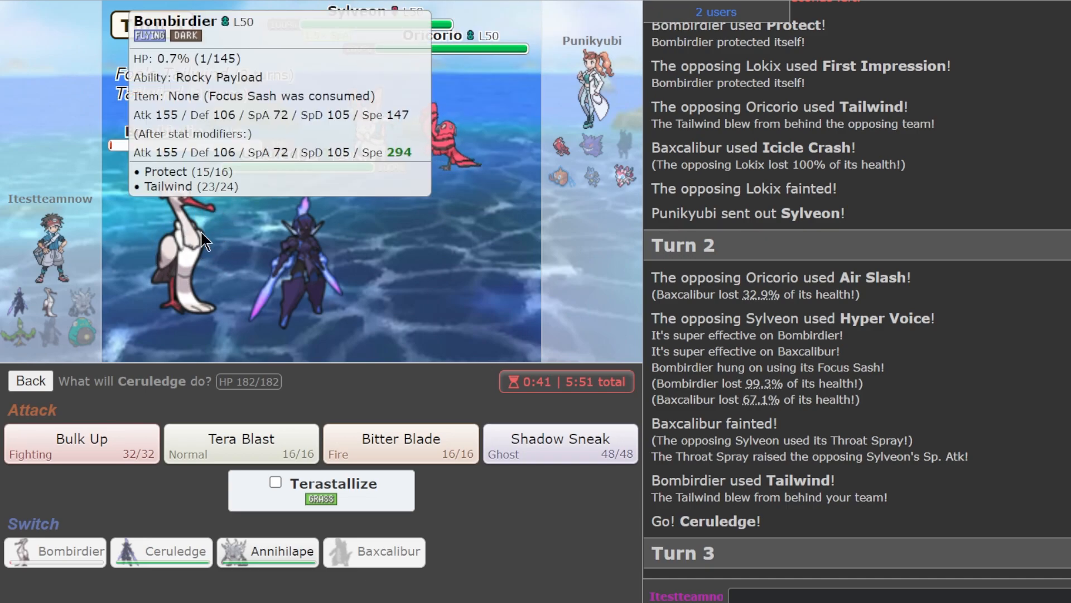
pyautogui.moveTo(272, 229)
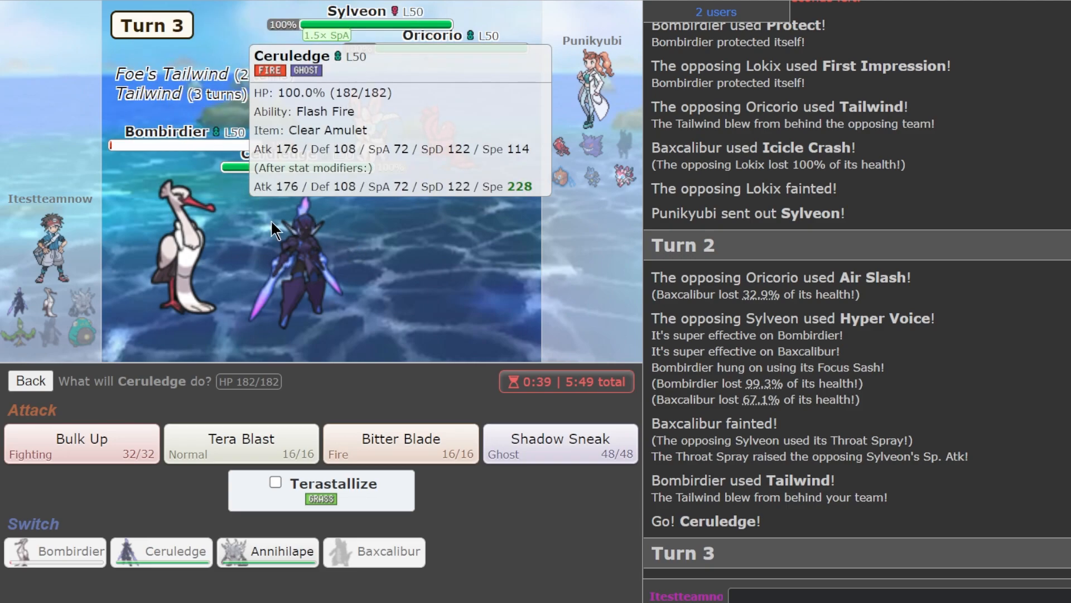
pyautogui.moveTo(240, 443)
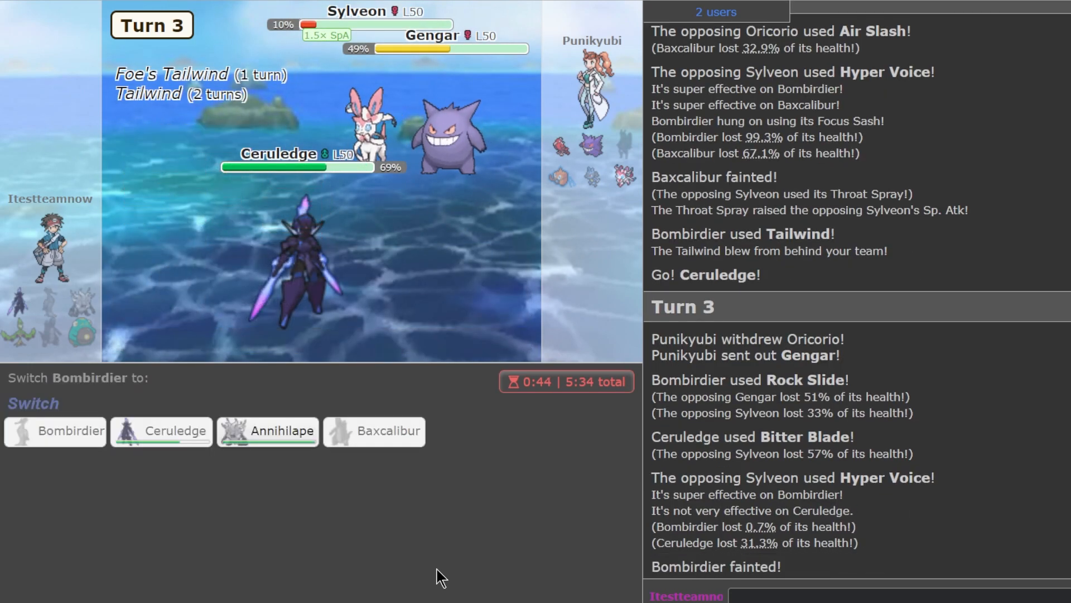
# Send in Annihilape to replace the fainted Bombirdier.
pyautogui.click(267, 430)
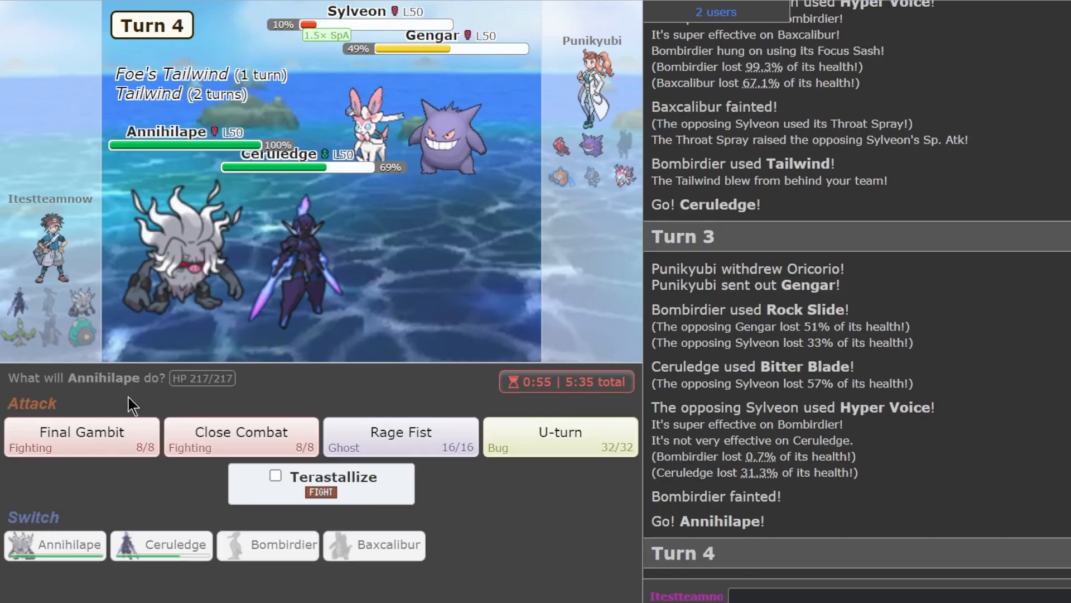
pyautogui.moveTo(400, 437)
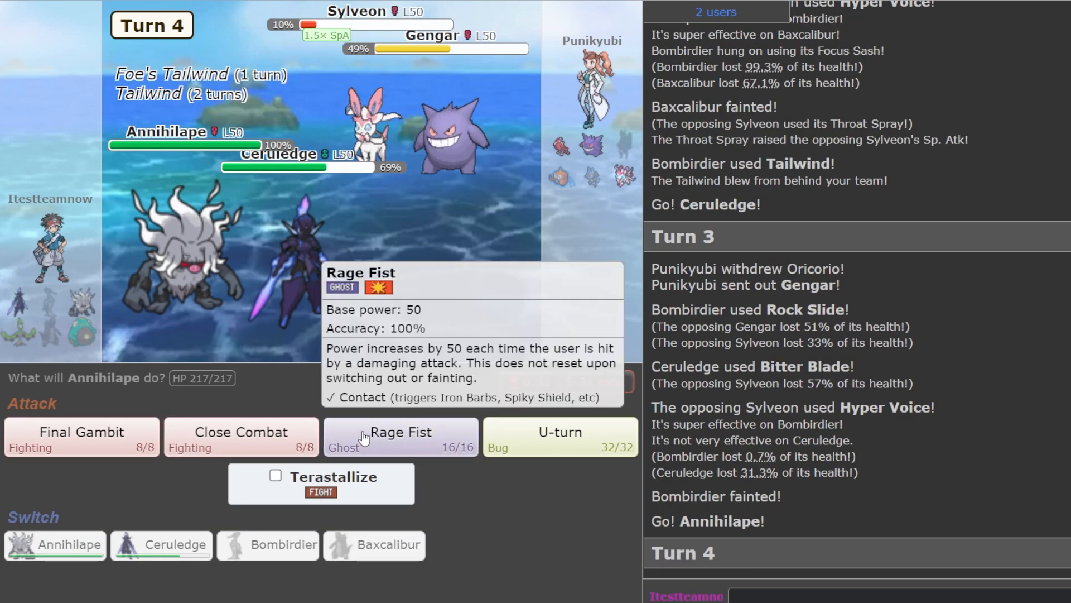
pyautogui.moveTo(443, 154)
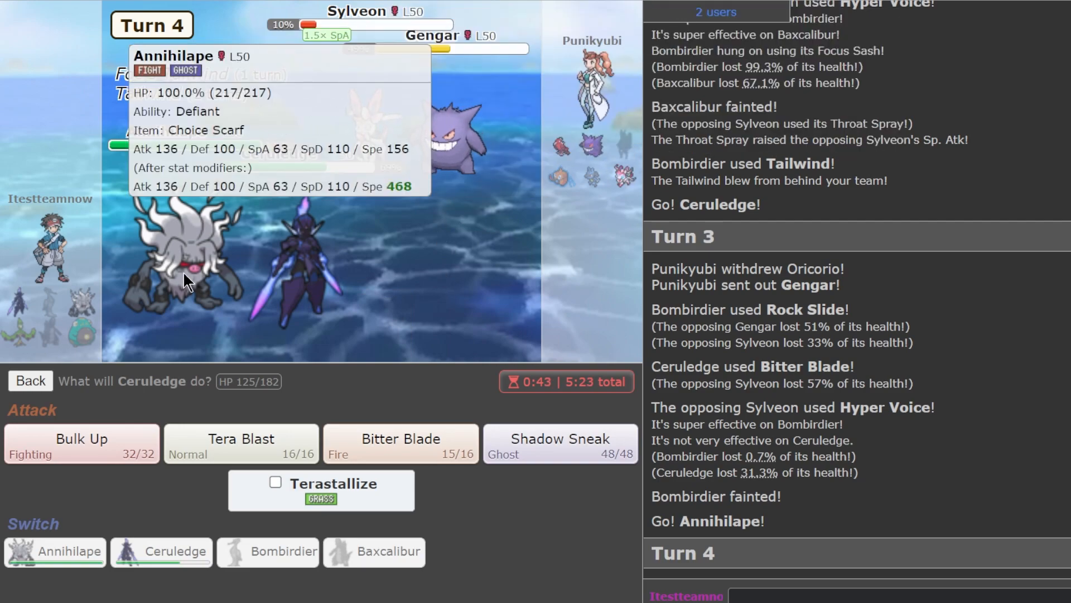
pyautogui.moveTo(559, 444)
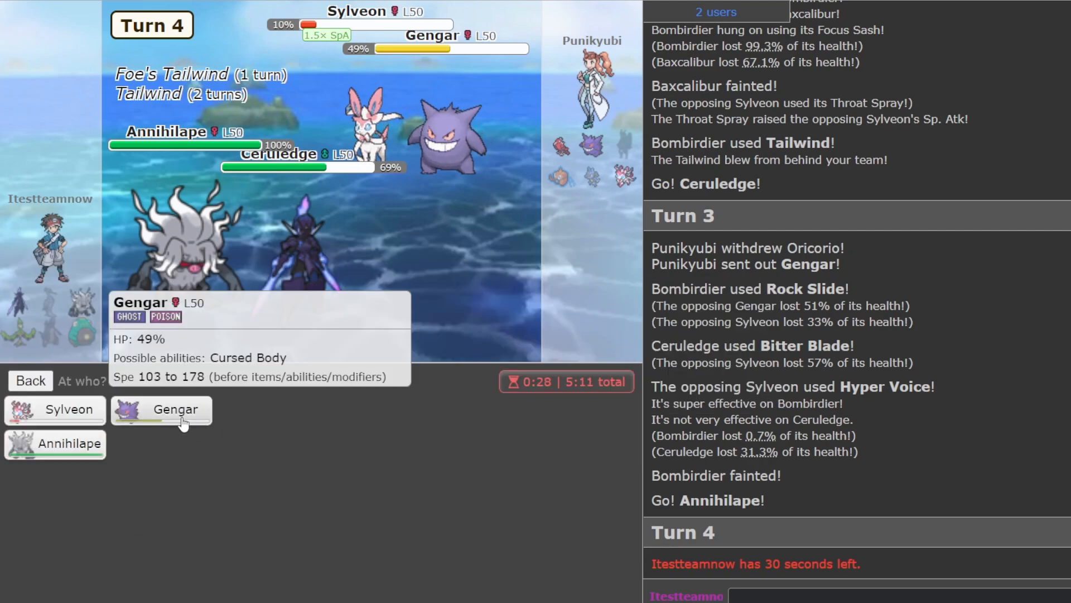
# Aim Ceruledge's Shadow Sneak at Gengar for turn 4.
pyautogui.click(160, 410)
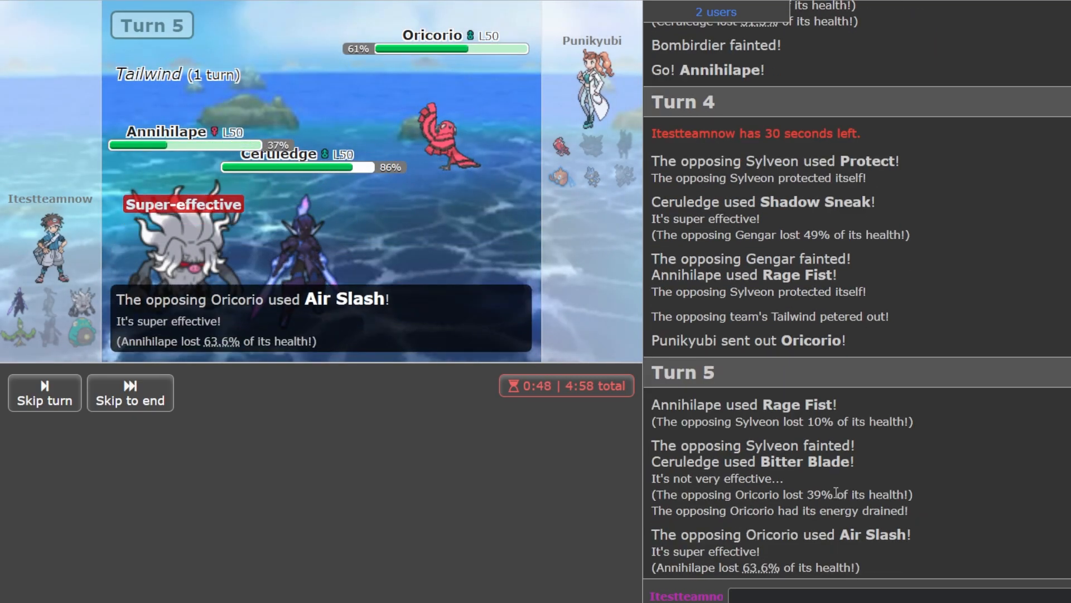
pyautogui.moveTo(461, 129)
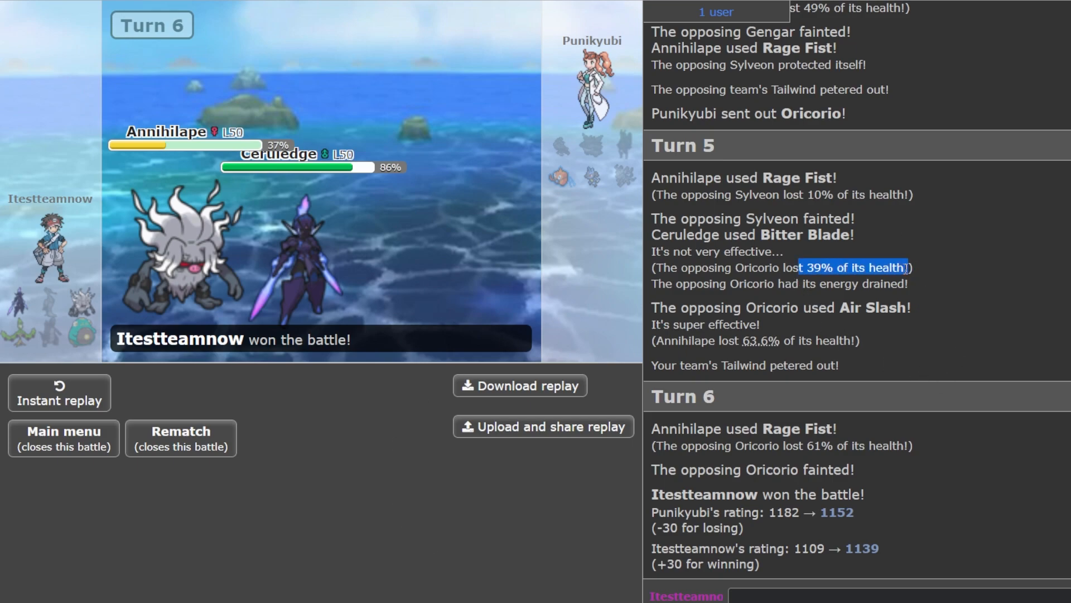
pyautogui.moveTo(322, 254)
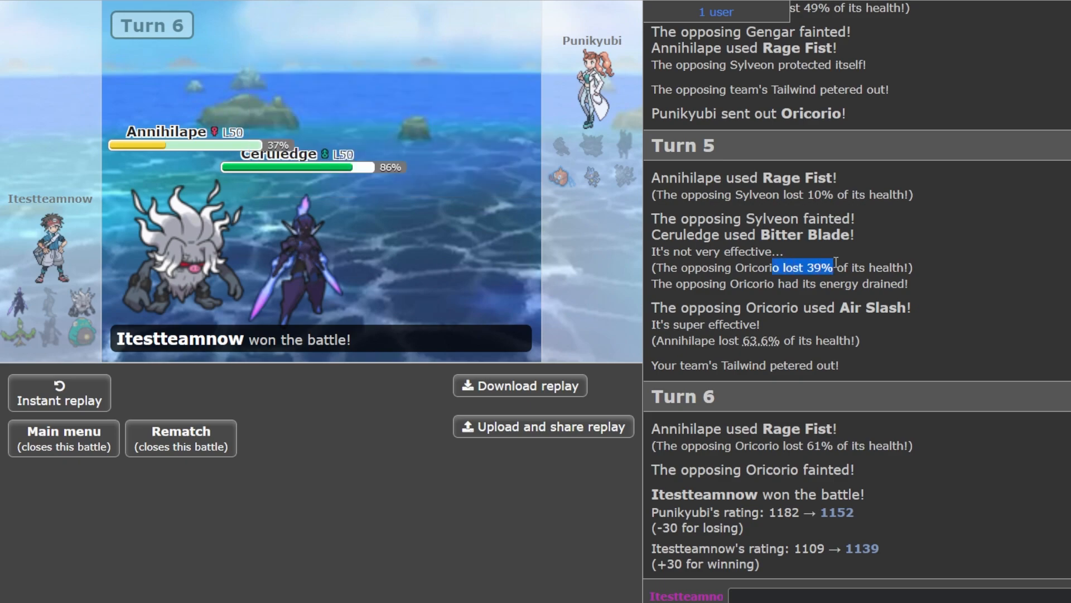
pyautogui.moveTo(559, 176)
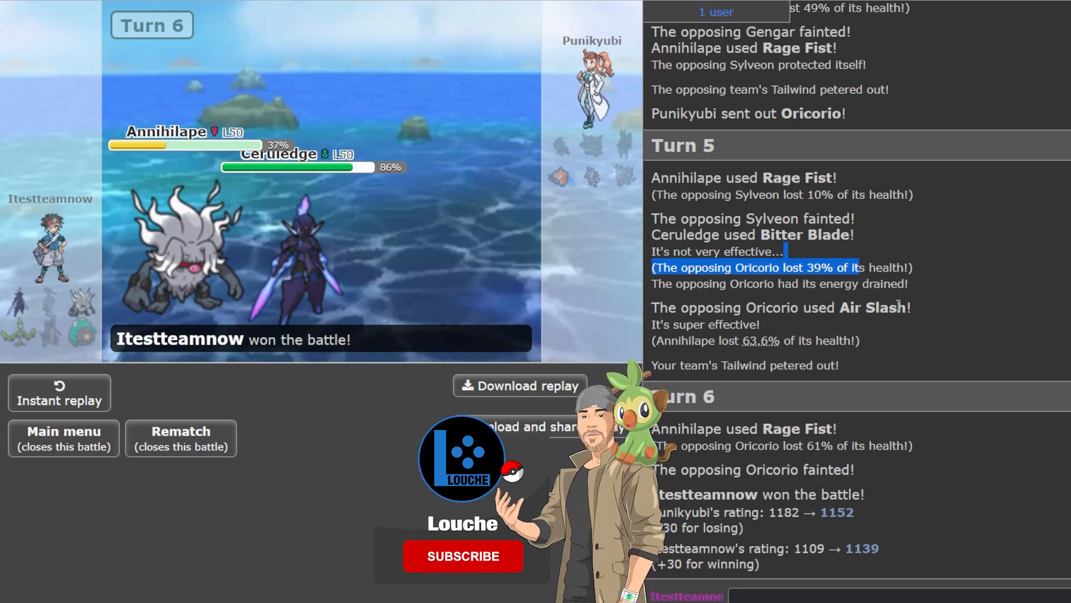
pyautogui.click(462, 555)
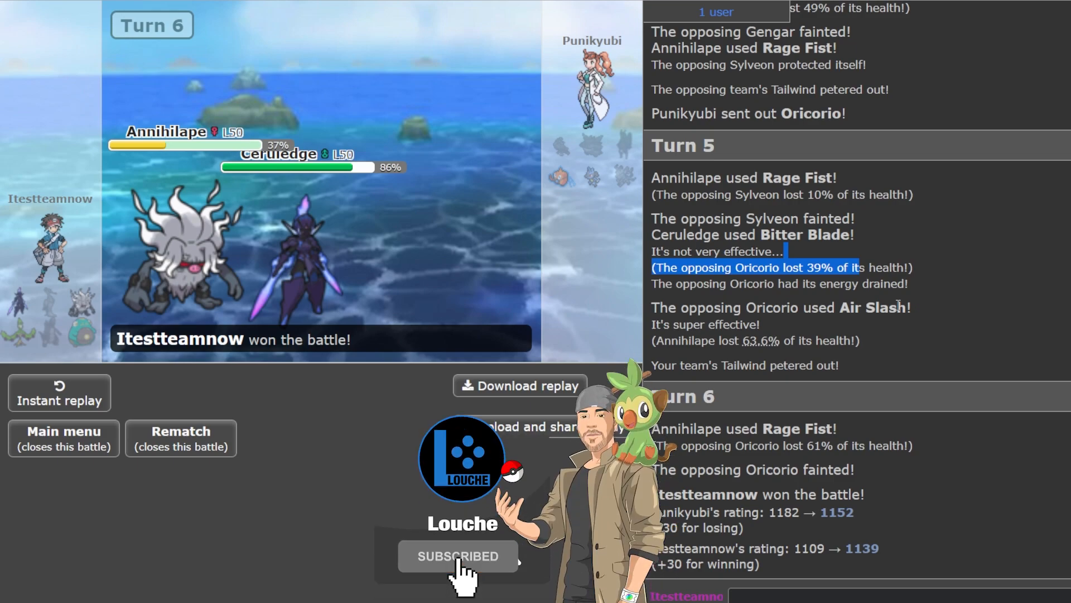